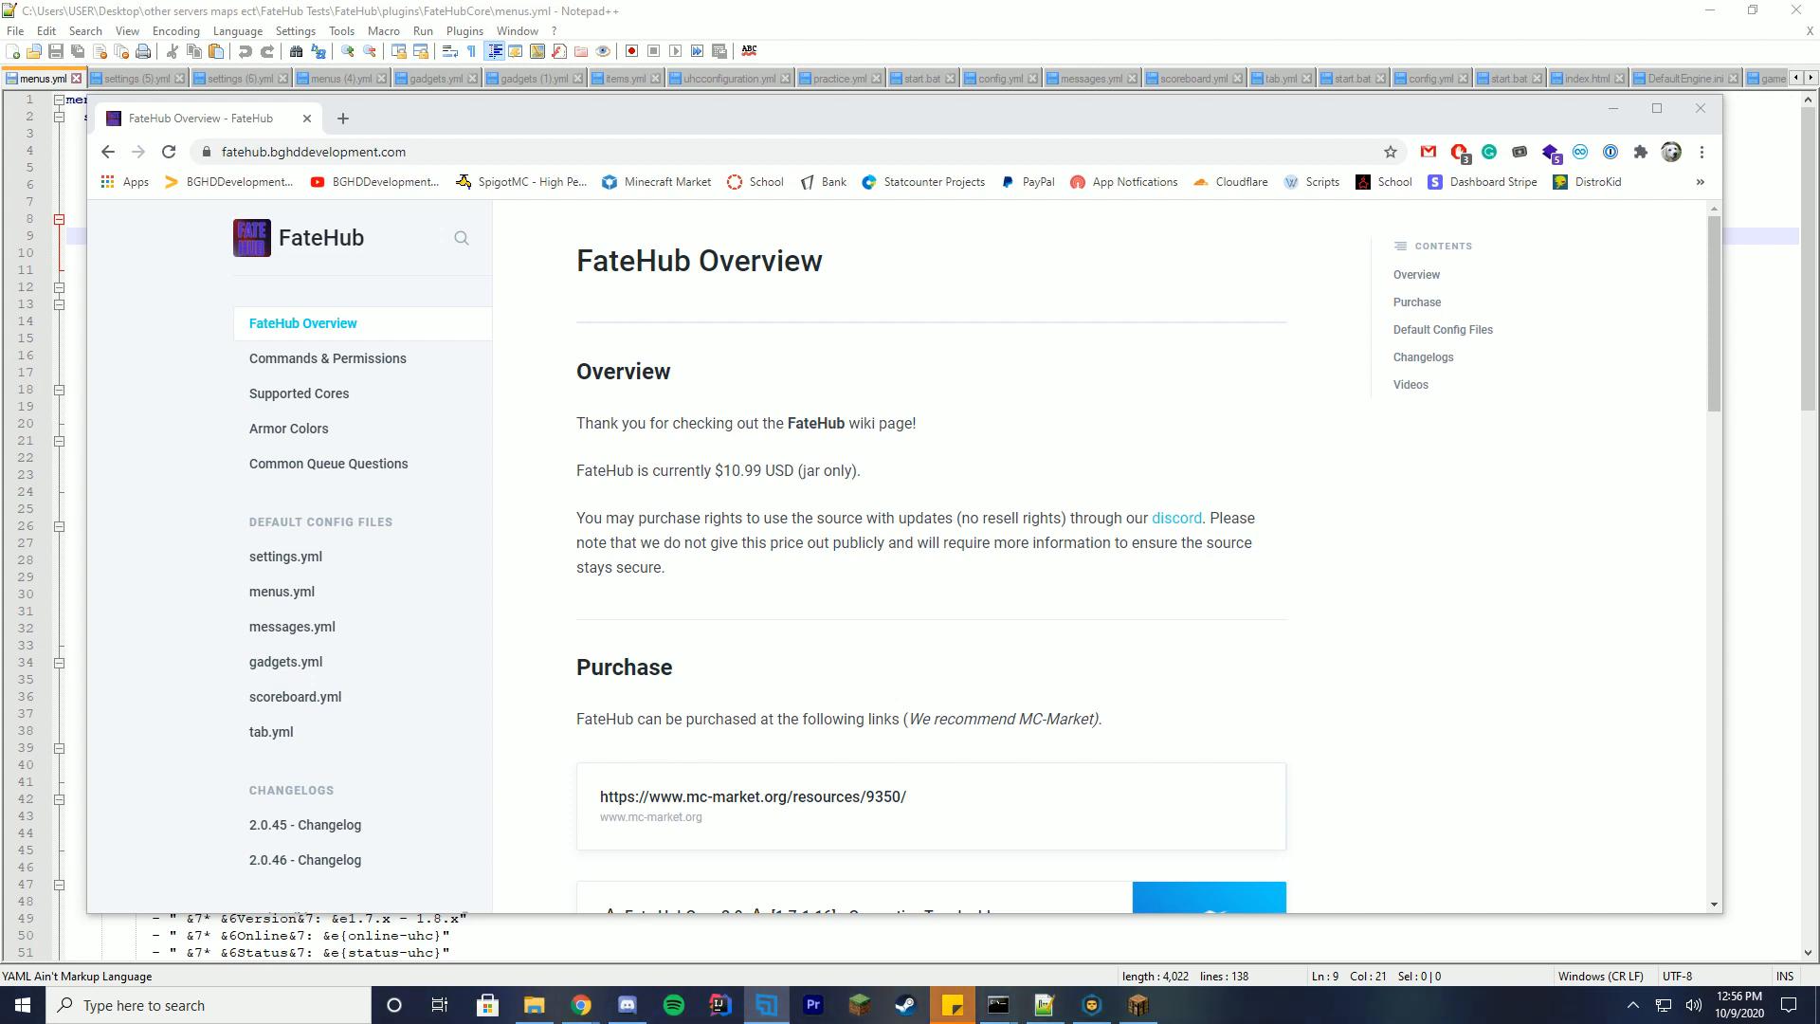
{"action": "mouse_move", "coordinate": [1189, 415]}
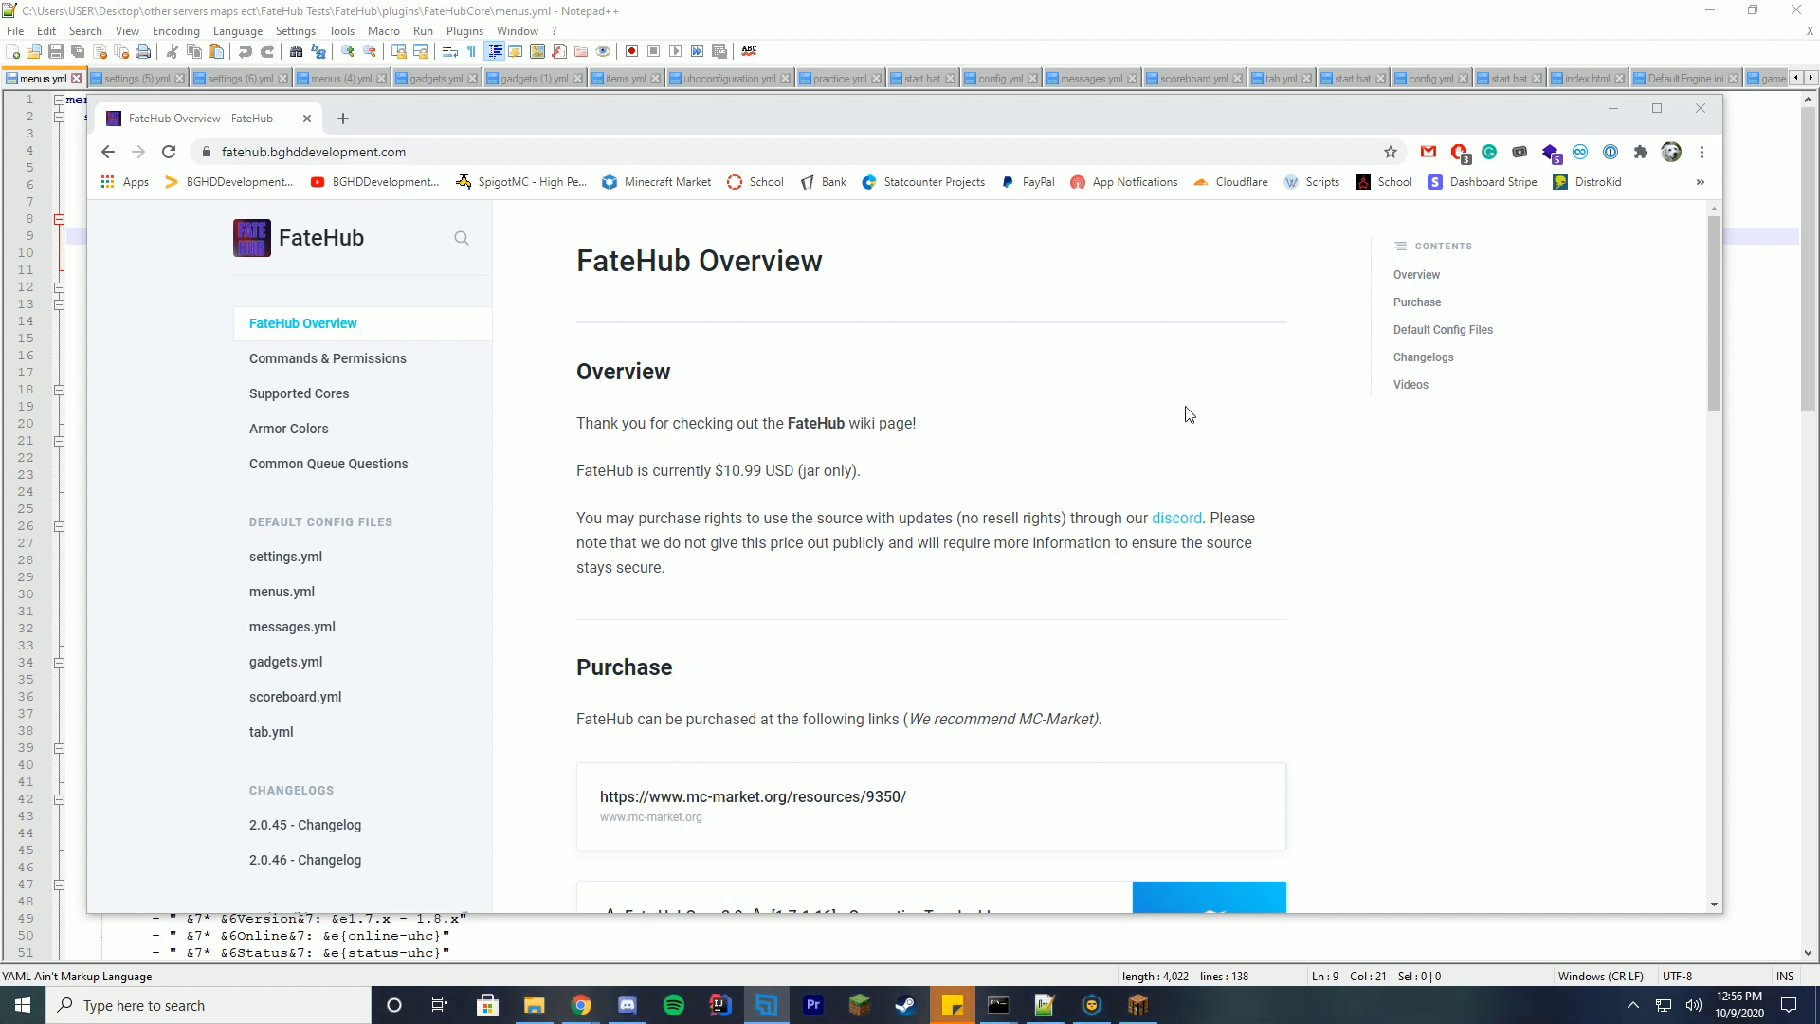
Browse the wiki's menus.yml, 2.0.46 changelog and Commands & Permissions pages
{"action": "left_click", "coordinate": [280, 592]}
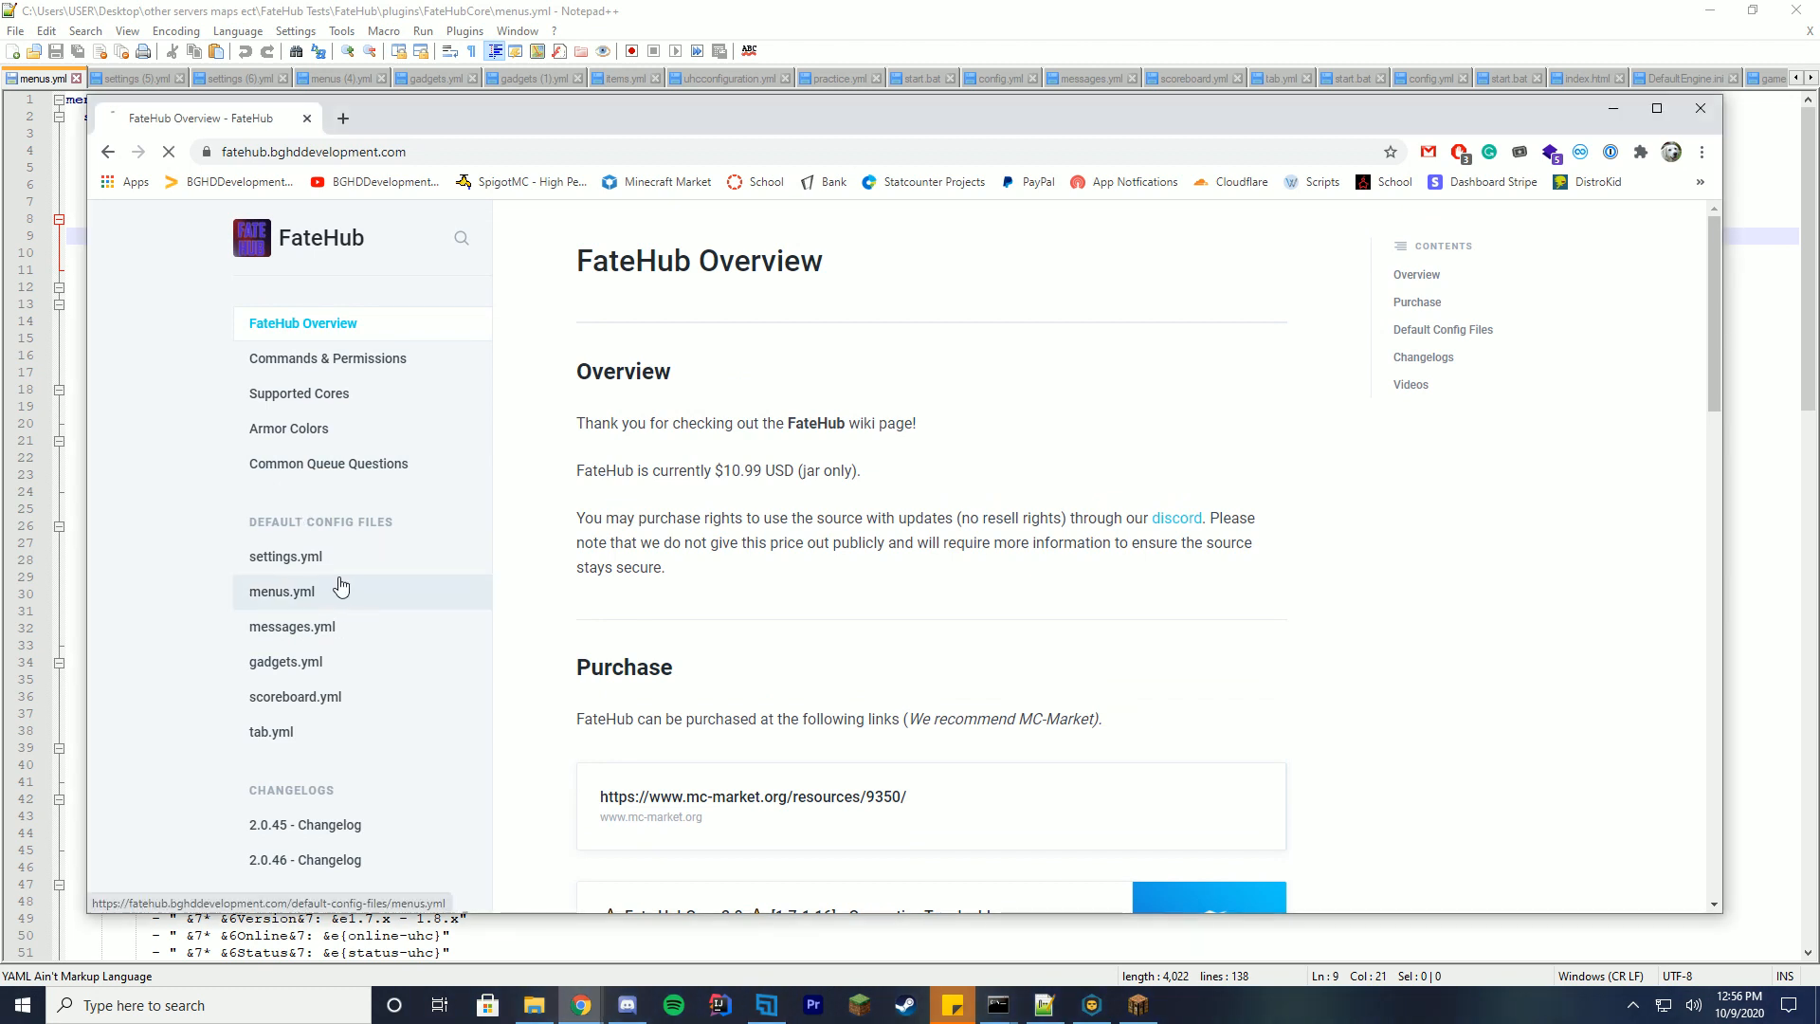
{"action": "left_click", "coordinate": [281, 592]}
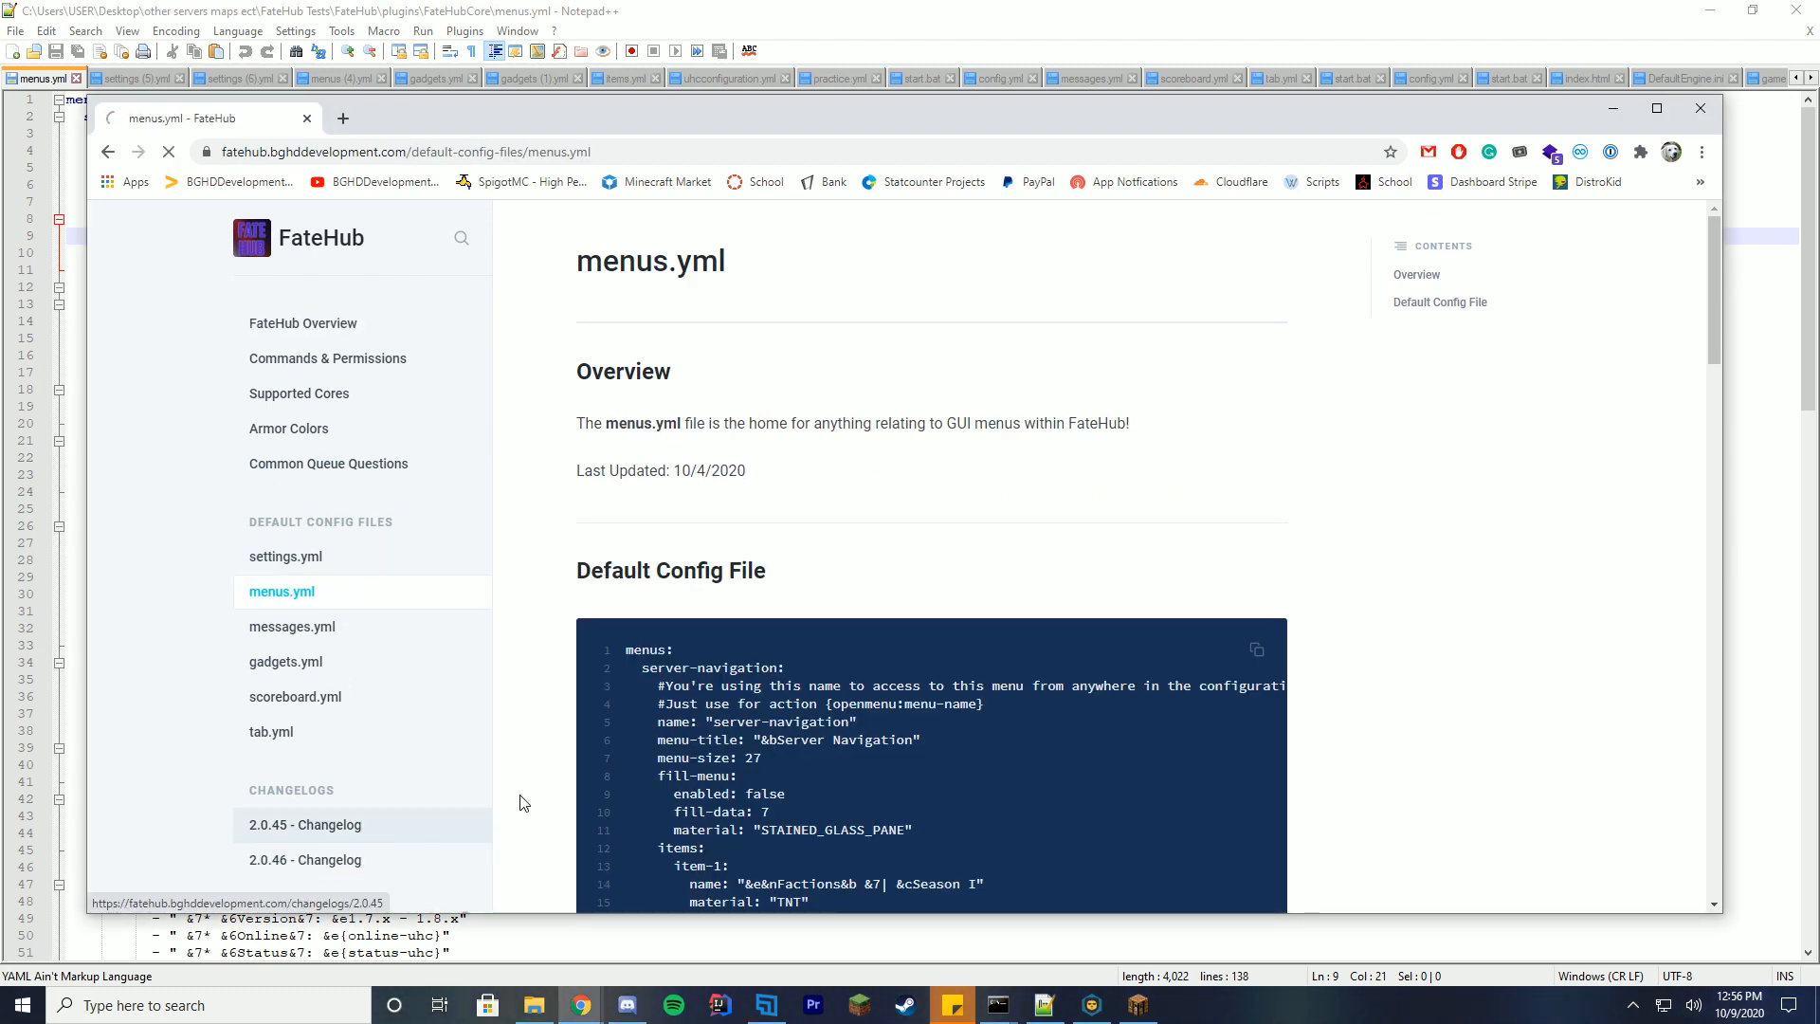
{"action": "left_click", "coordinate": [306, 859]}
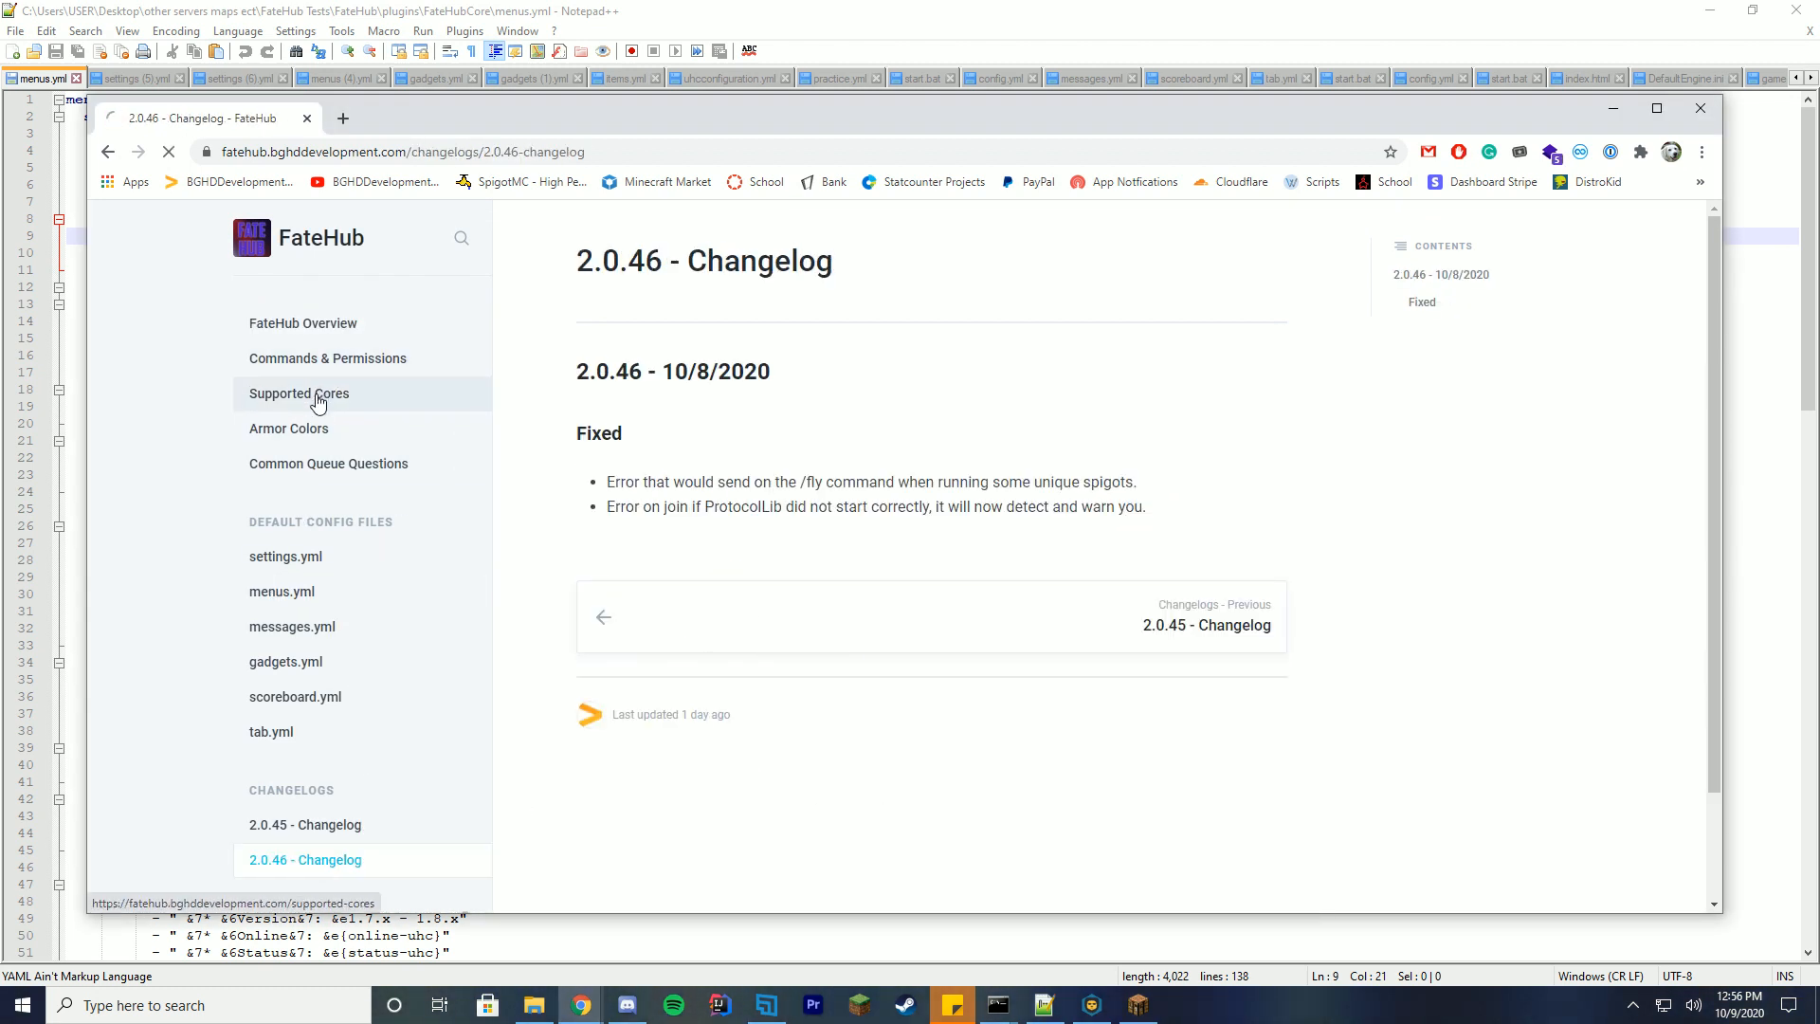
{"action": "left_click", "coordinate": [328, 358]}
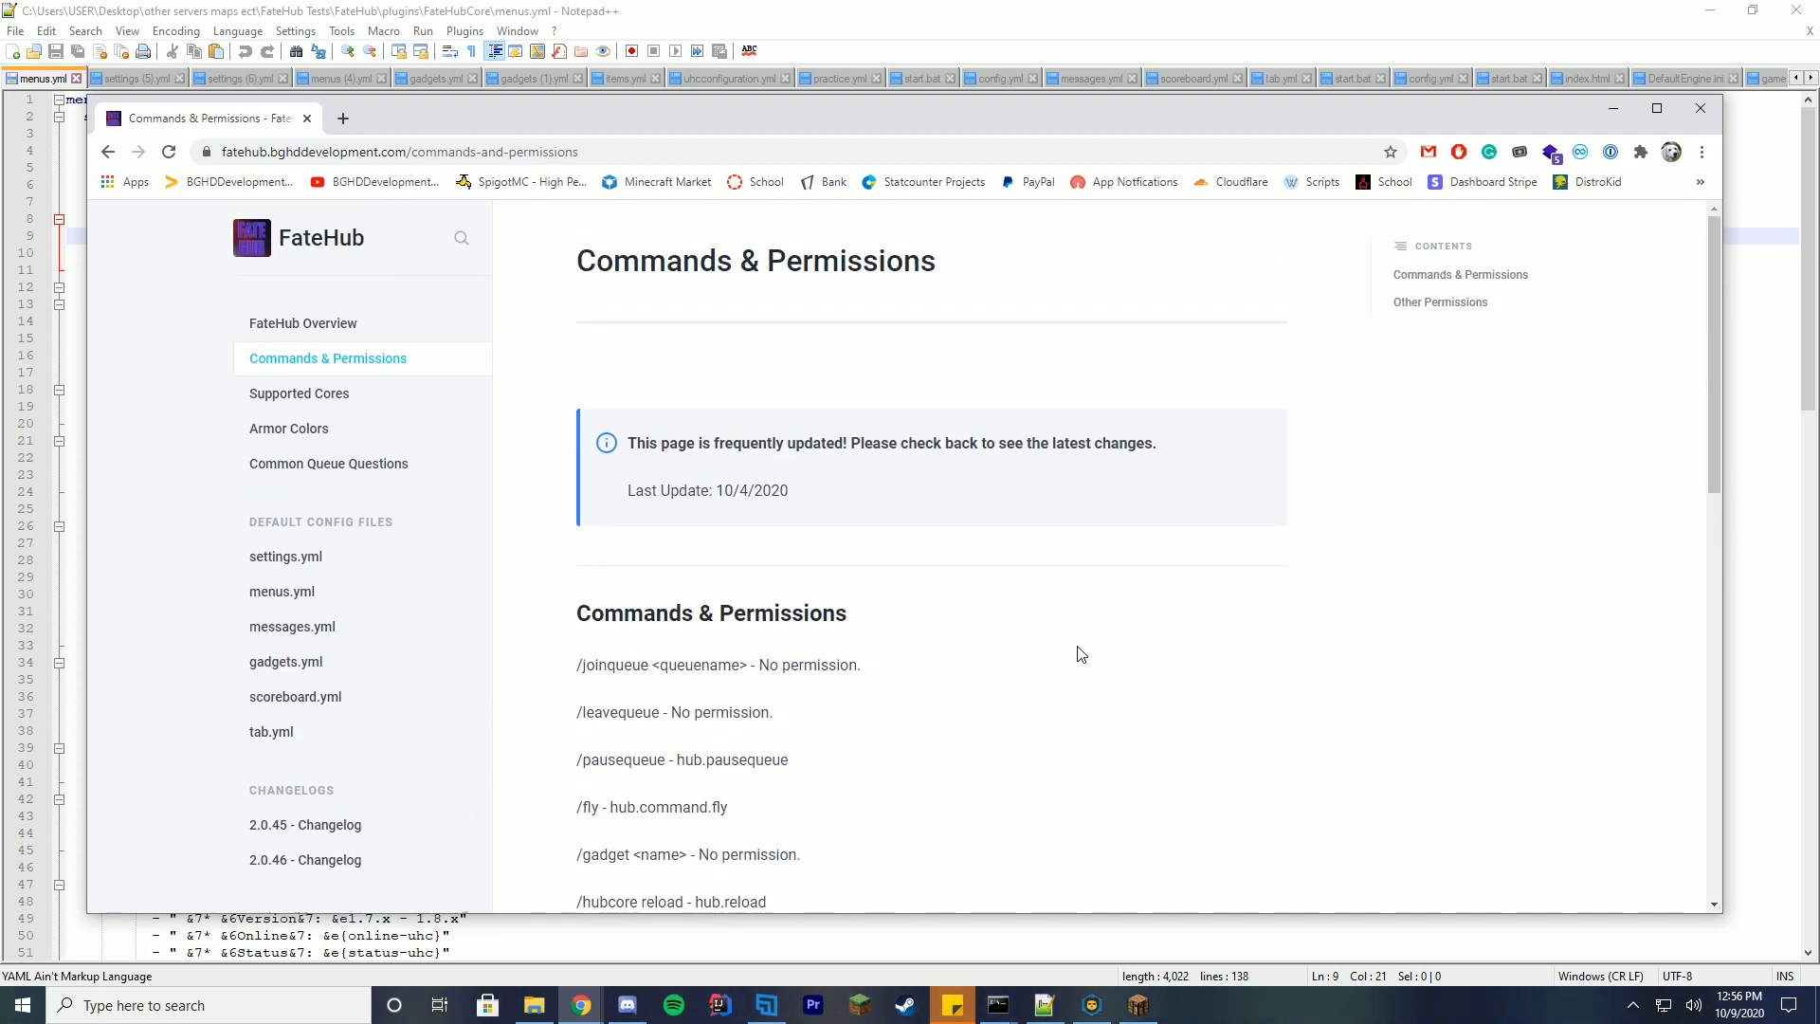
{"action": "mouse_move", "coordinate": [330, 343]}
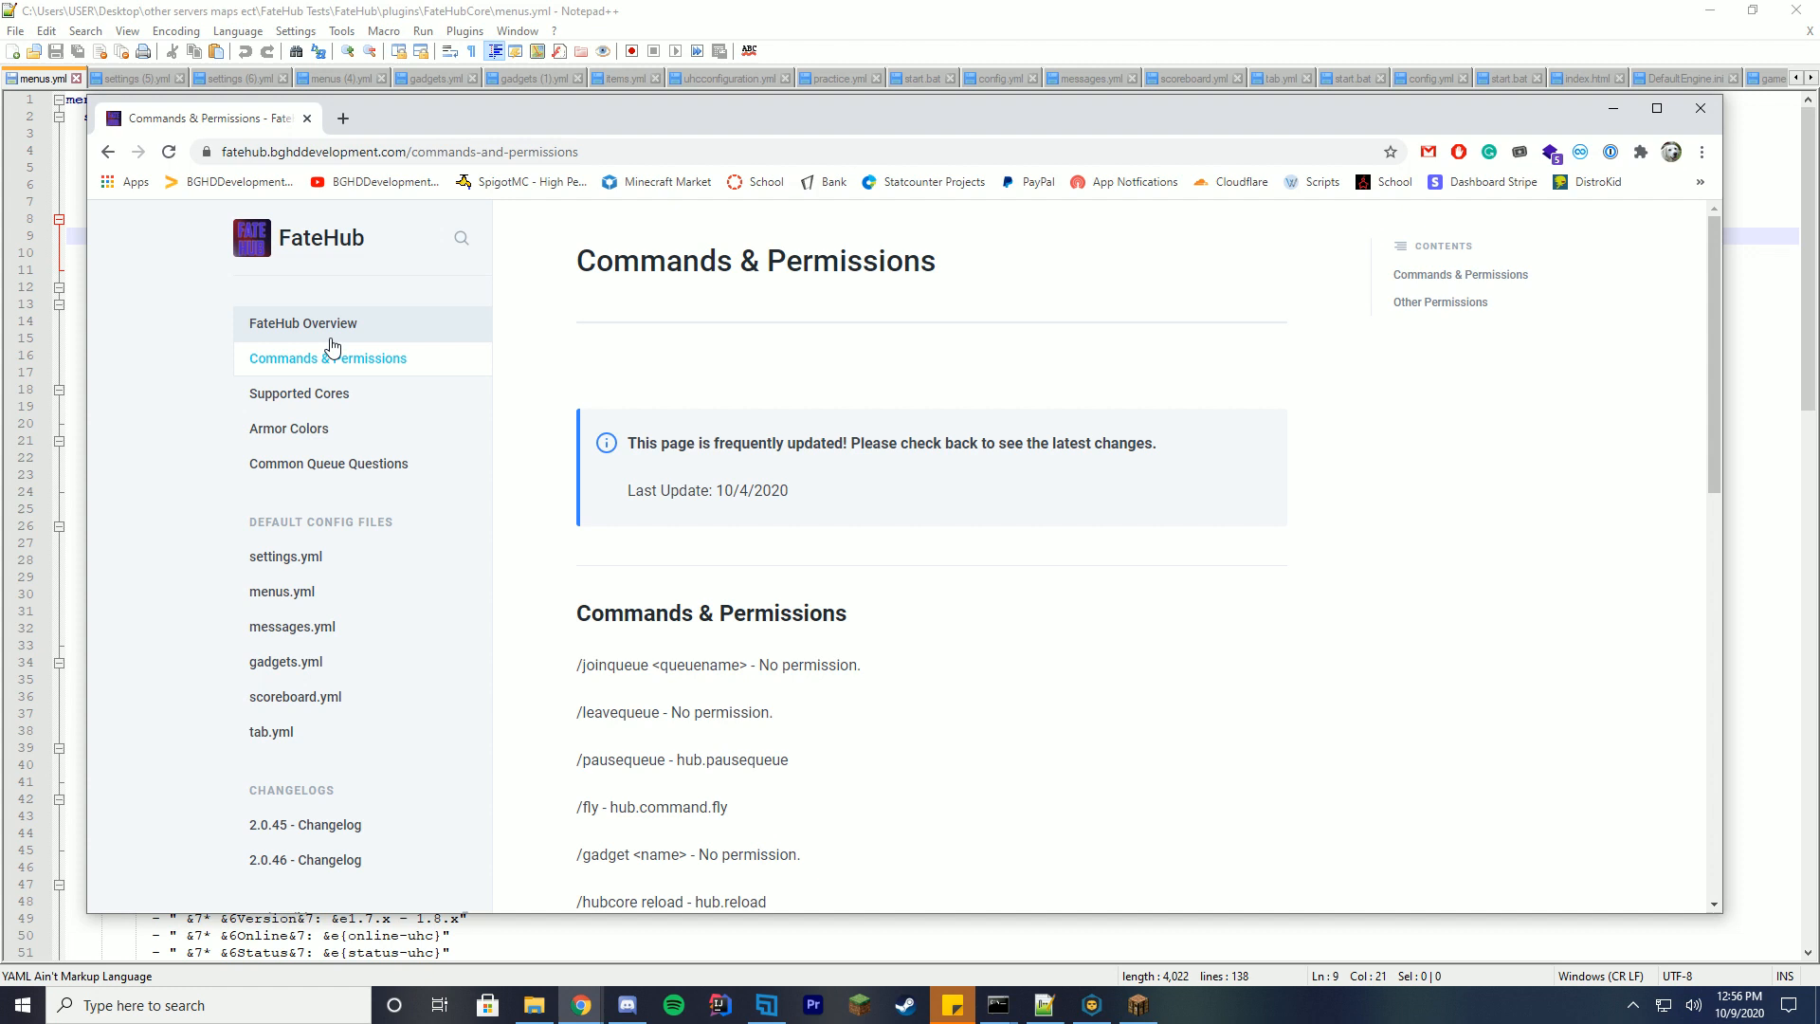
{"action": "mouse_move", "coordinate": [1055, 396]}
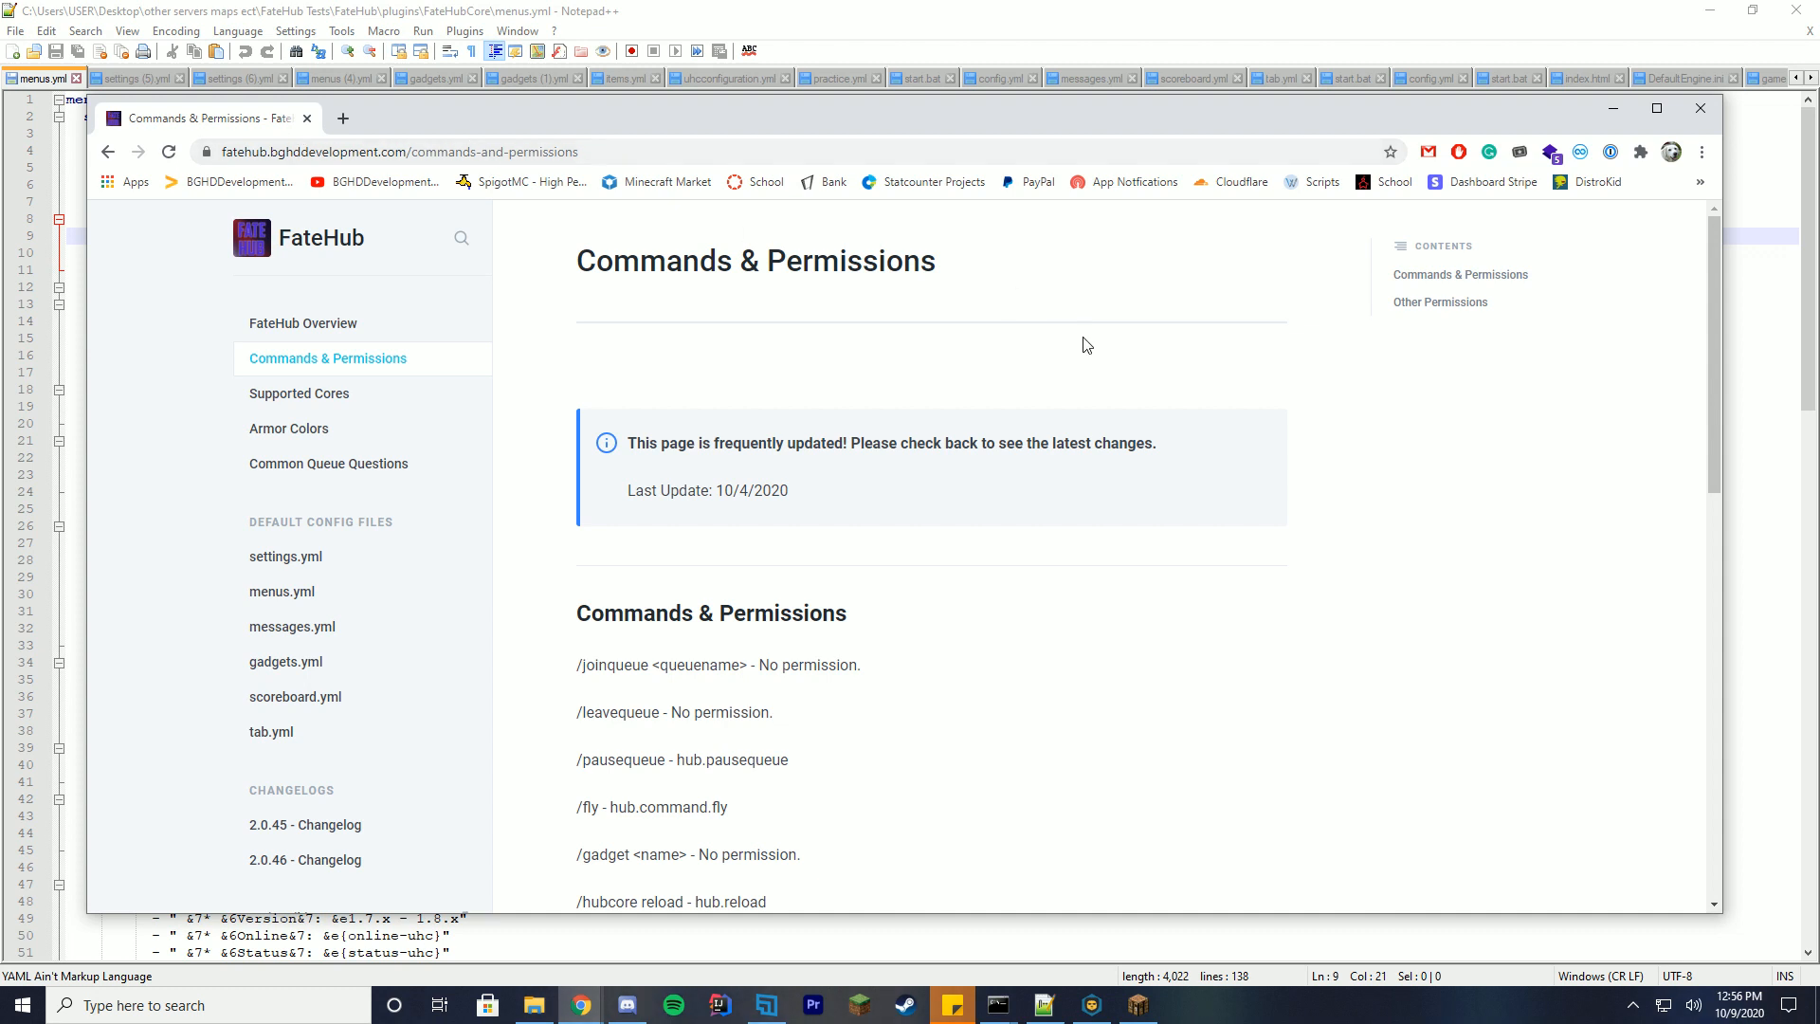
{"action": "mouse_move", "coordinate": [1666, 9]}
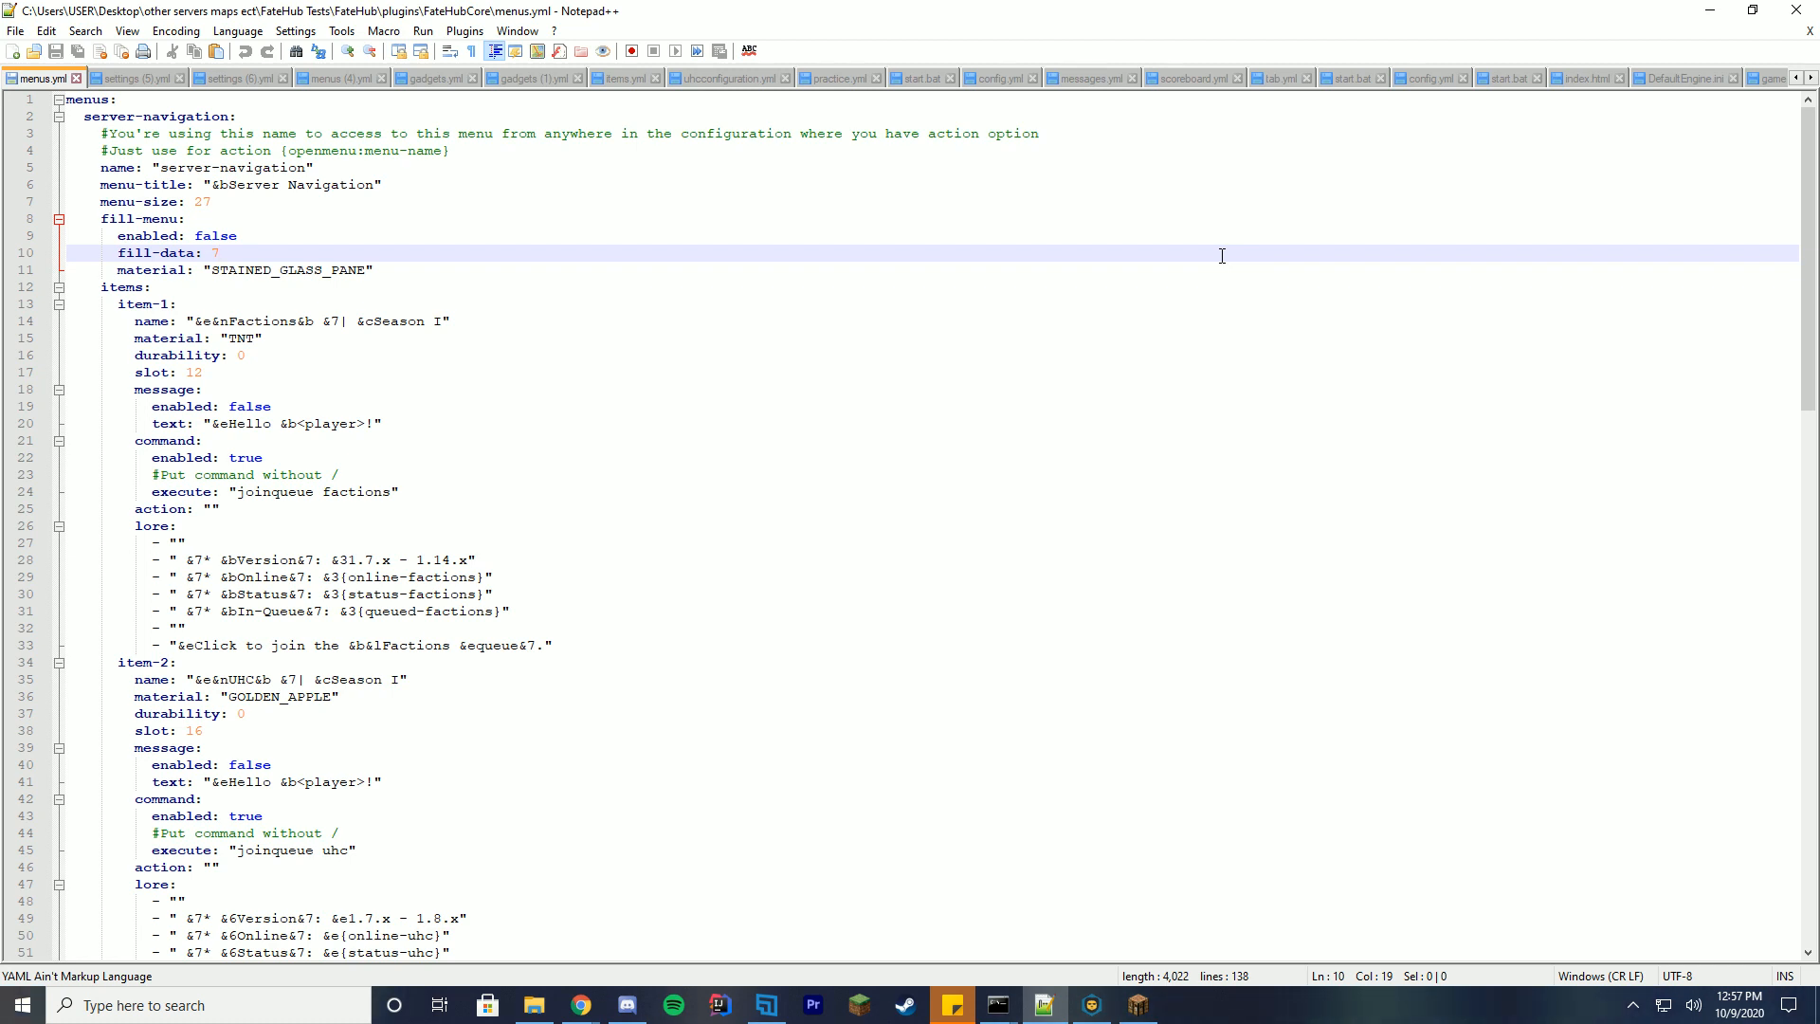
{"action": "left_click", "coordinate": [218, 252]}
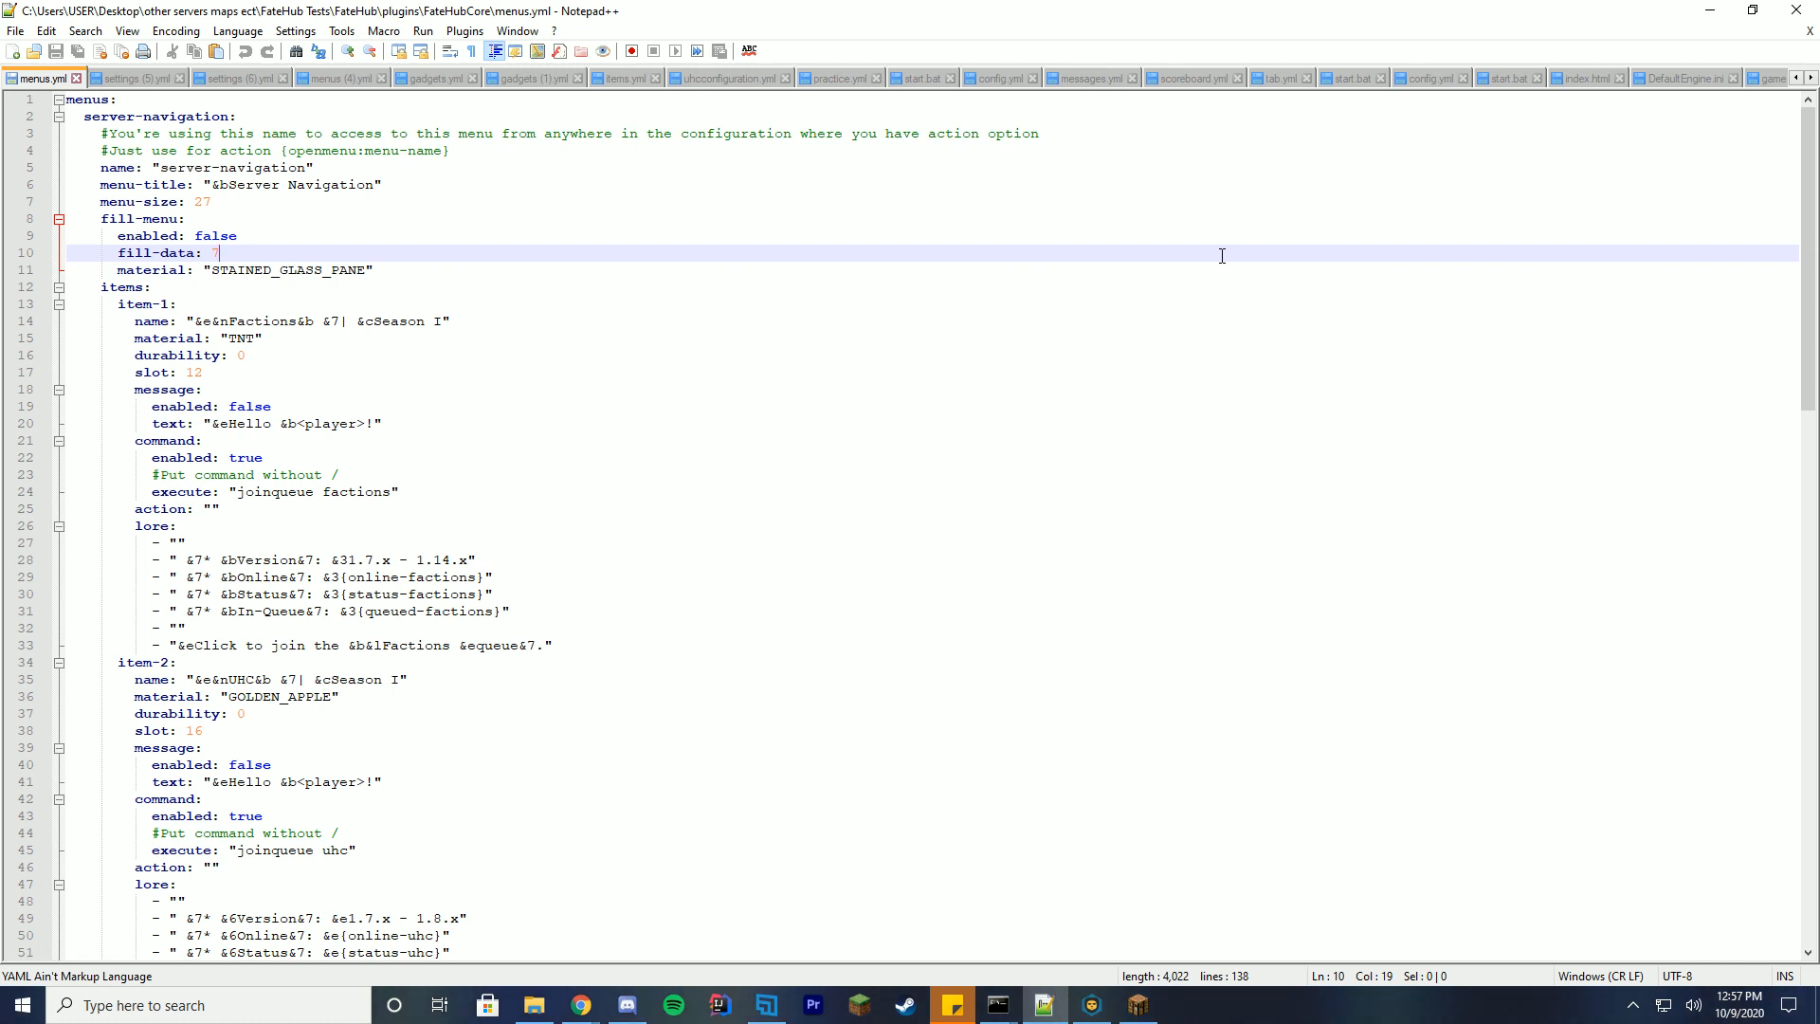
{"action": "mouse_move", "coordinate": [844, 250]}
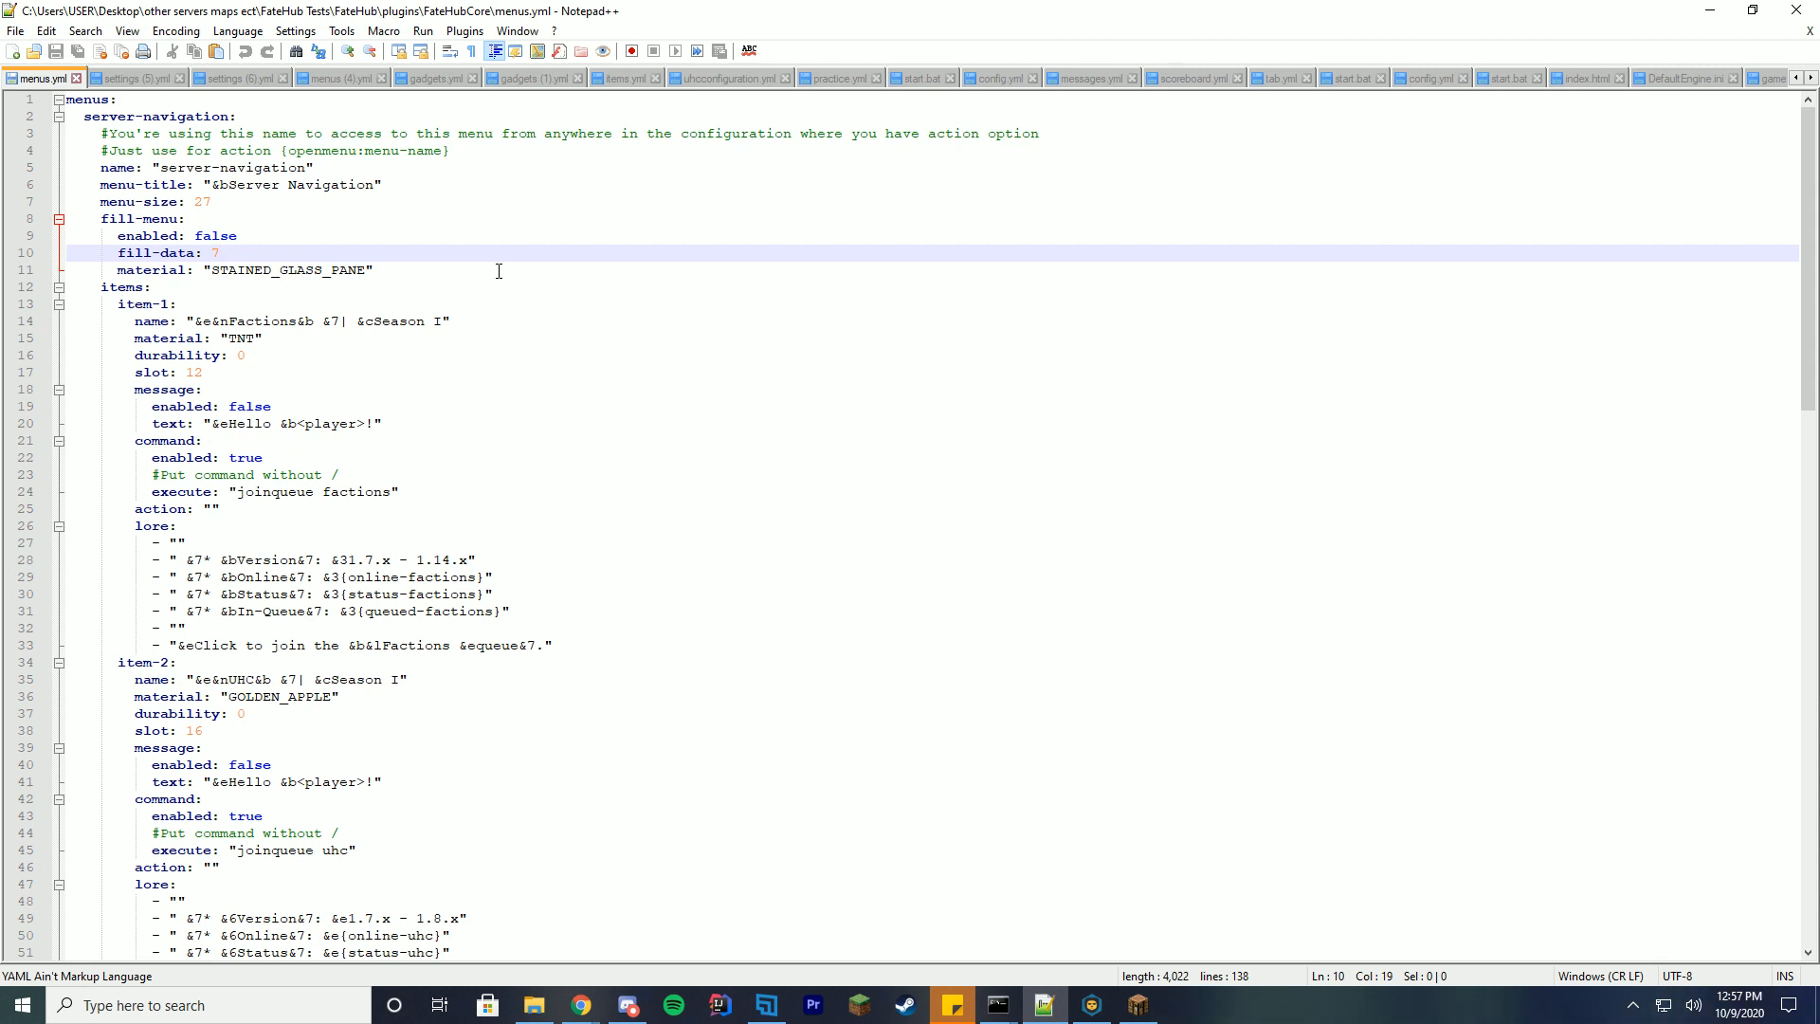
{"action": "left_click", "coordinate": [216, 252]}
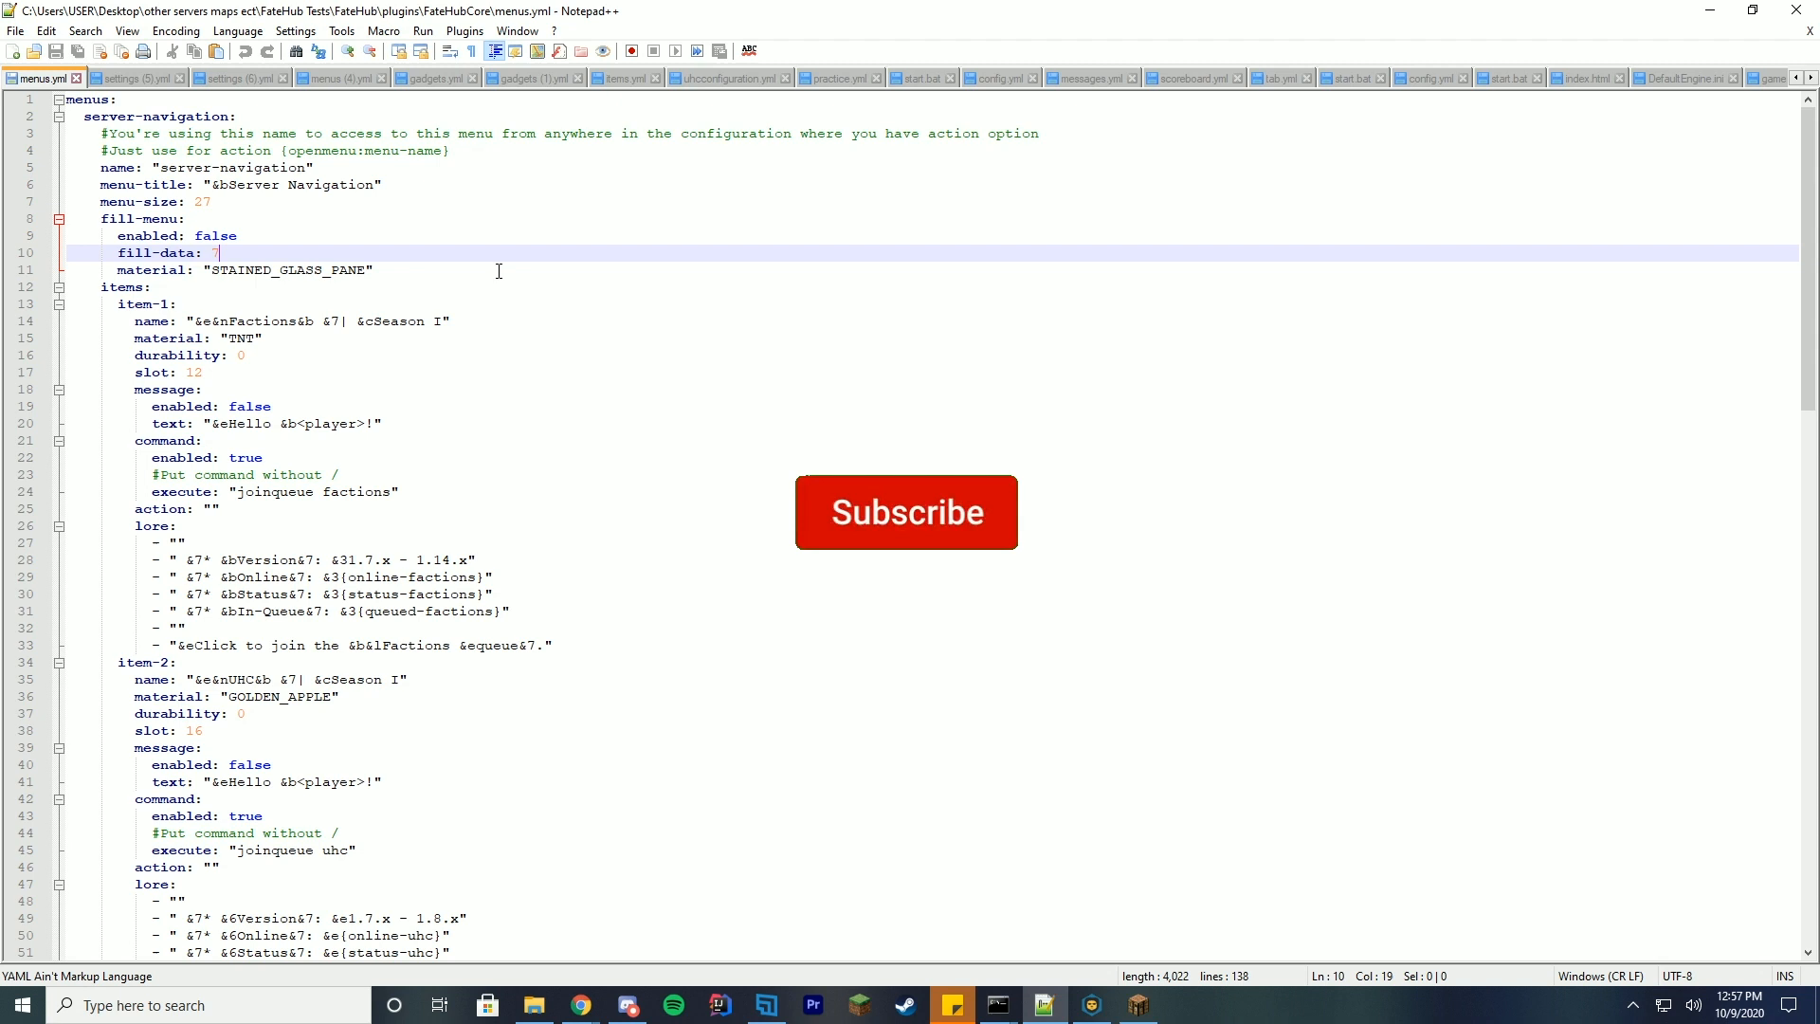
{"action": "left_click", "coordinate": [904, 511]}
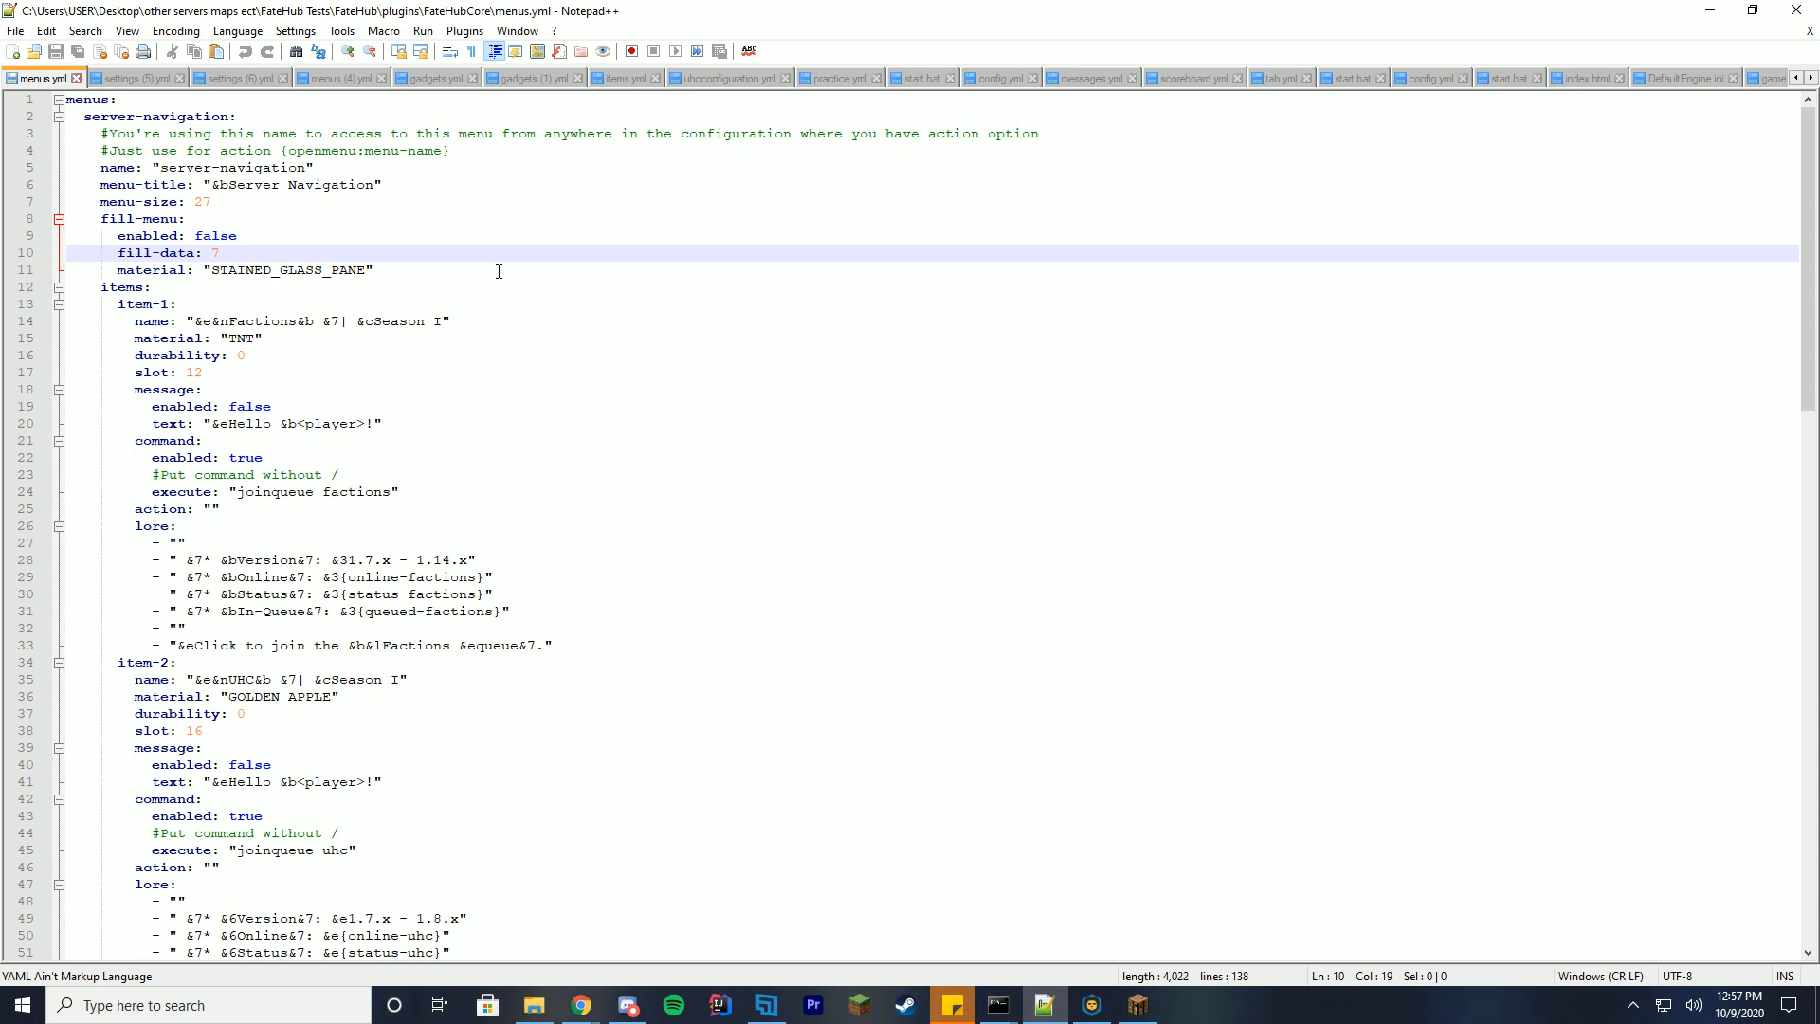
{"action": "mouse_move", "coordinate": [515, 187]}
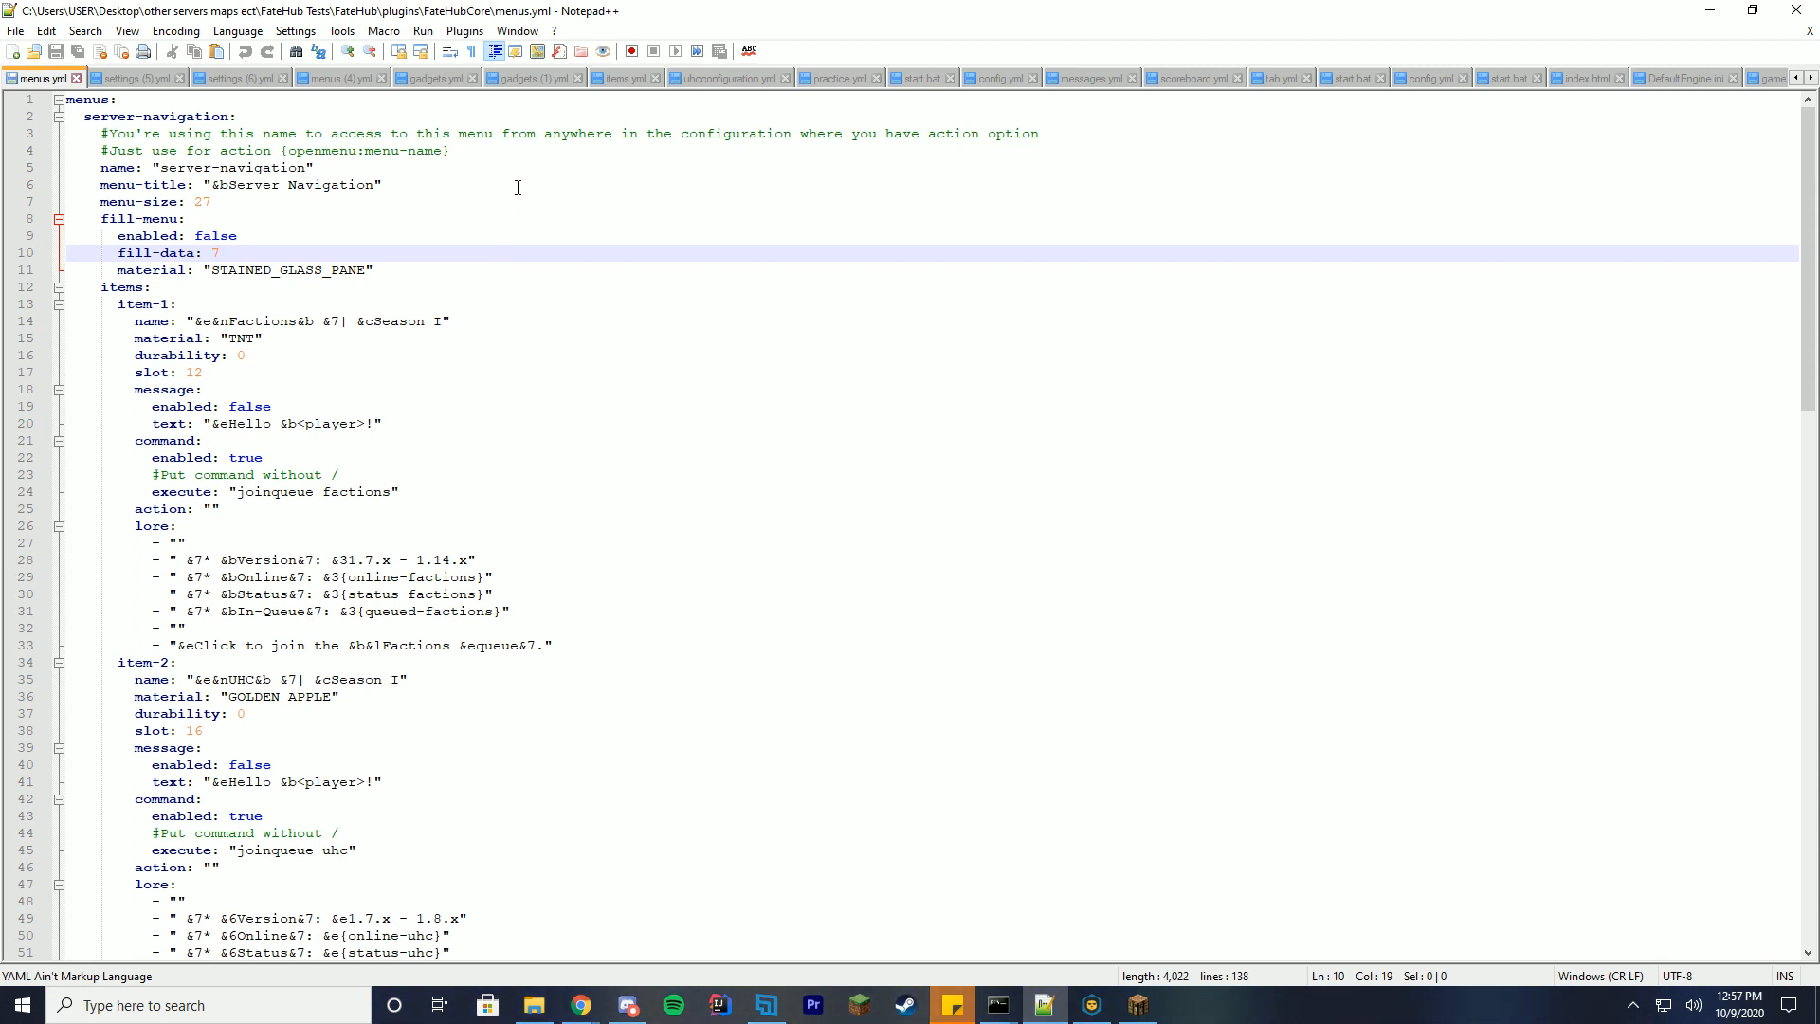
{"action": "scroll", "scroll_direction": "down", "scroll_amount": 3}
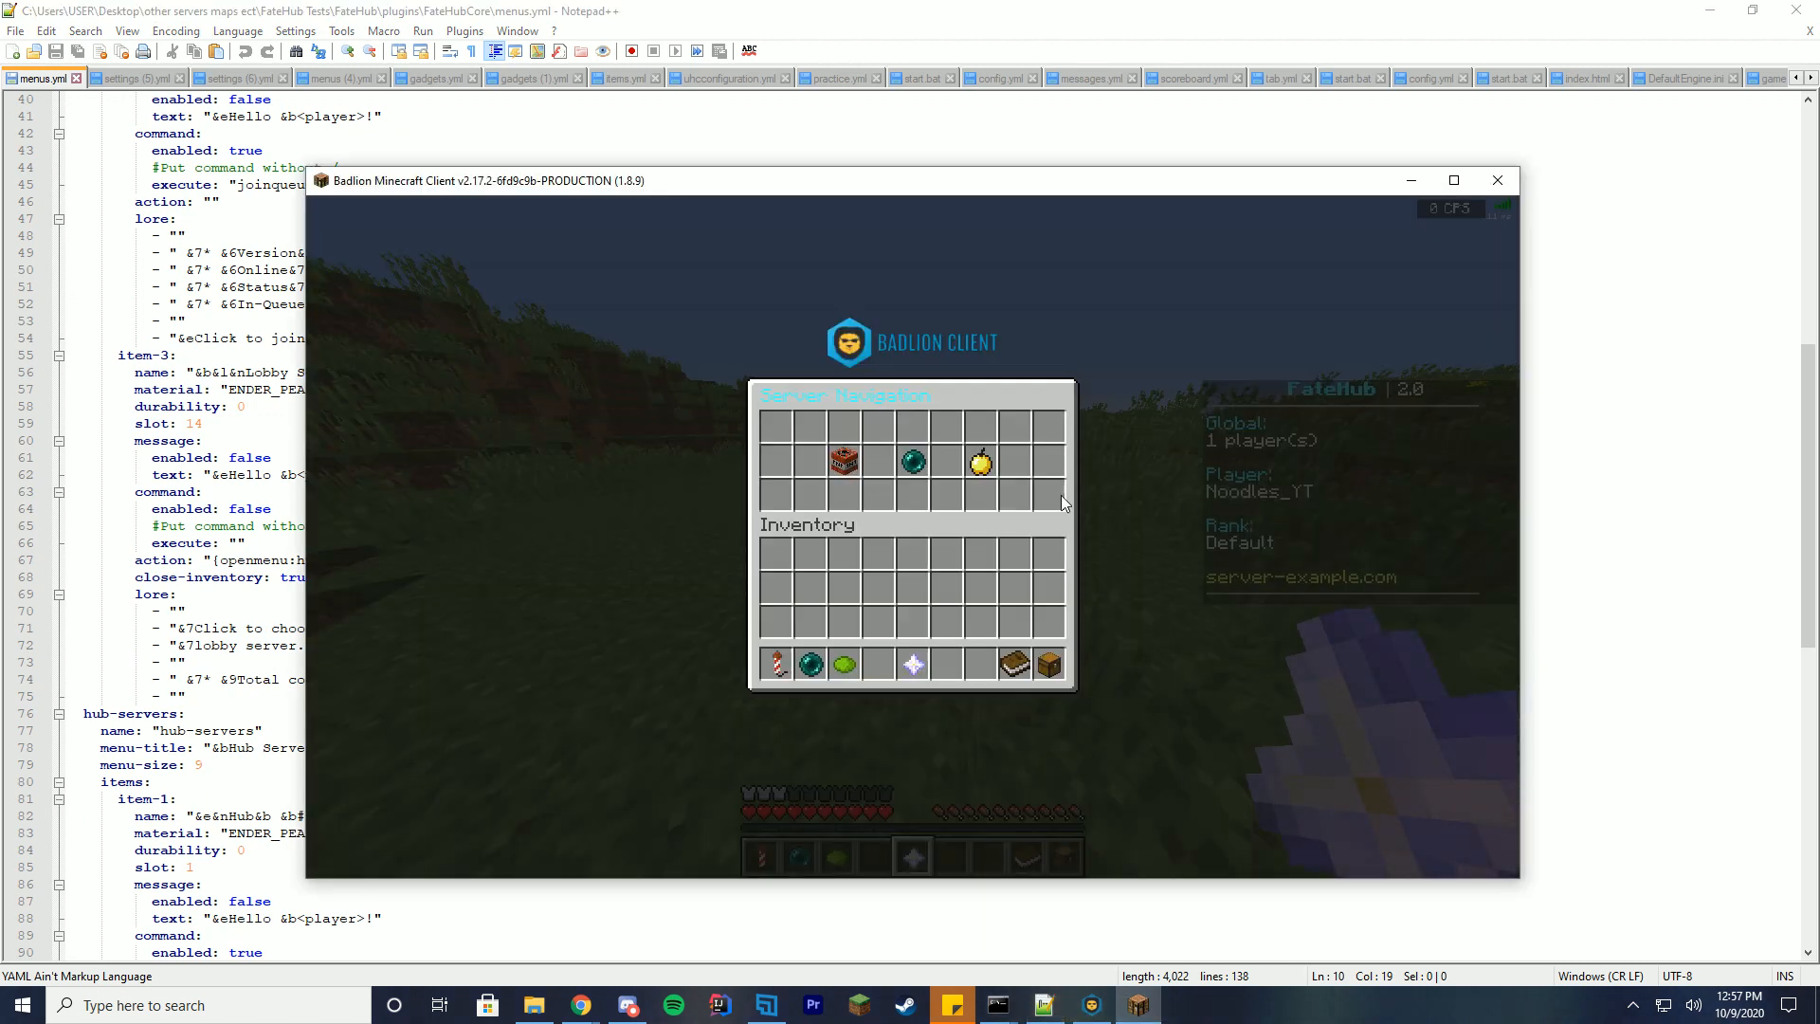
{"action": "mouse_move", "coordinate": [980, 464]}
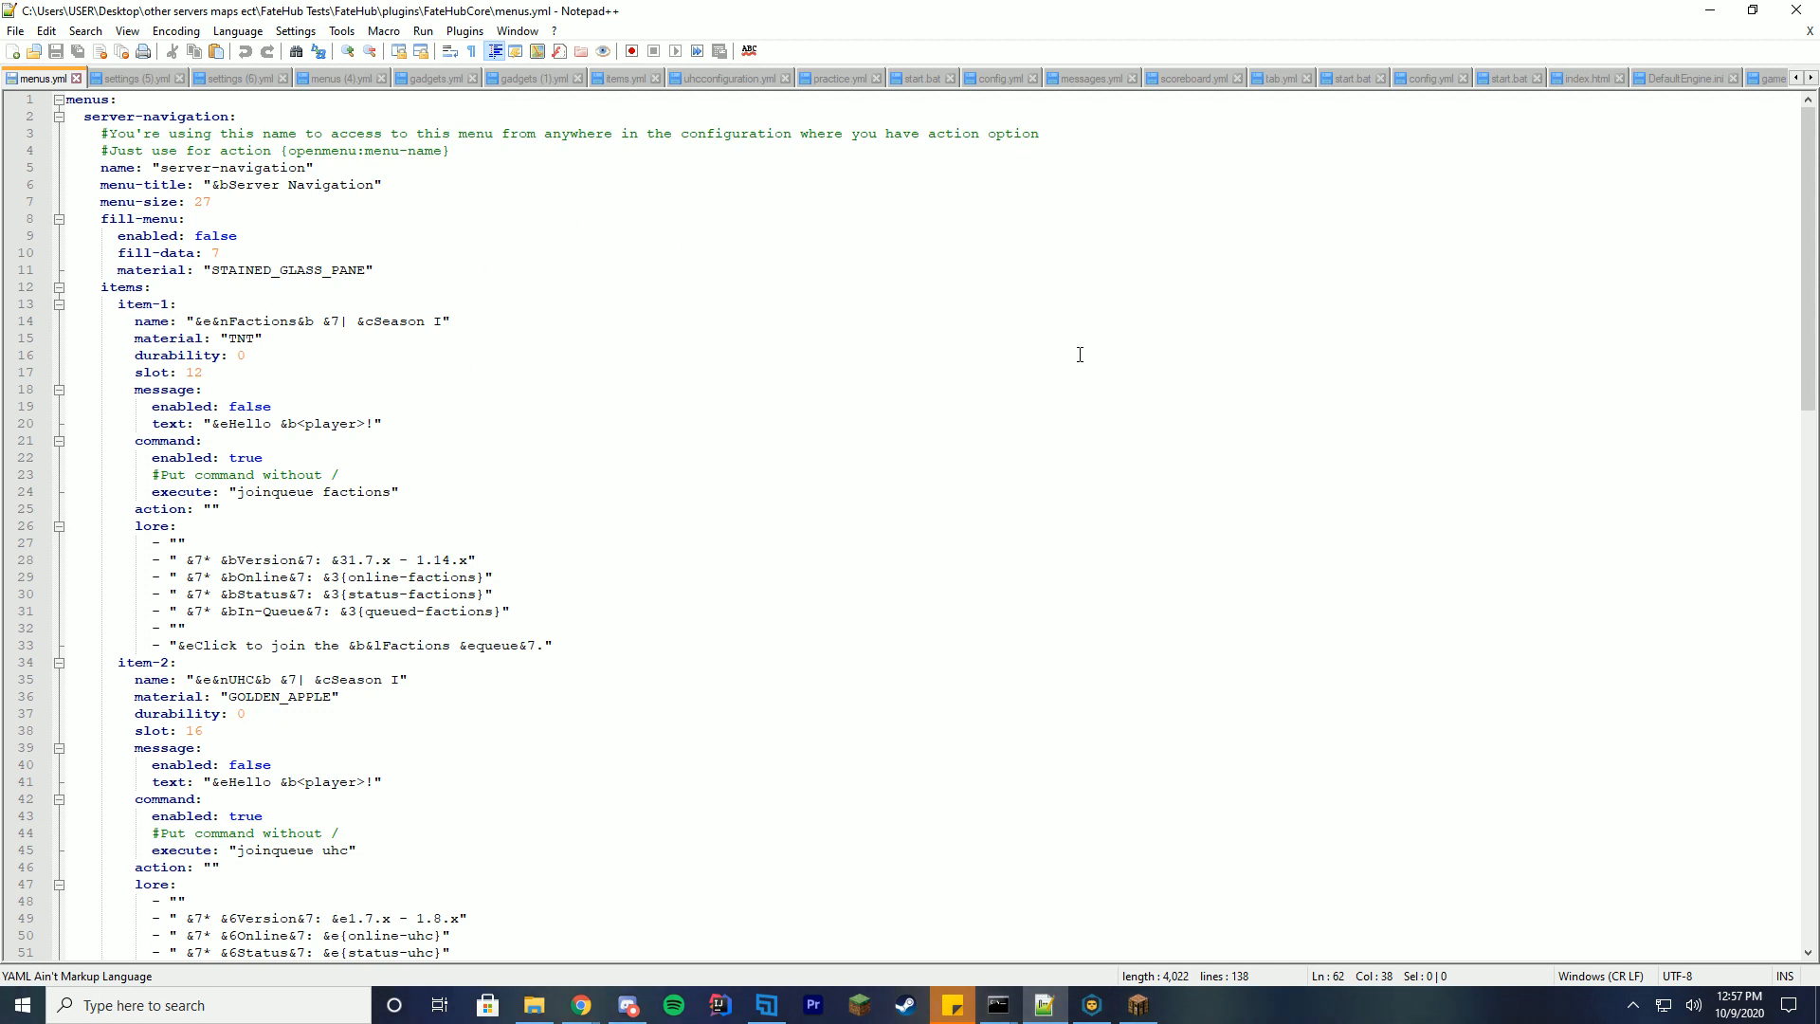
Scroll to the UHC item, checking the Lobby Servers item's openmenu action on the way
{"action": "scroll", "scroll_direction": "down", "scroll_amount": 3}
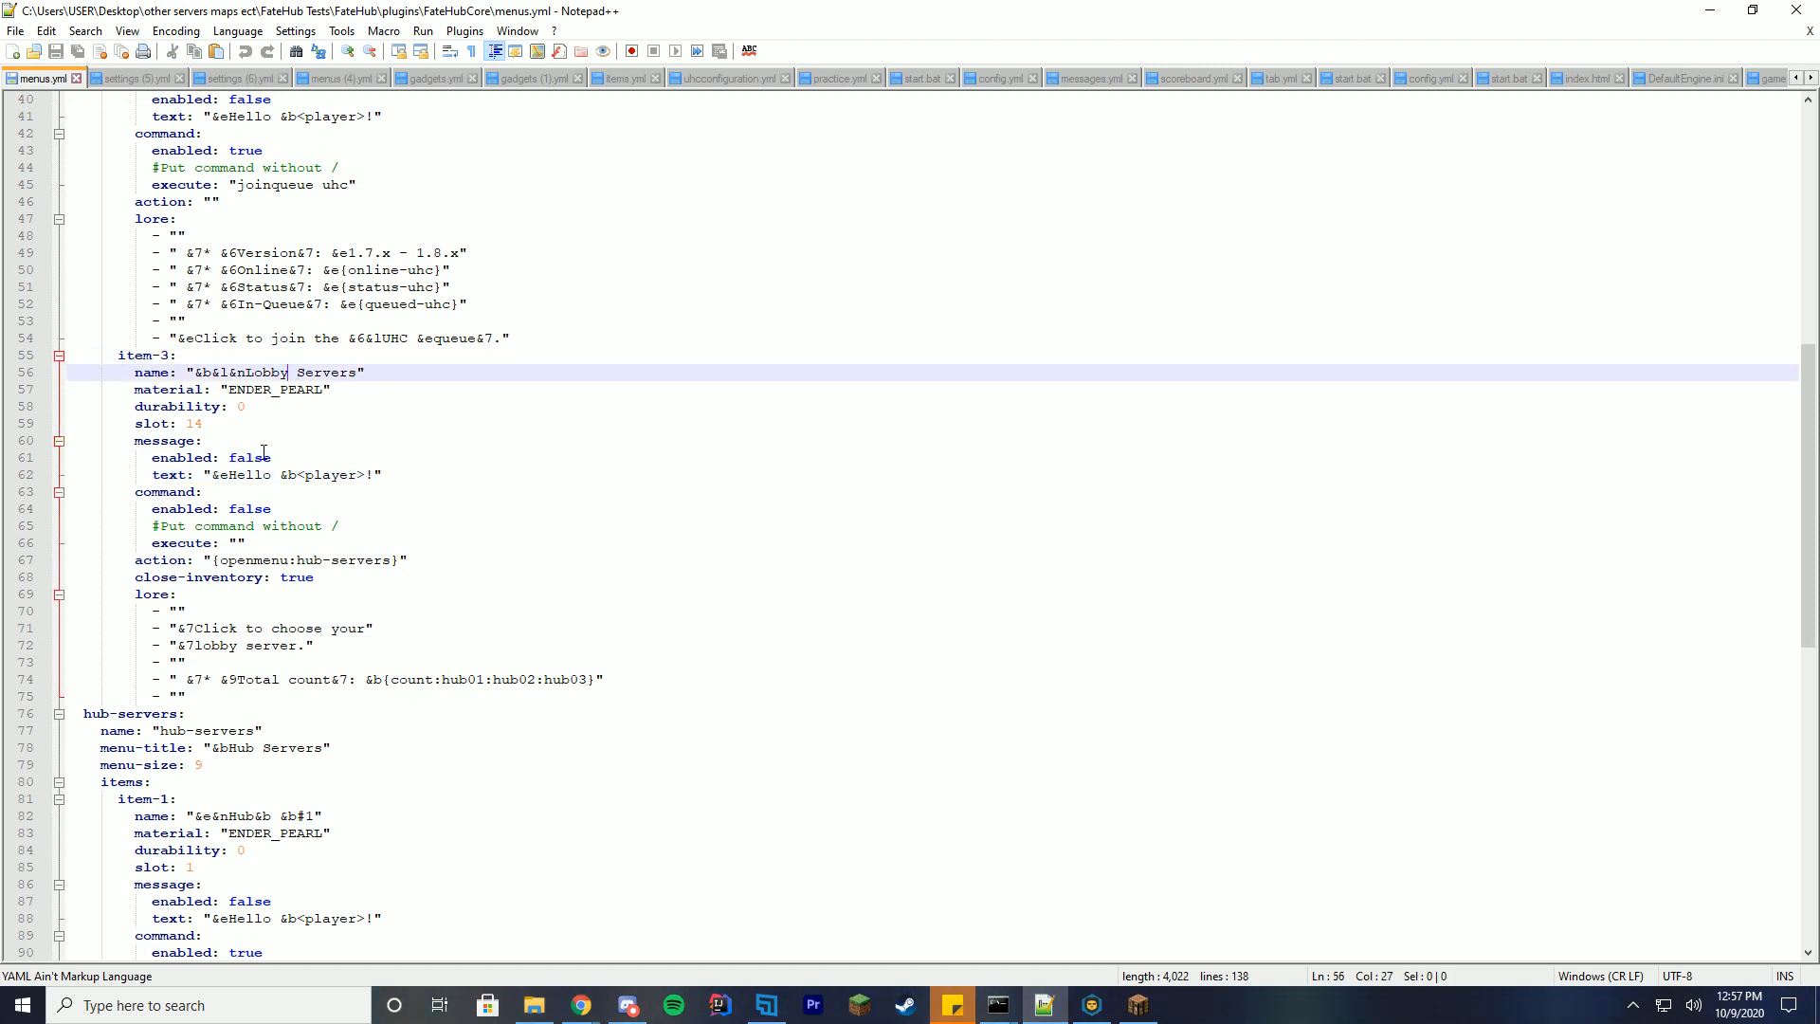
{"action": "left_click", "coordinate": [167, 559]}
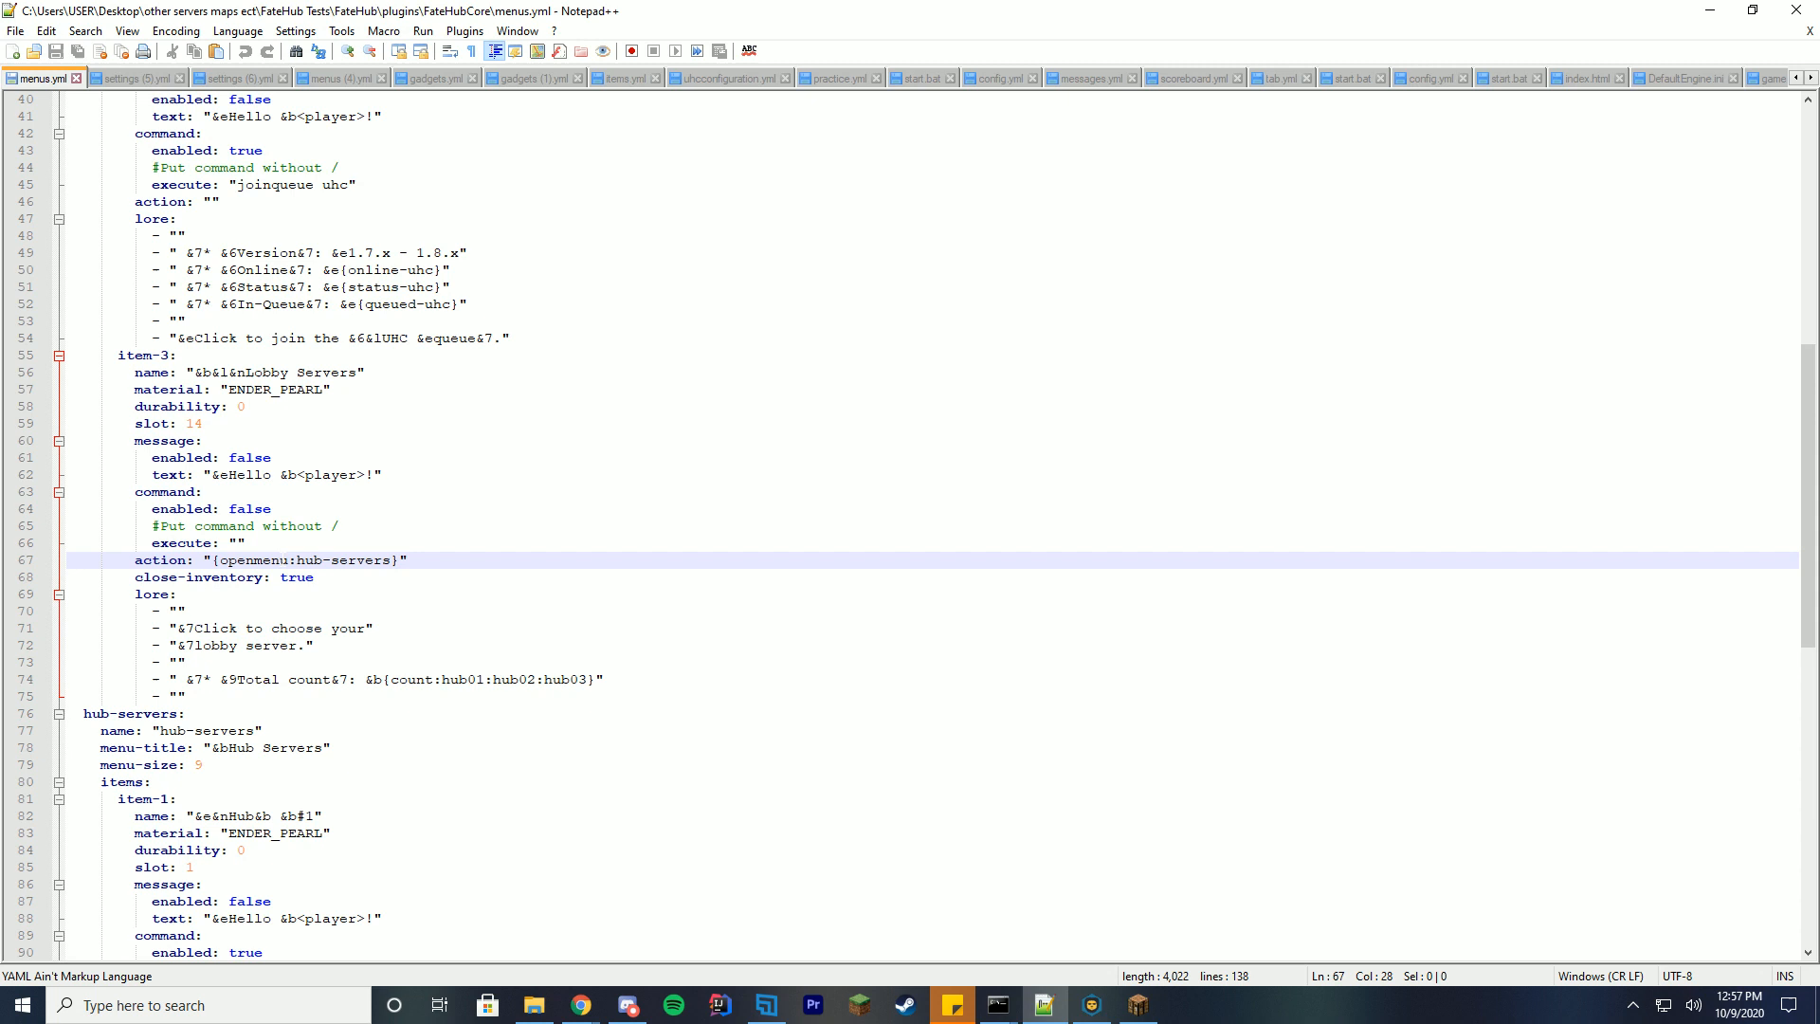
{"action": "scroll", "scroll_direction": "down", "scroll_amount": 3}
{"action": "type", "text": "fals"}
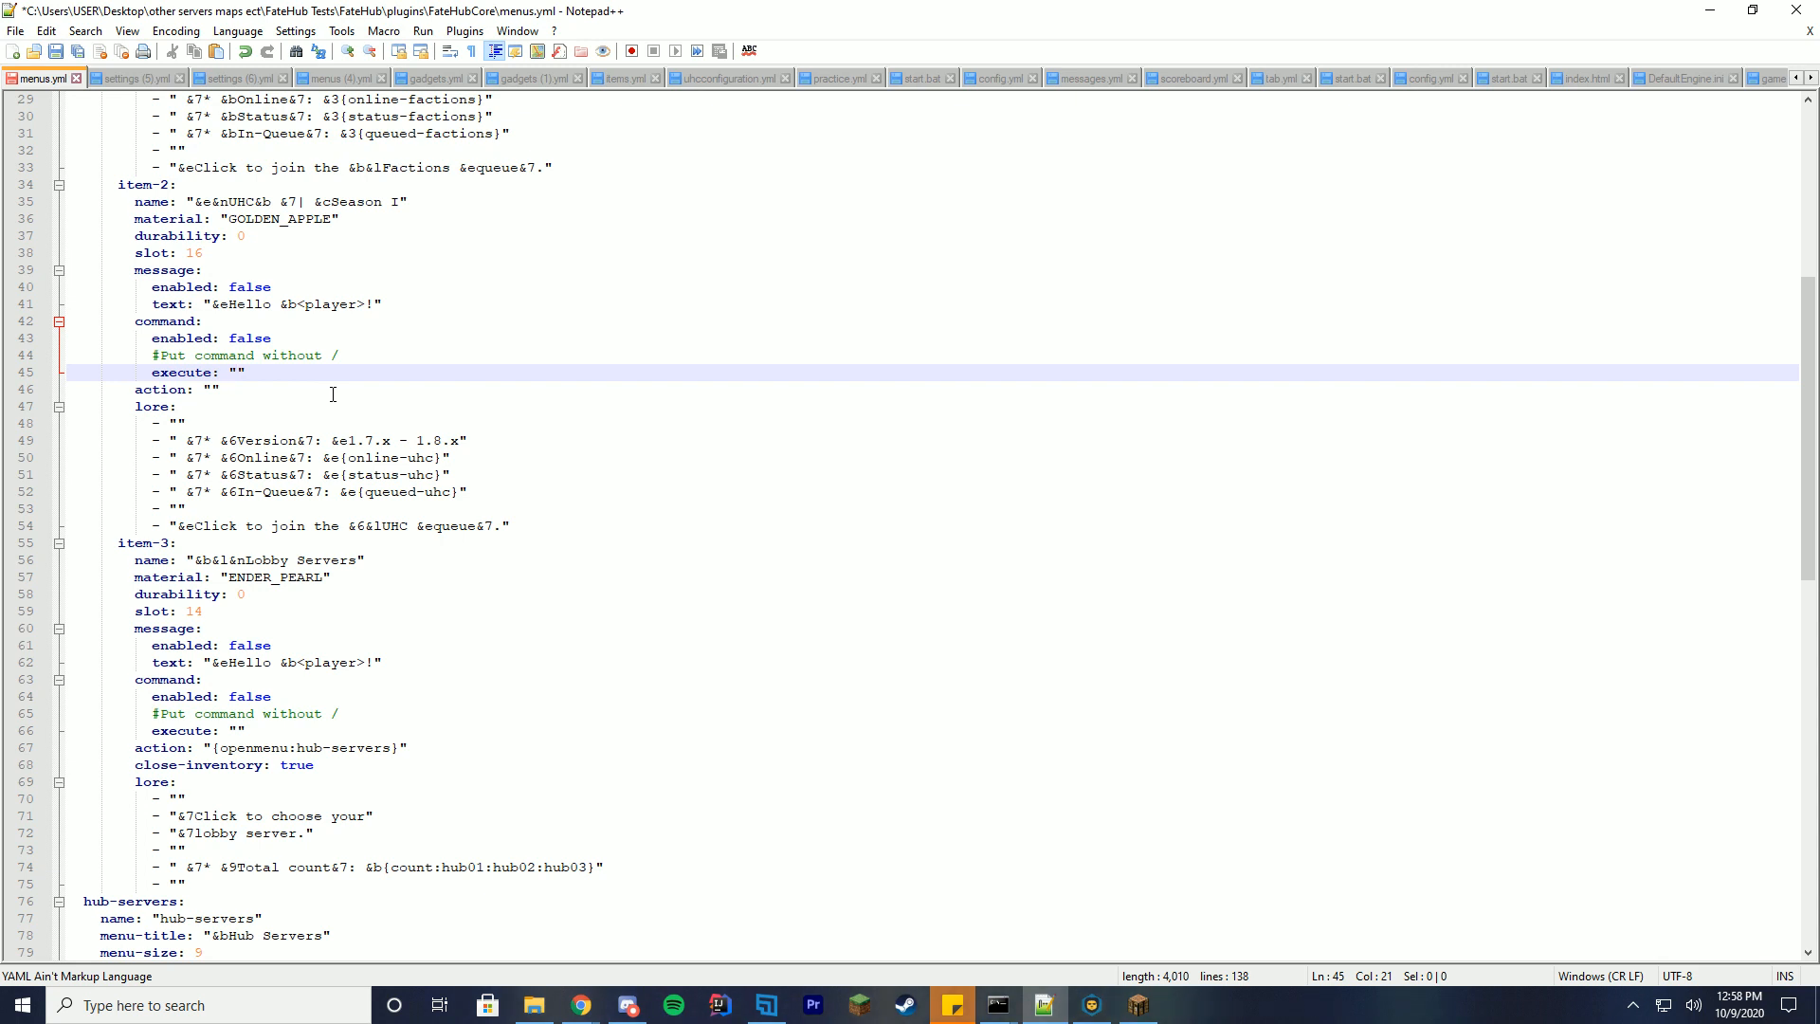
Enter {openmenu:UHC} as the UHC item's execute value, then move to the hub-servers menu definition
{"action": "type", "text": "{}"}
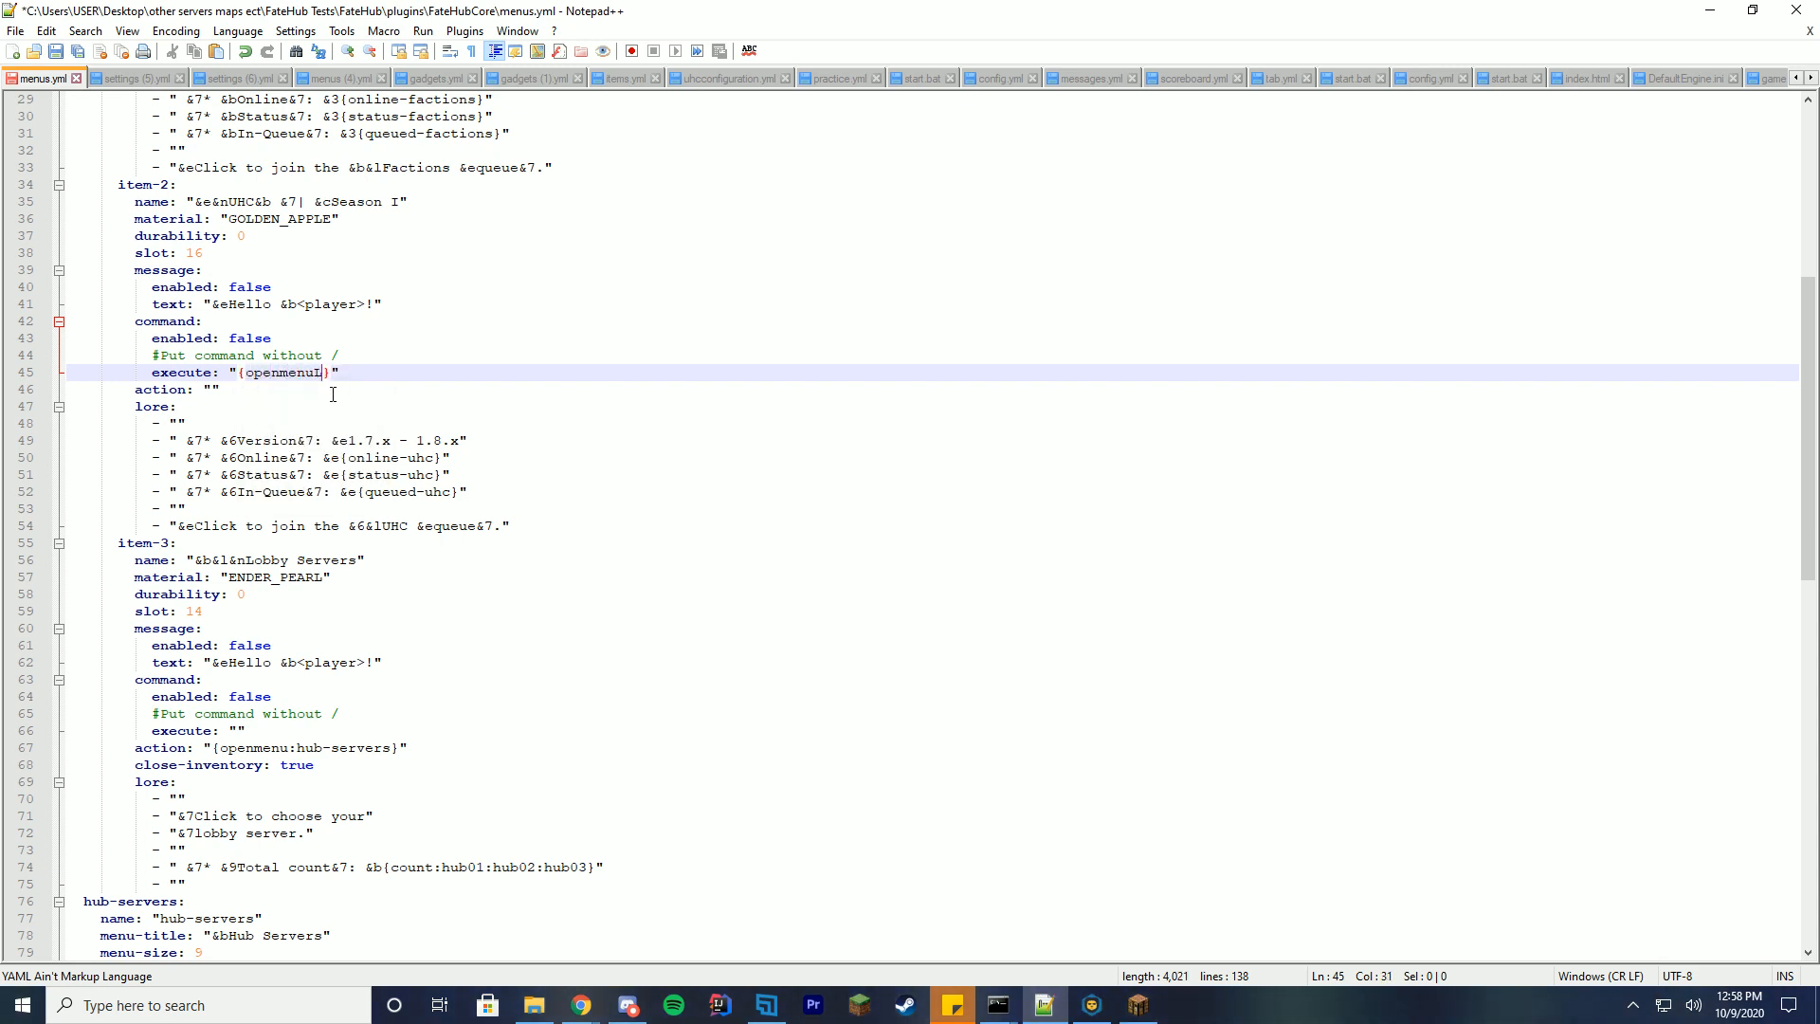
{"action": "type", "text": "u"}
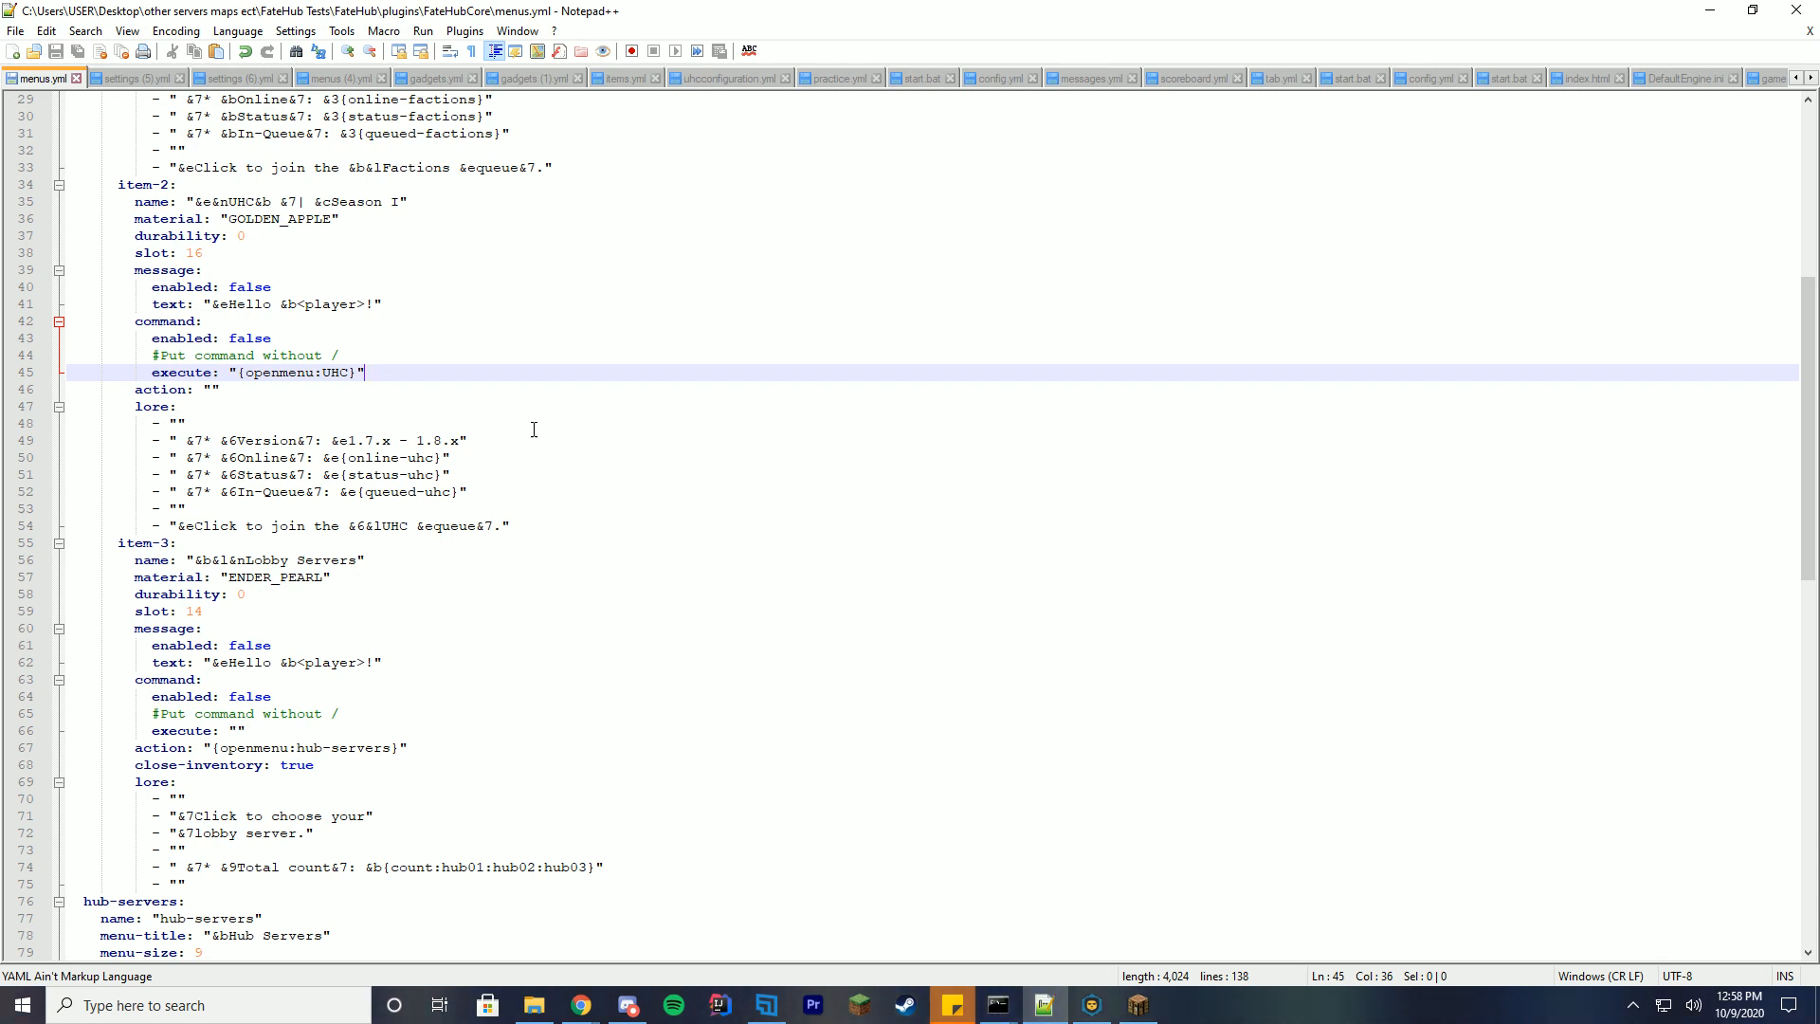
{"action": "scroll", "scroll_direction": "down", "scroll_amount": 3}
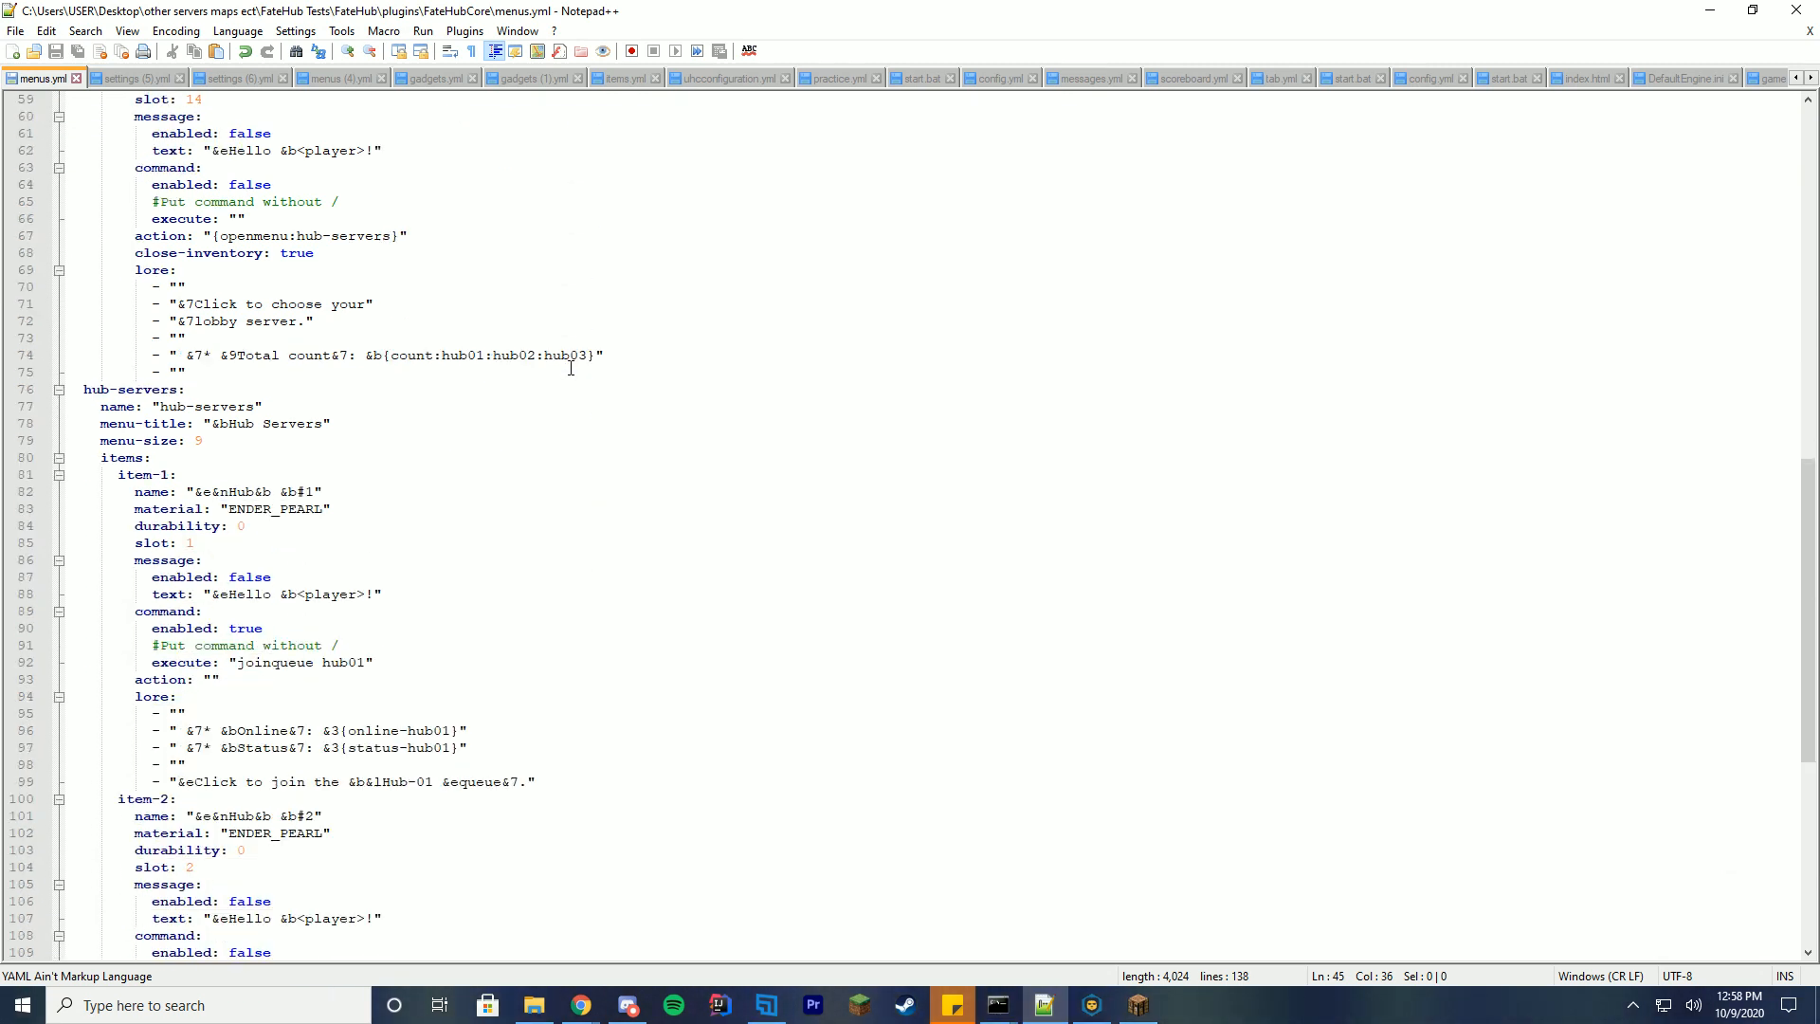
{"action": "scroll", "scroll_direction": "down", "scroll_amount": 3}
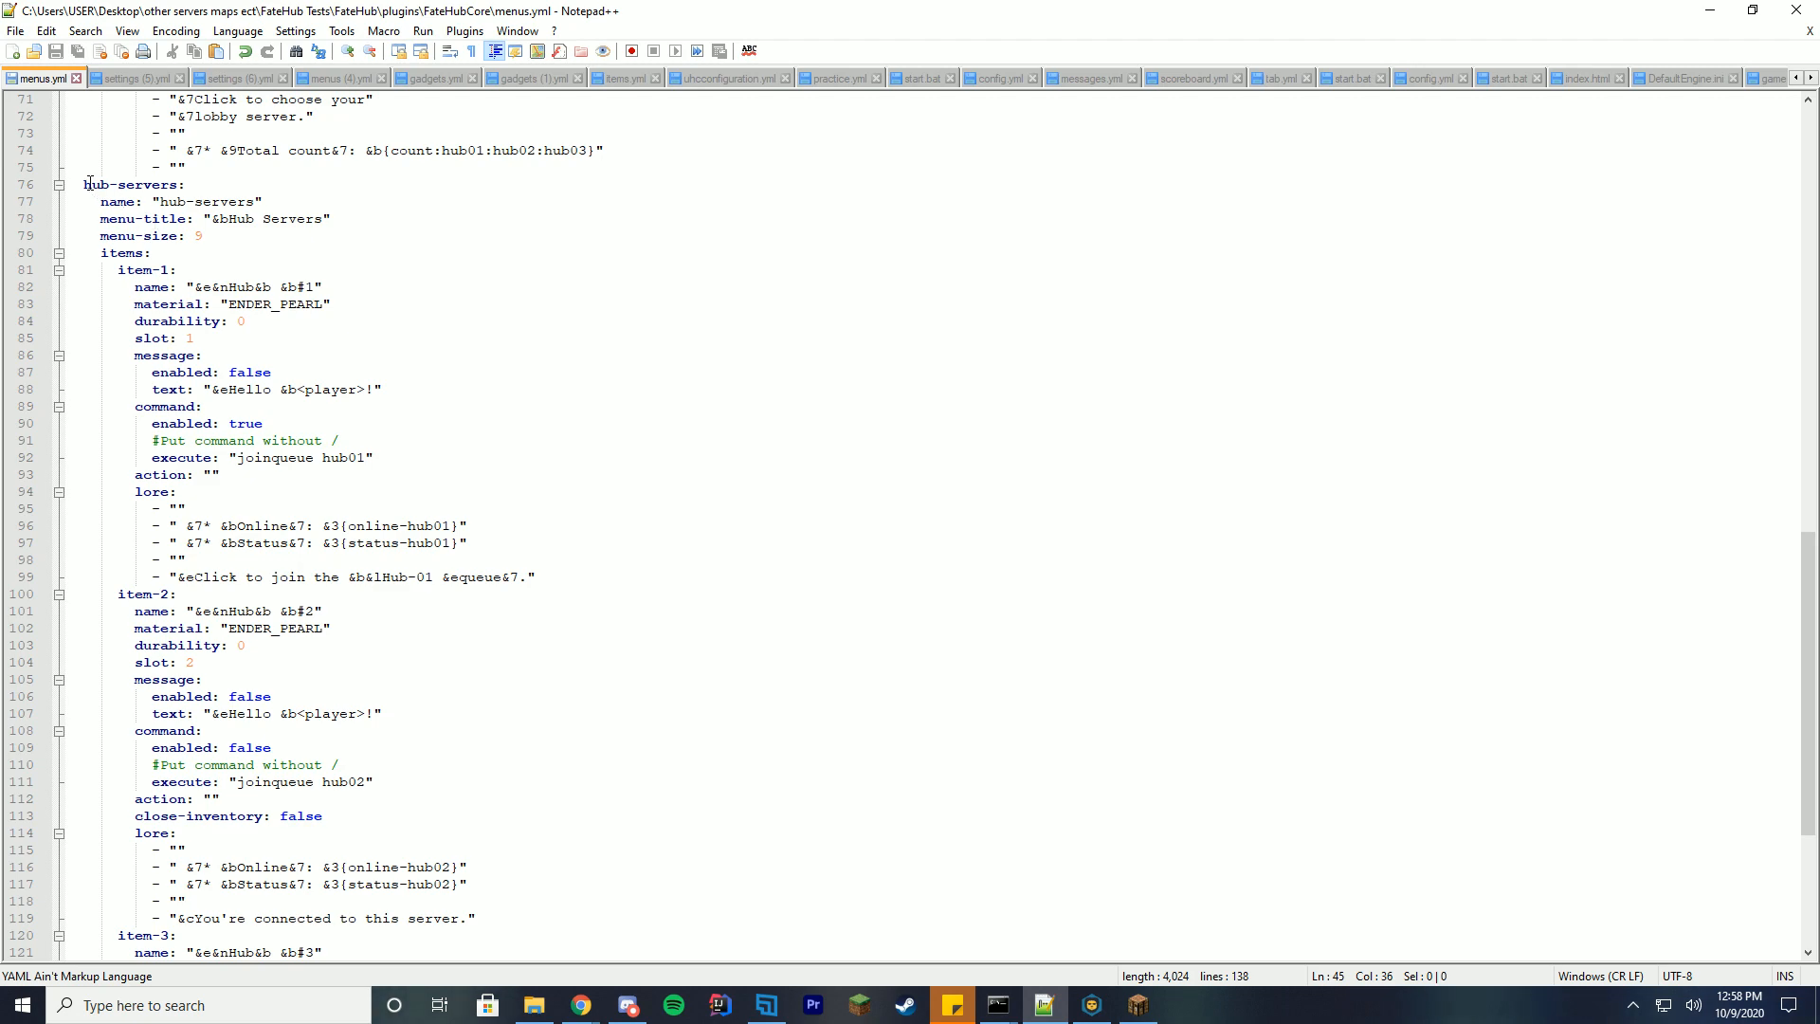
{"action": "left_click", "coordinate": [121, 252]}
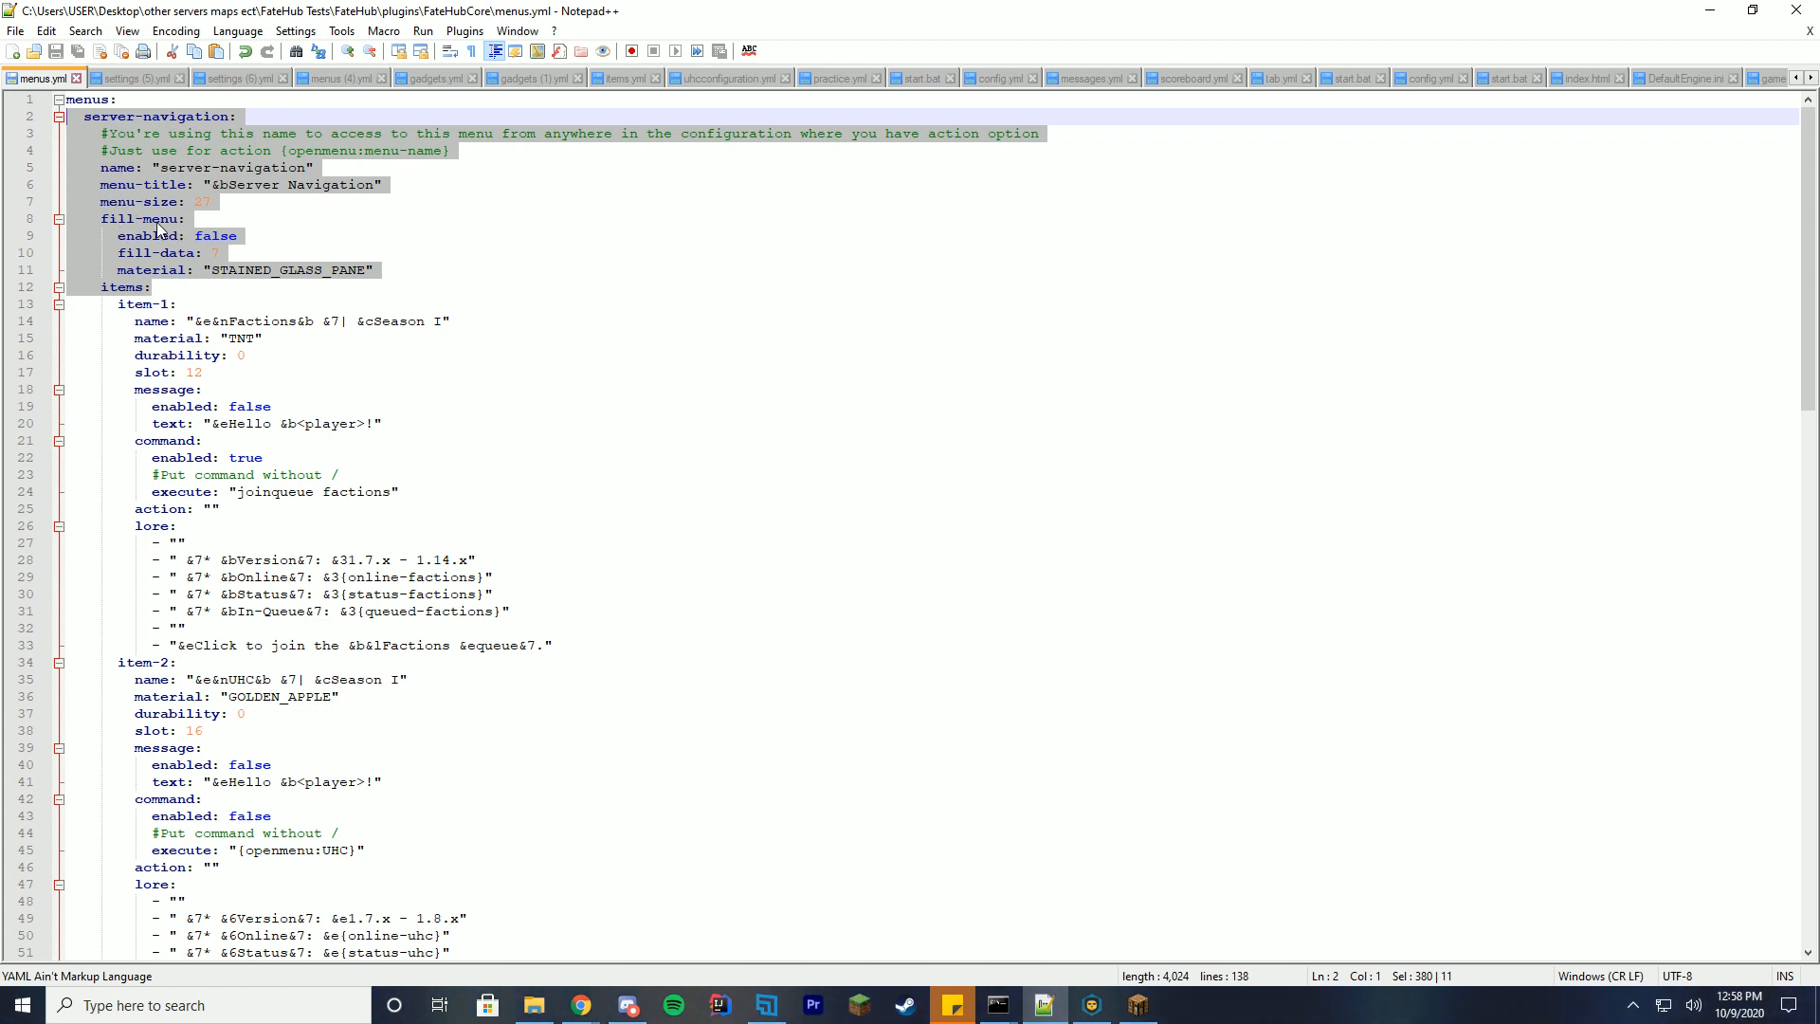
Rename the copied menu's key and name to UHC and its title to &bUHC Navigation
{"action": "scroll", "scroll_direction": "down", "scroll_amount": 3}
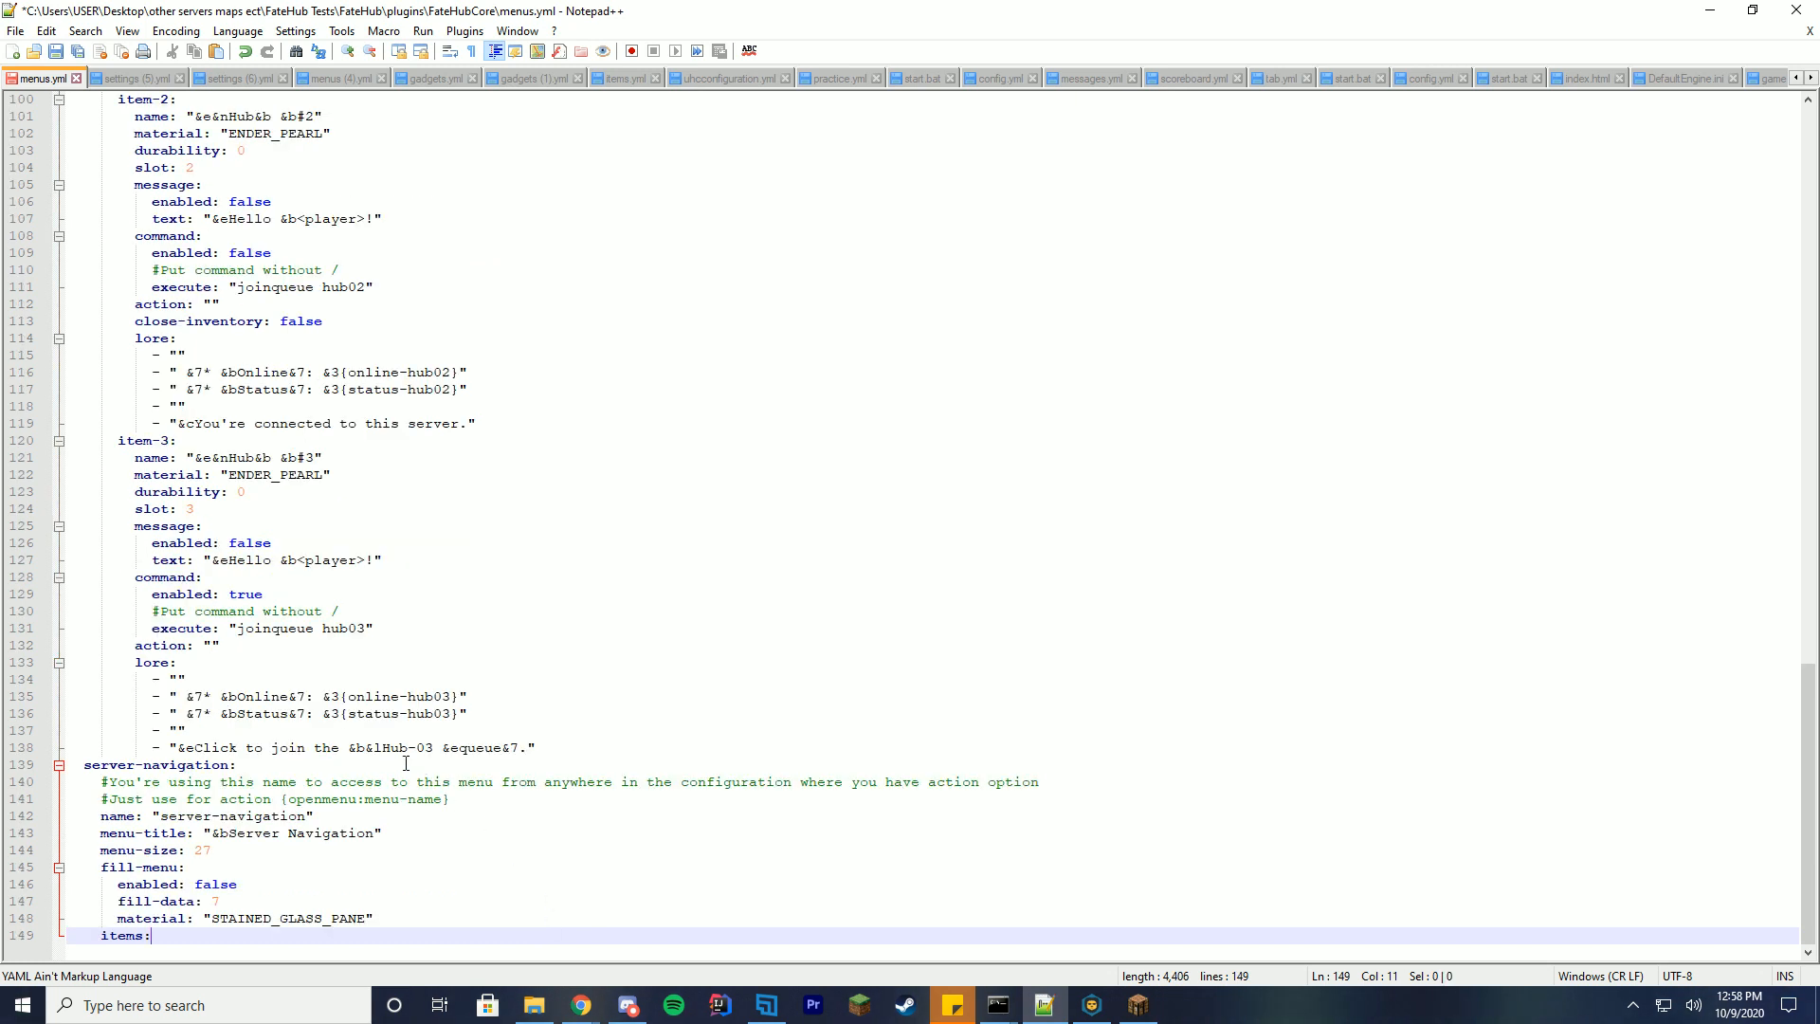
{"action": "double_click", "coordinate": [157, 764]}
{"action": "type", "text": "UHC:"}
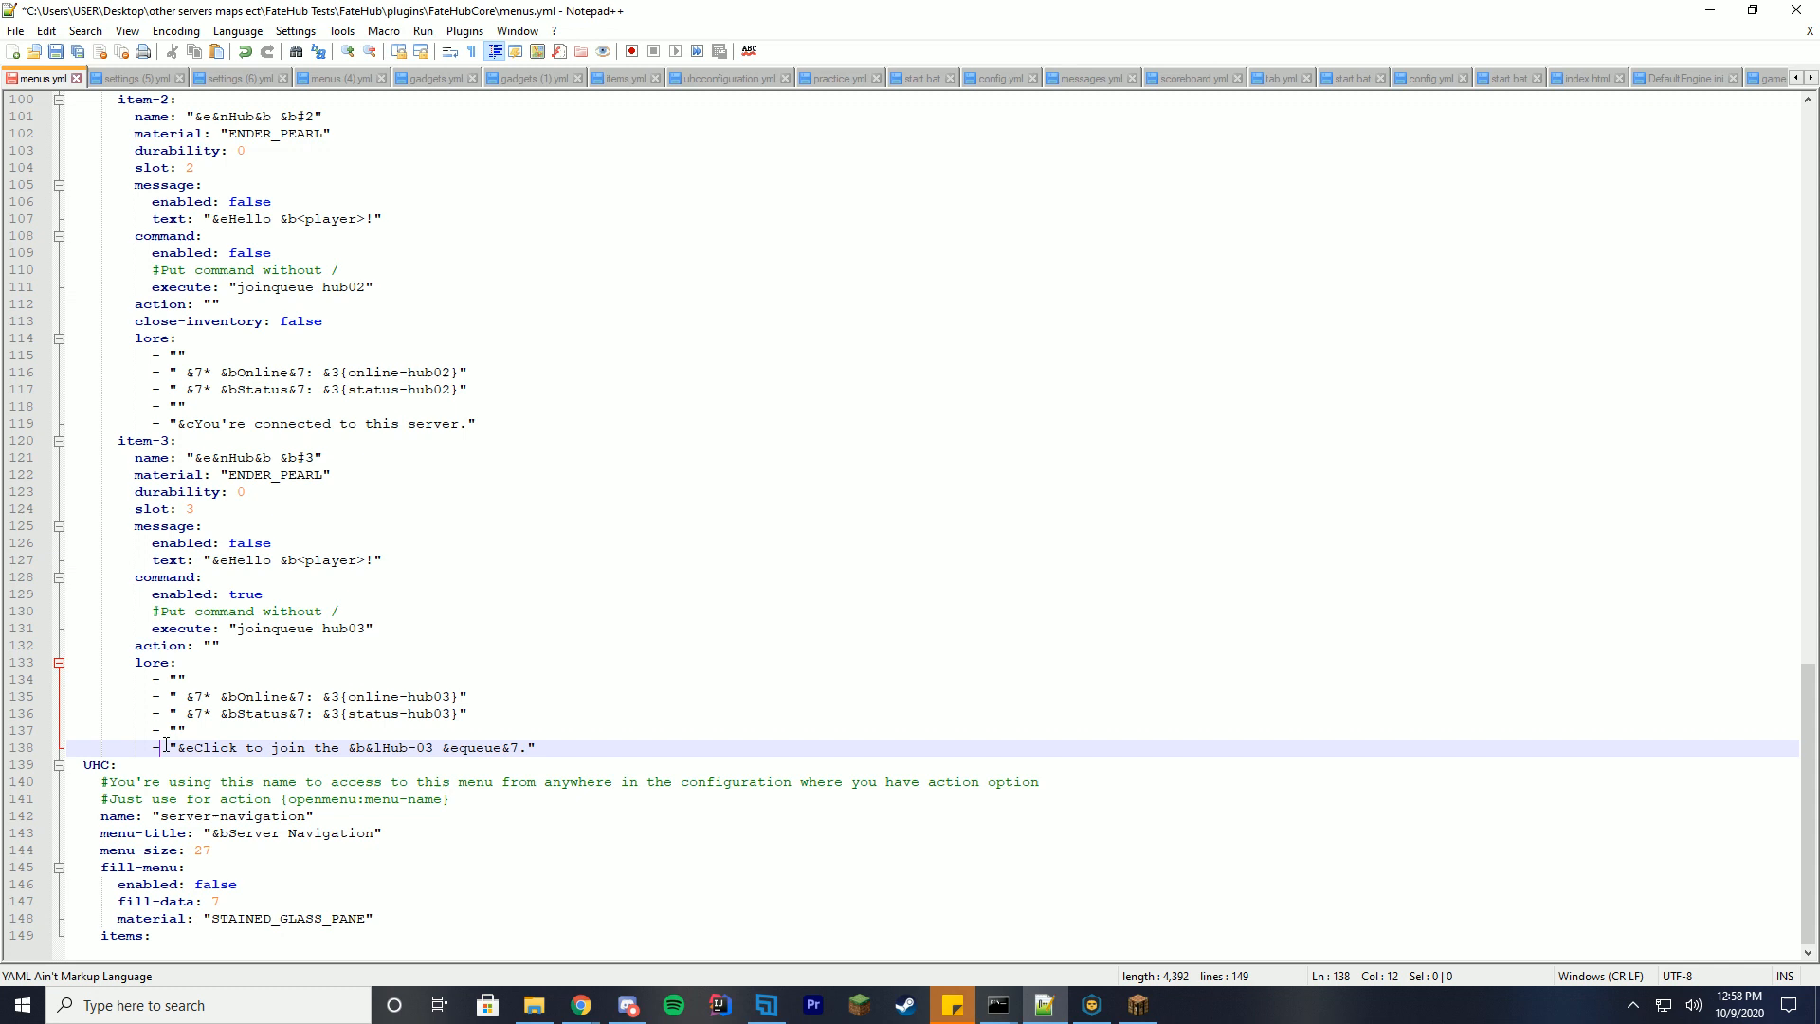
{"action": "double_click", "coordinate": [231, 815]}
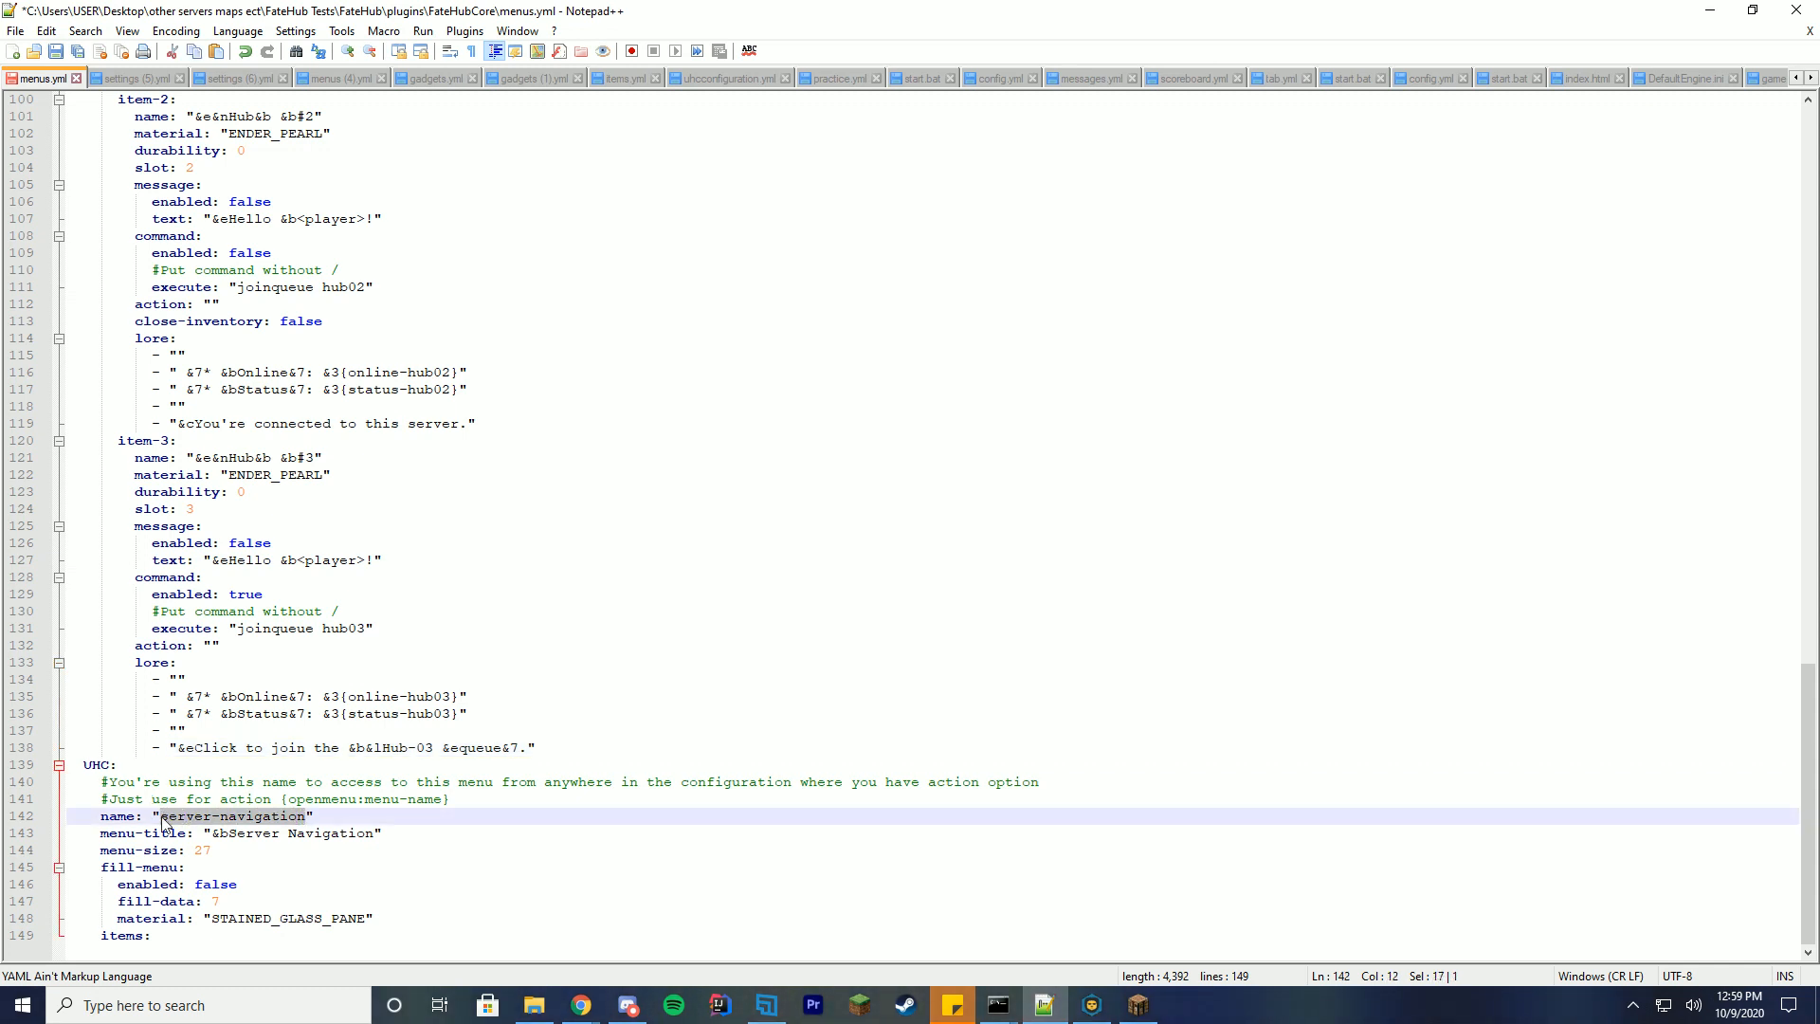
{"action": "type", "text": "UHC\""}
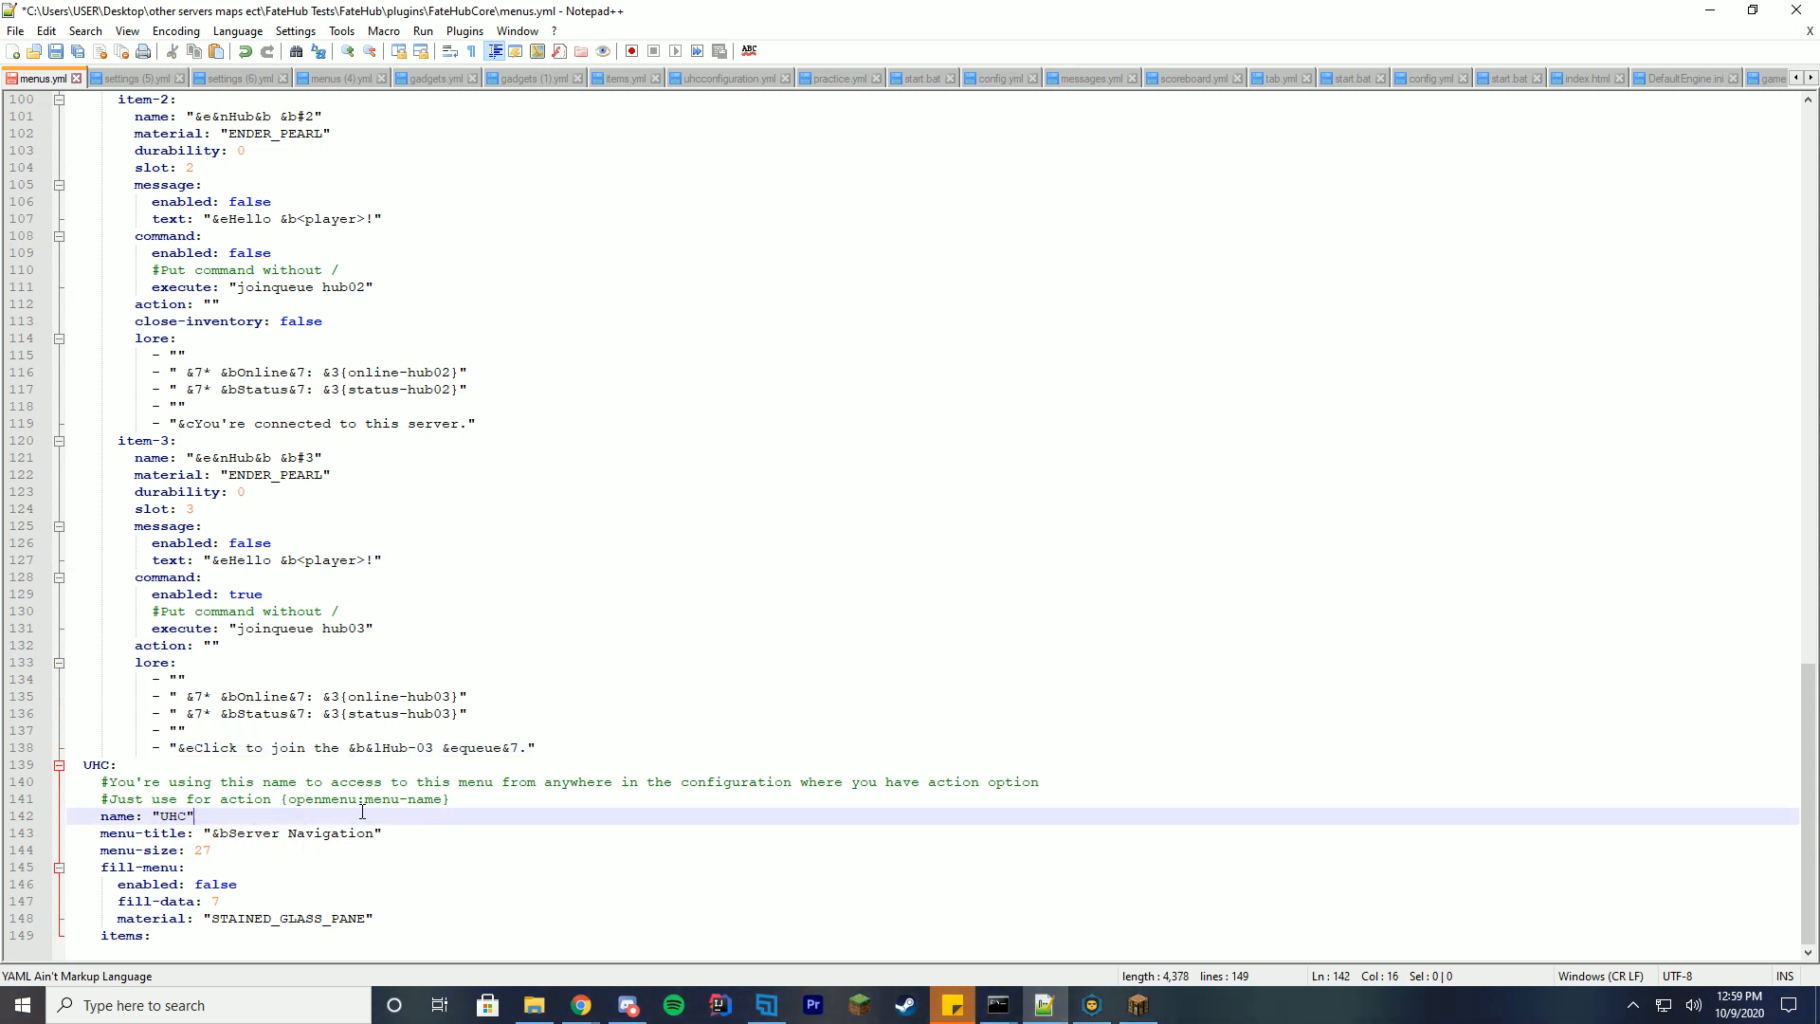
{"action": "double_click", "coordinate": [252, 834]}
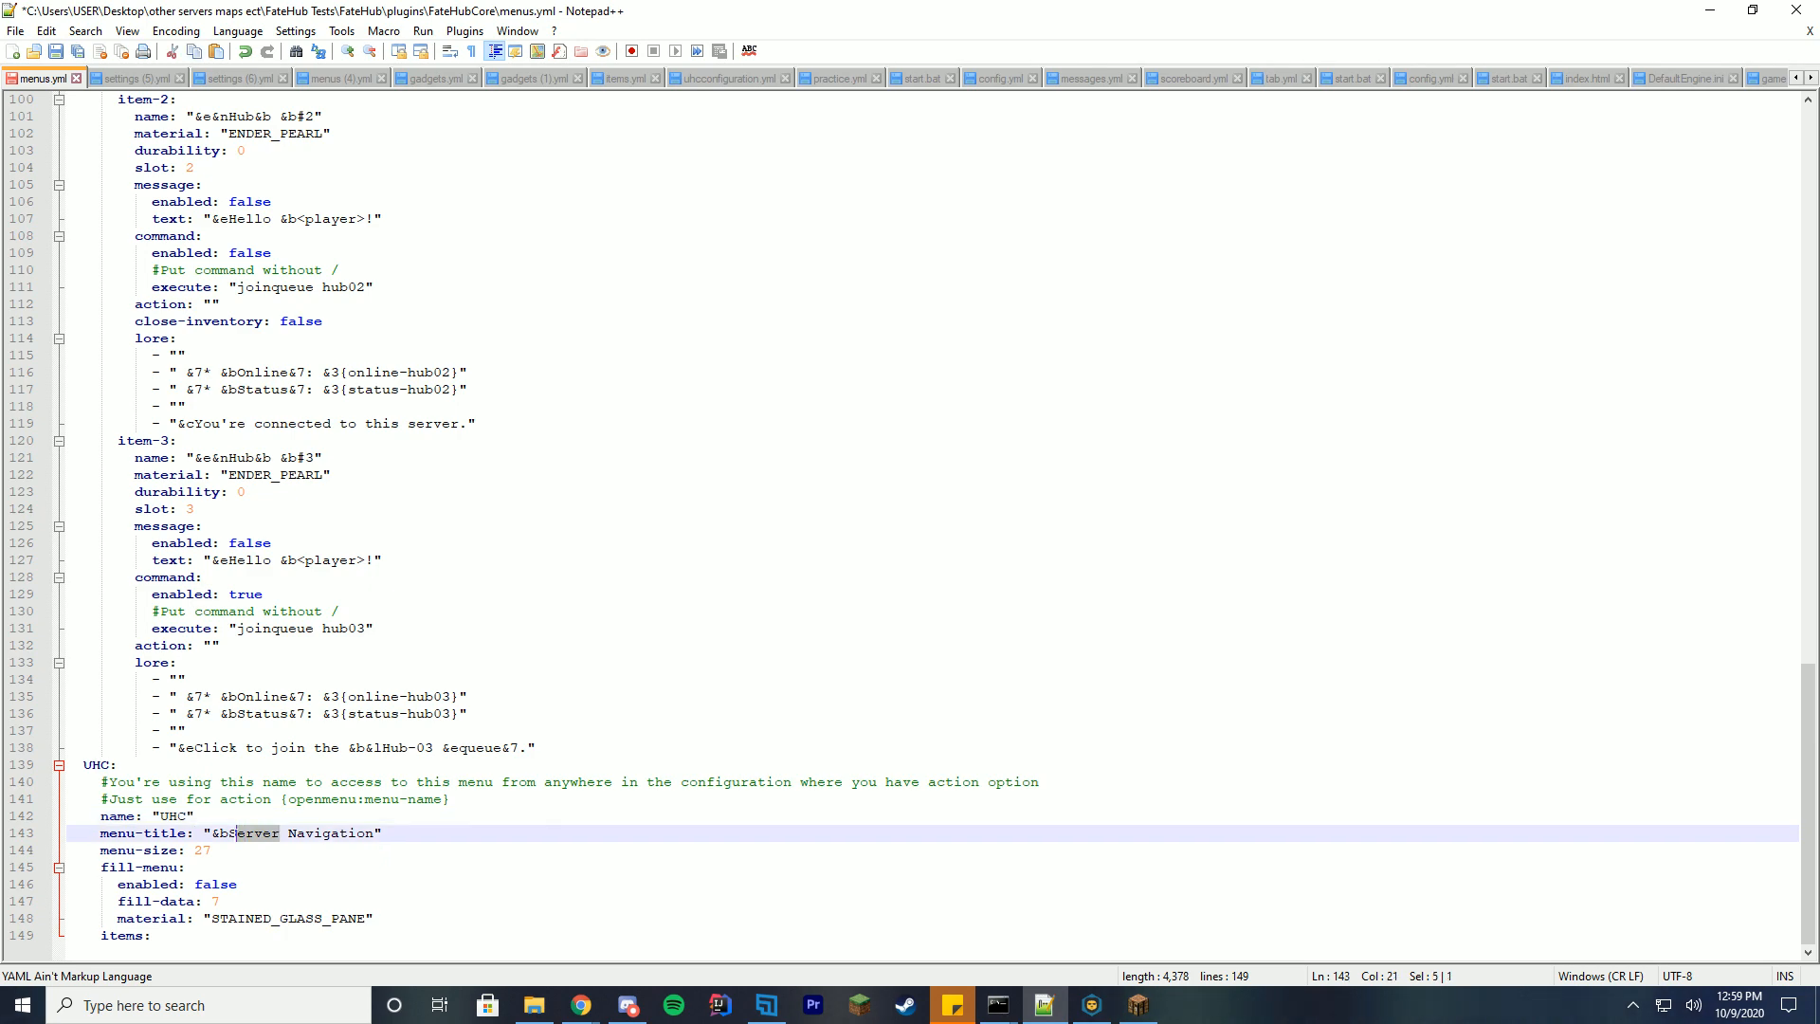
{"action": "type", "text": "UHC"}
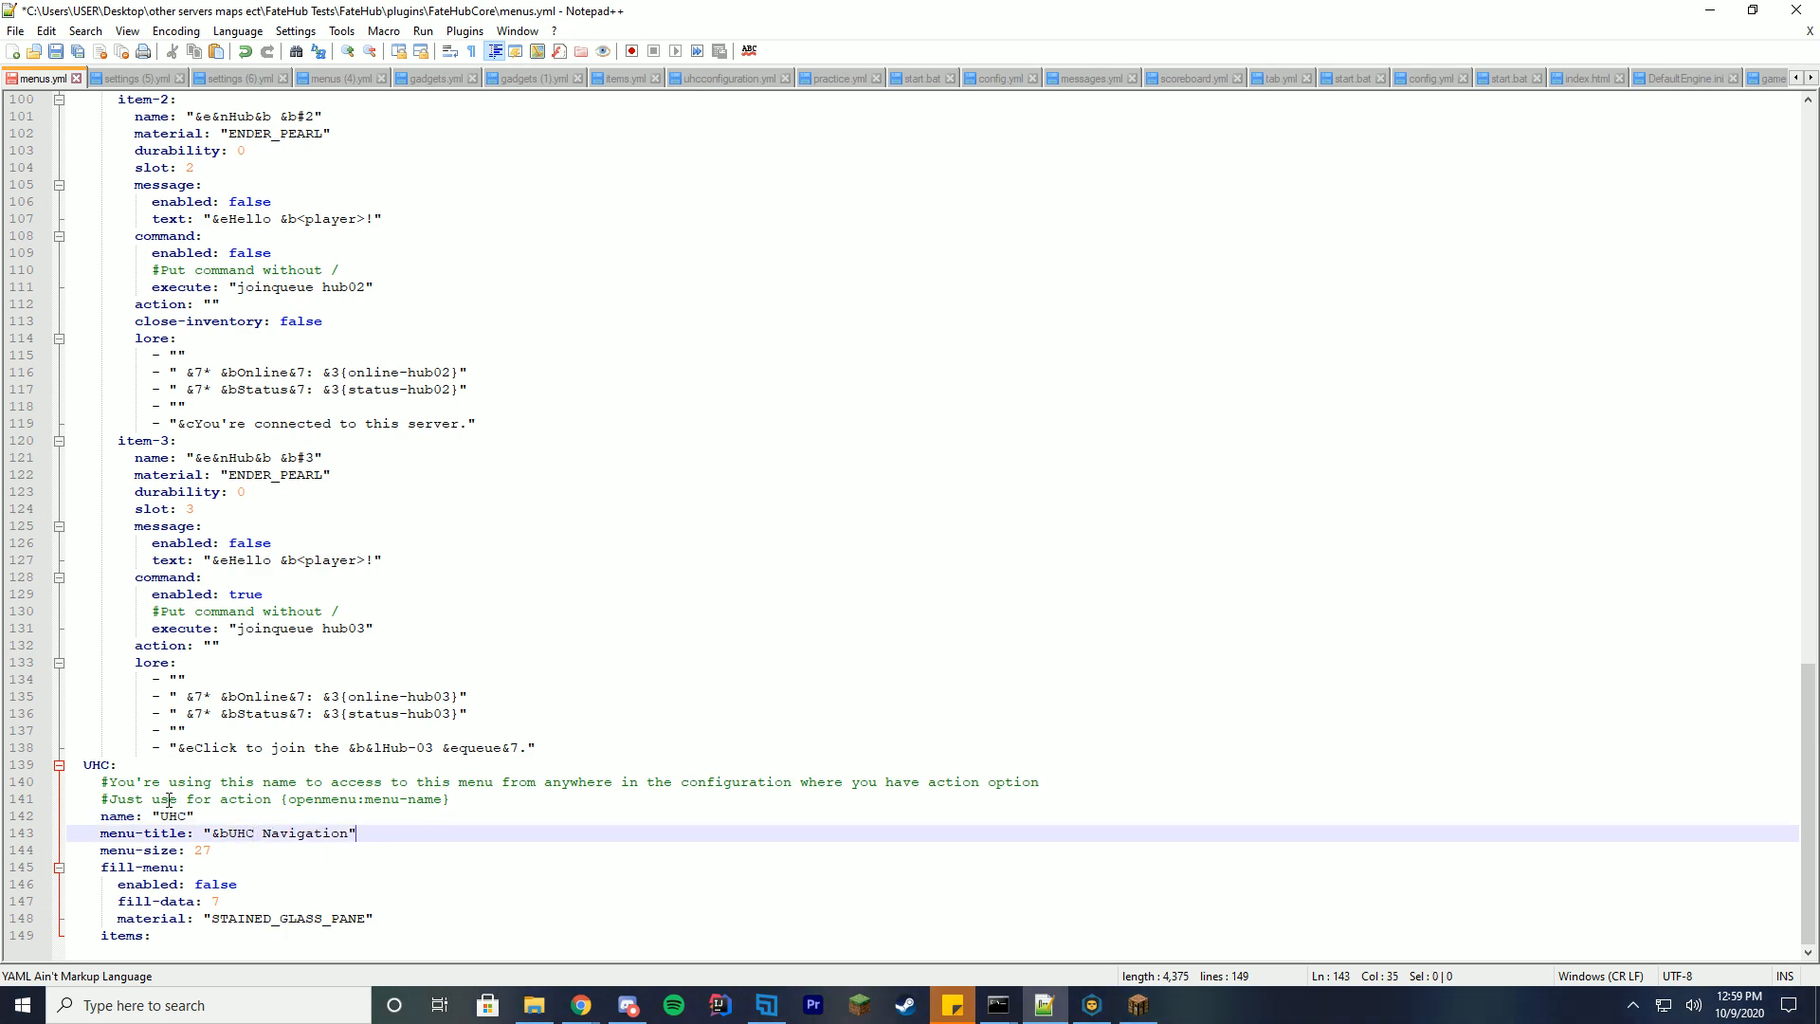
Set the UHC menu's fill-menu enabled to true and add an item block
{"action": "scroll", "scroll_direction": "up", "scroll_amount": 3}
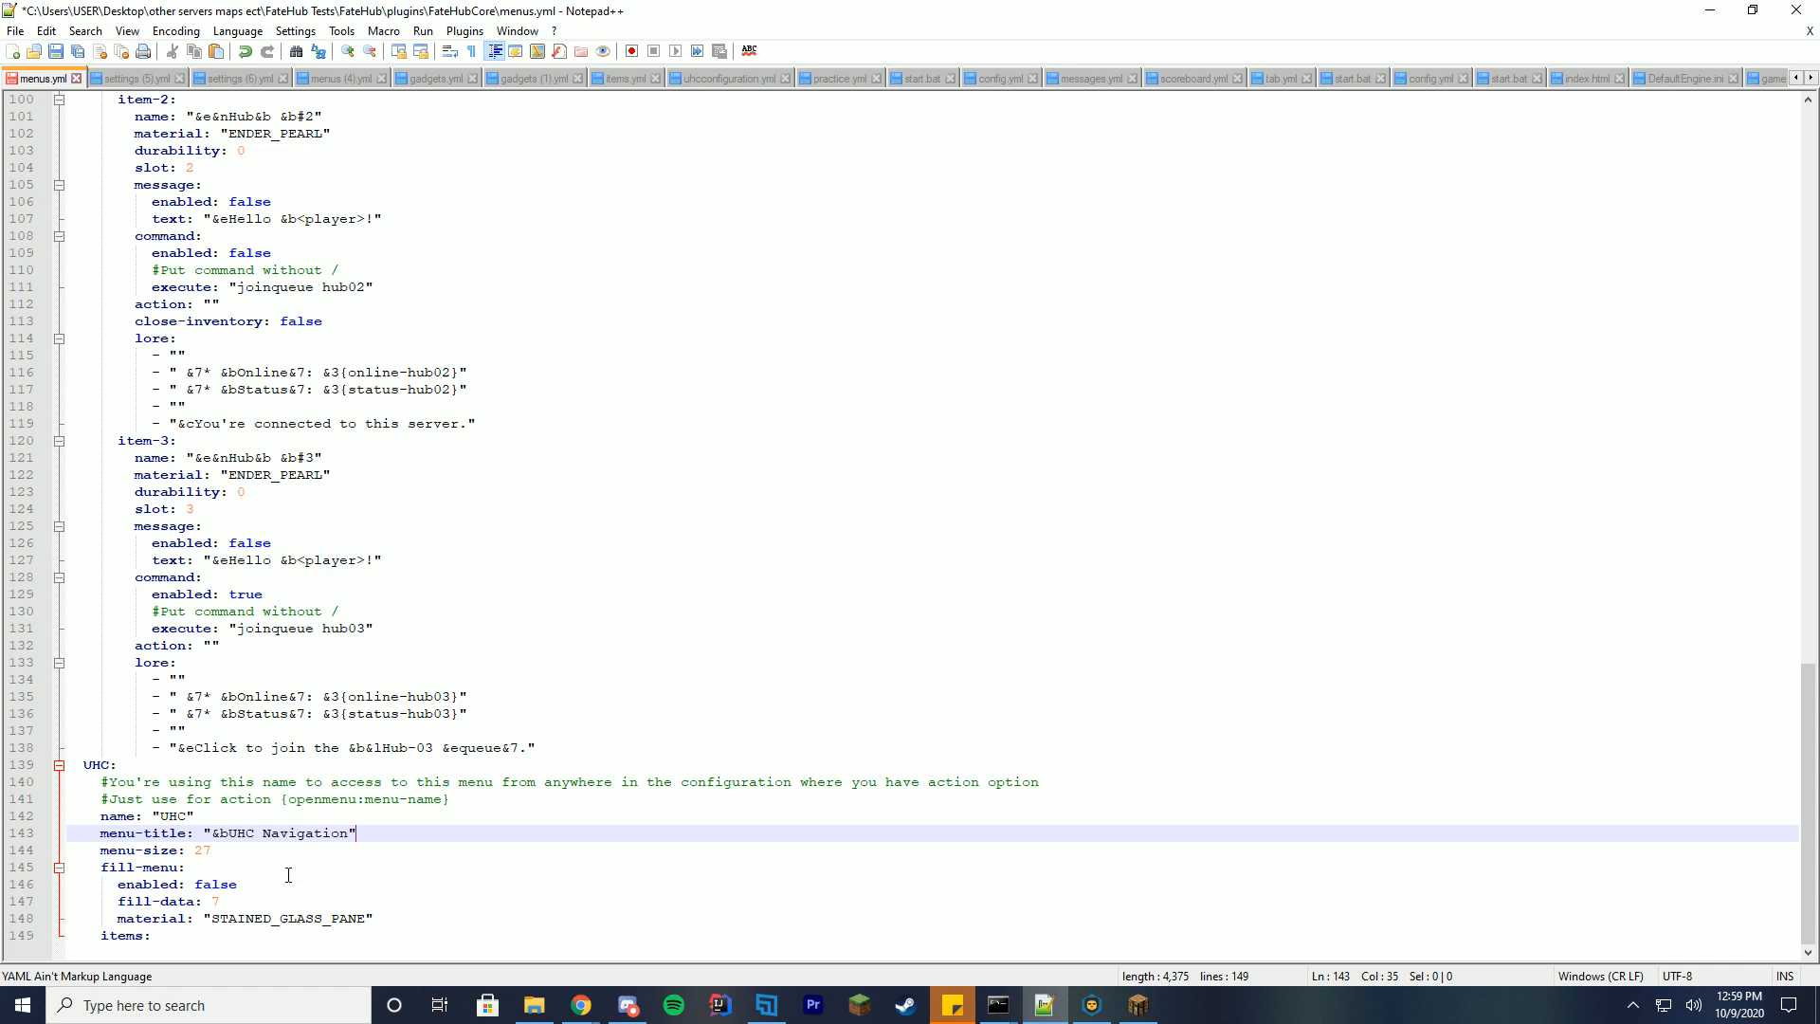
{"action": "type", "text": "trye"}
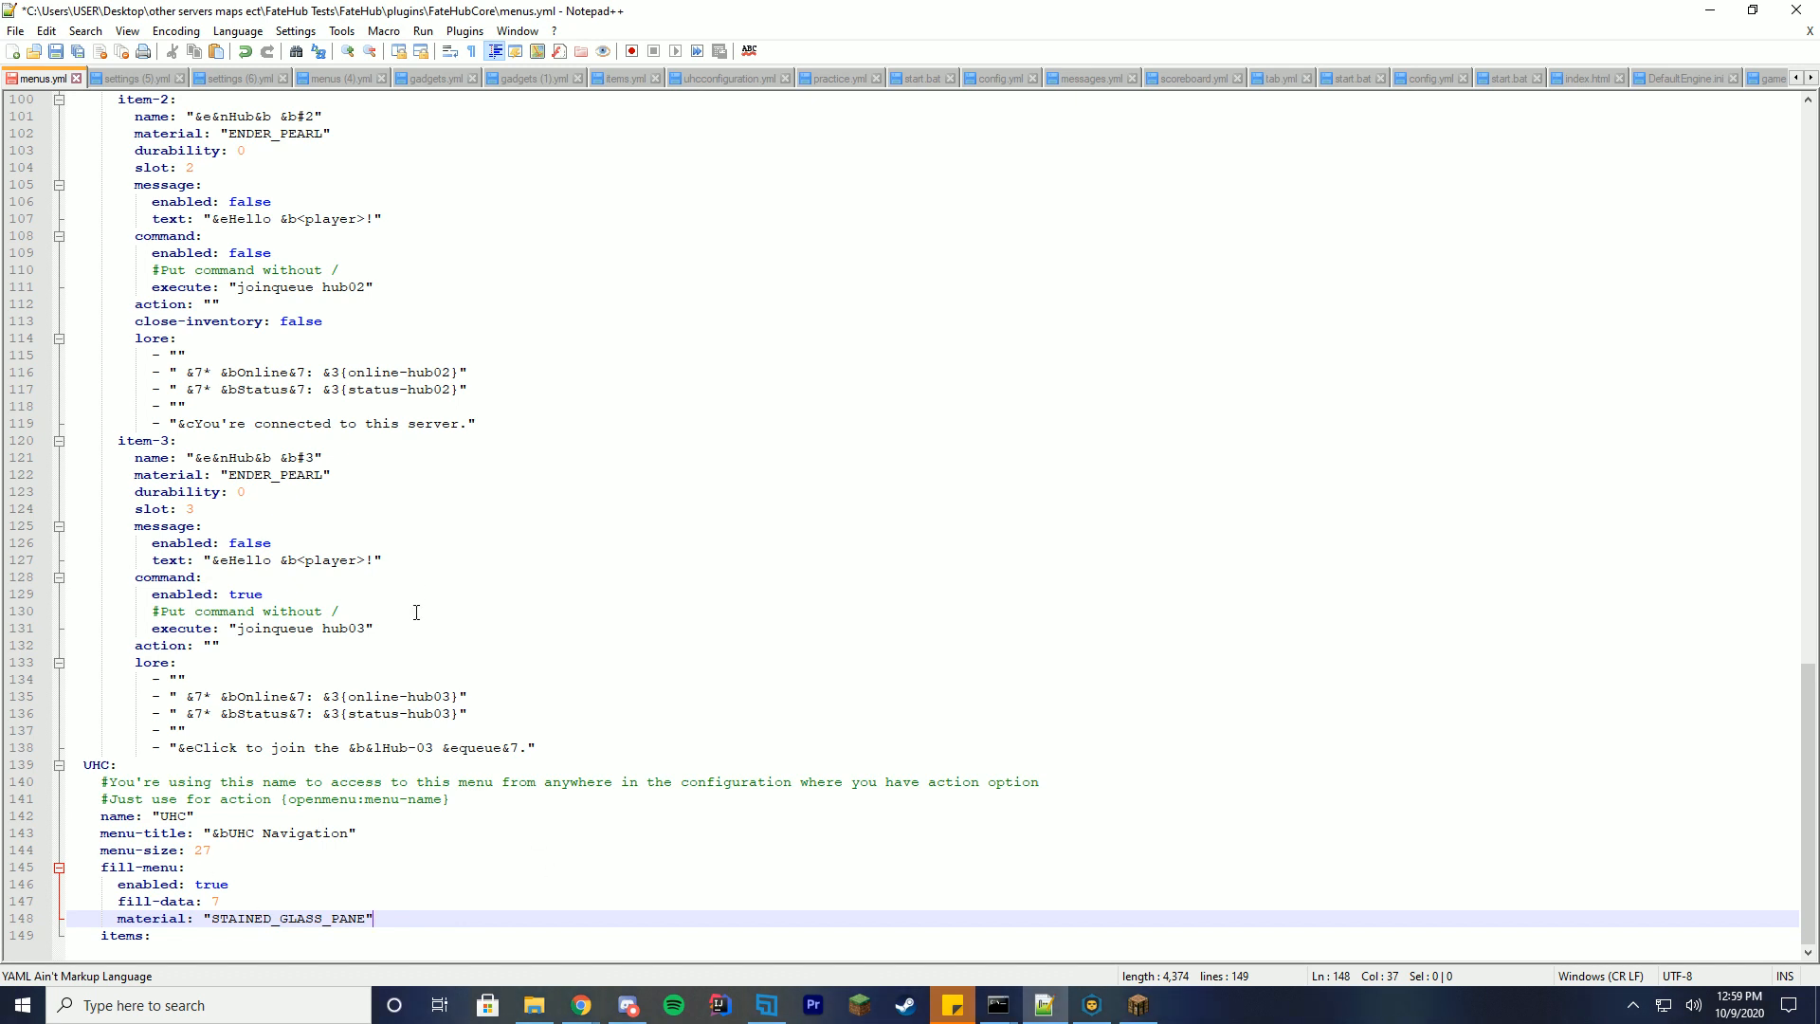
{"action": "left_click", "coordinate": [328, 832]}
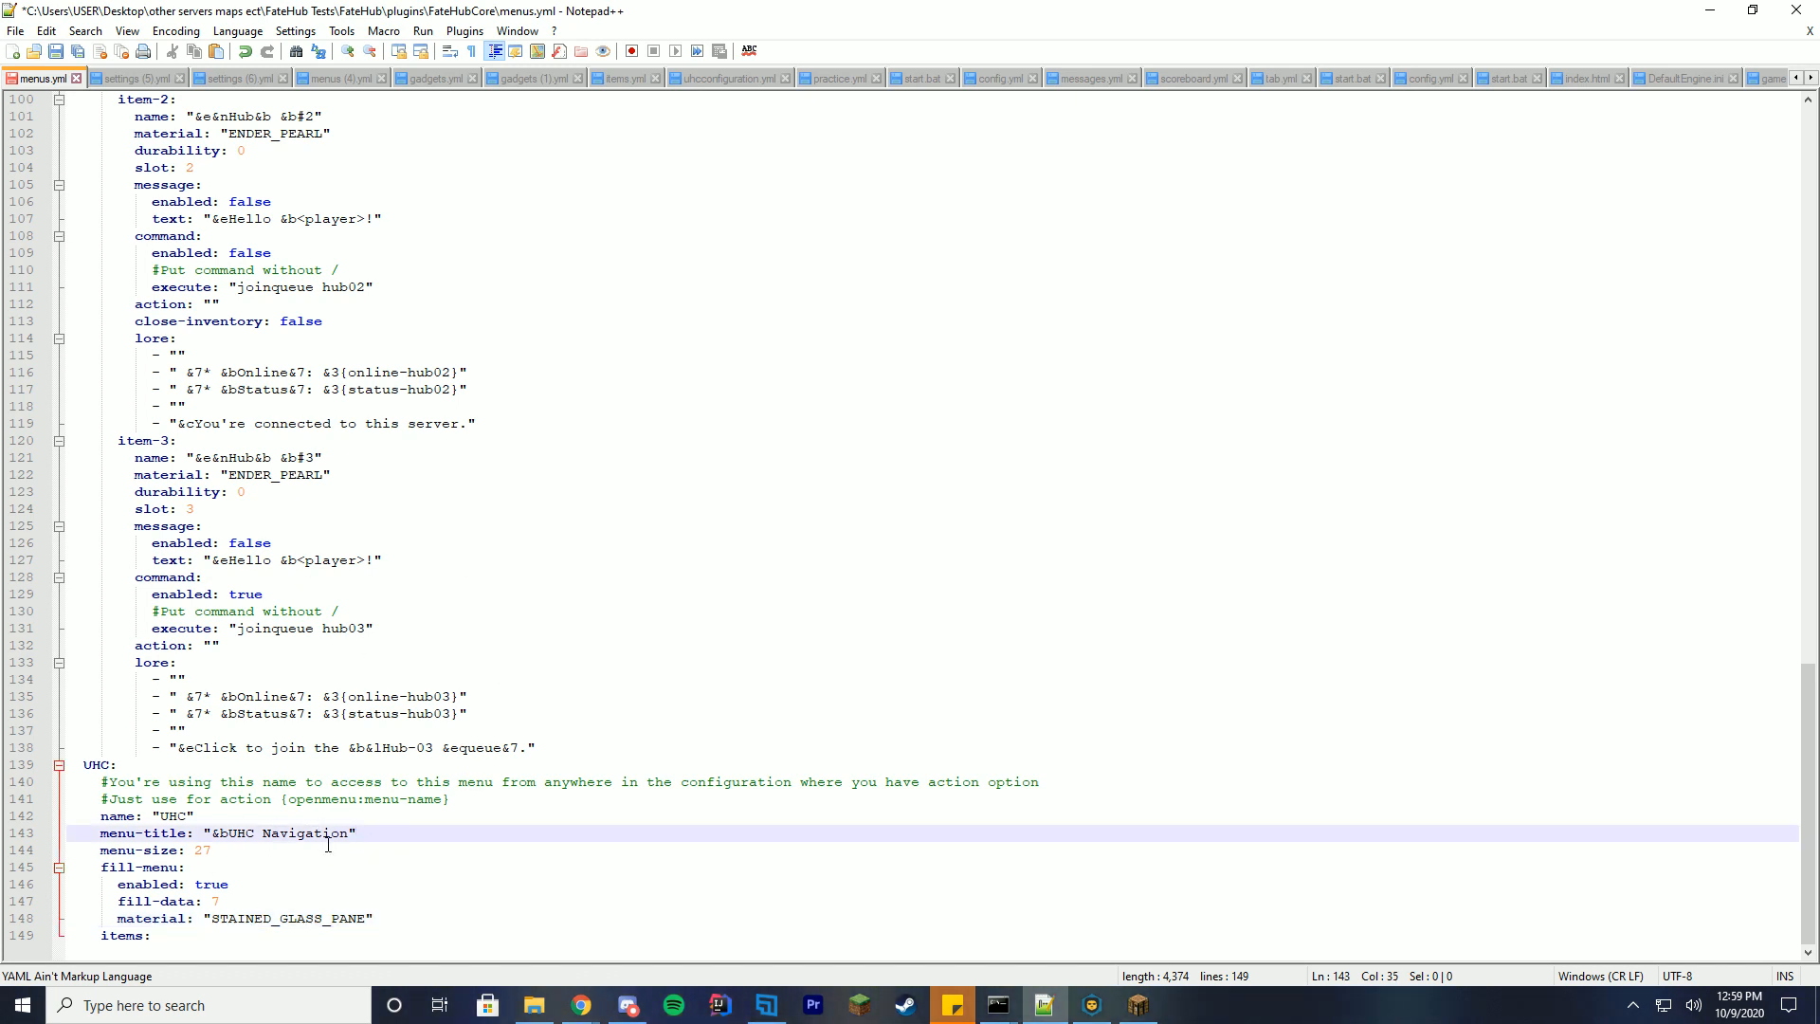
{"action": "left_click", "coordinate": [328, 849]}
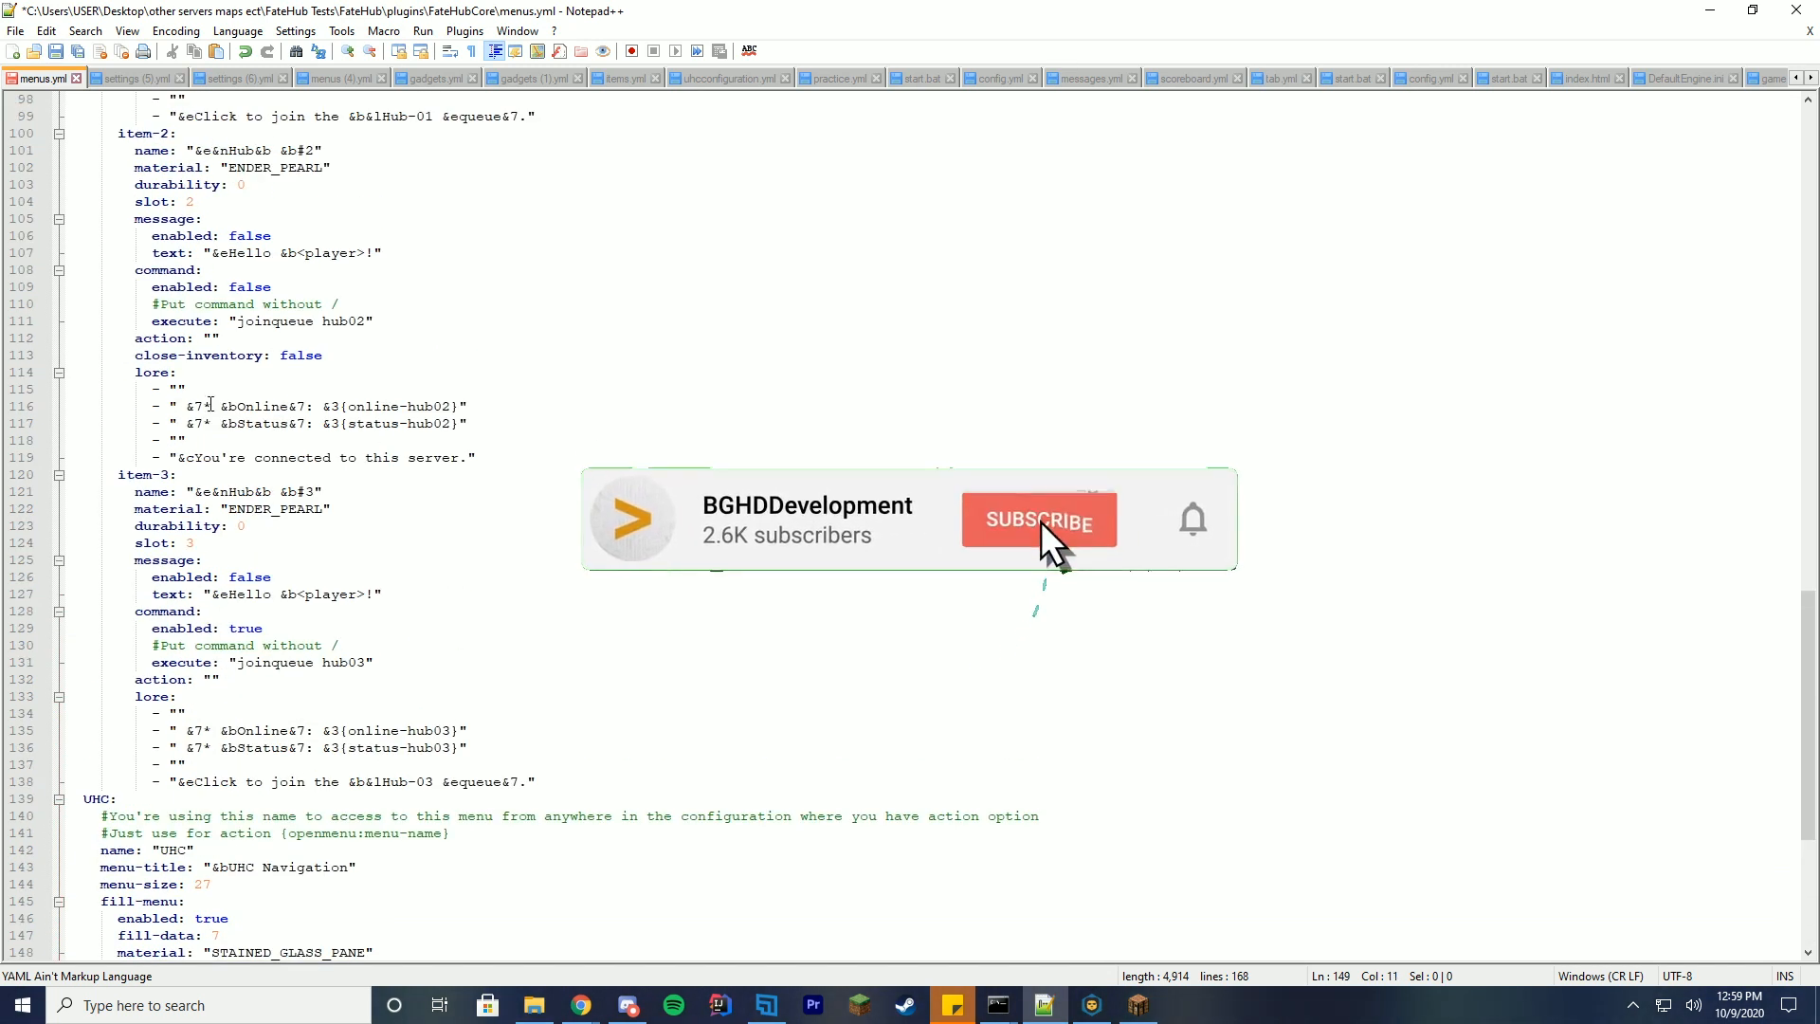
Name item-1 UHC instead of Hub and set its material to DIAMOND_SWORD
{"action": "left_click", "coordinate": [1037, 520]}
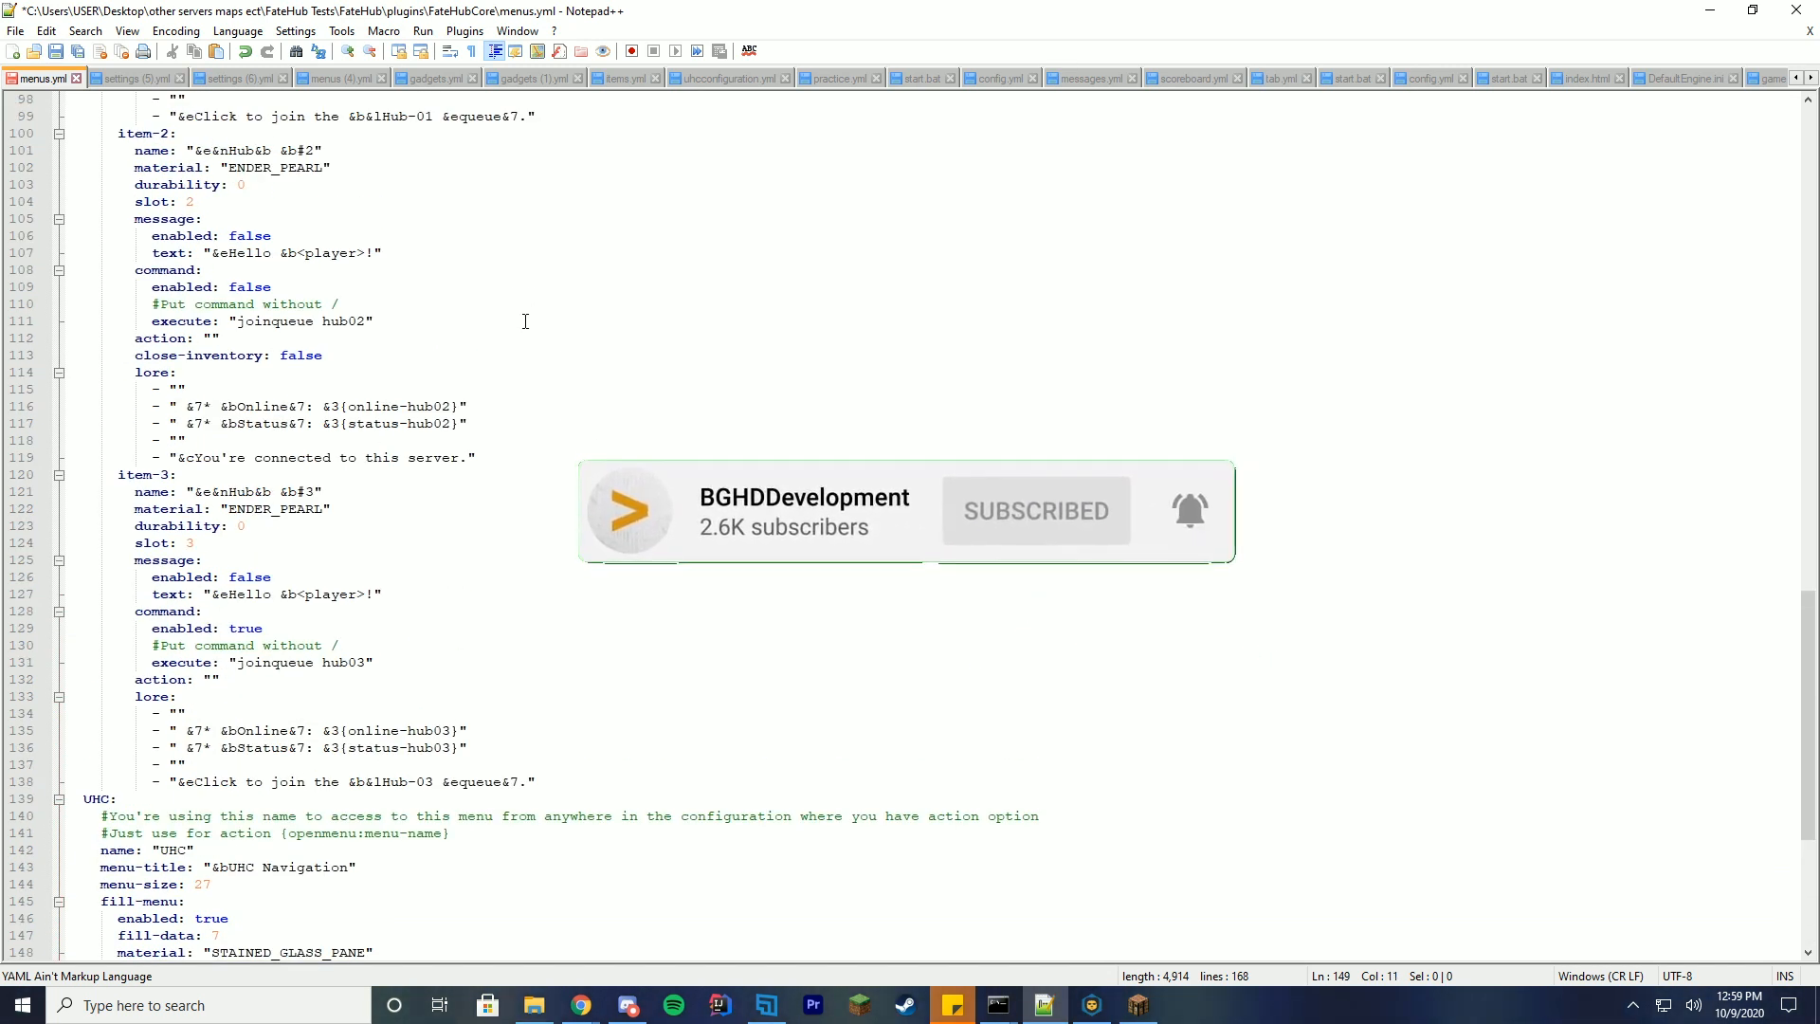
{"action": "scroll", "scroll_direction": "down", "scroll_amount": 3}
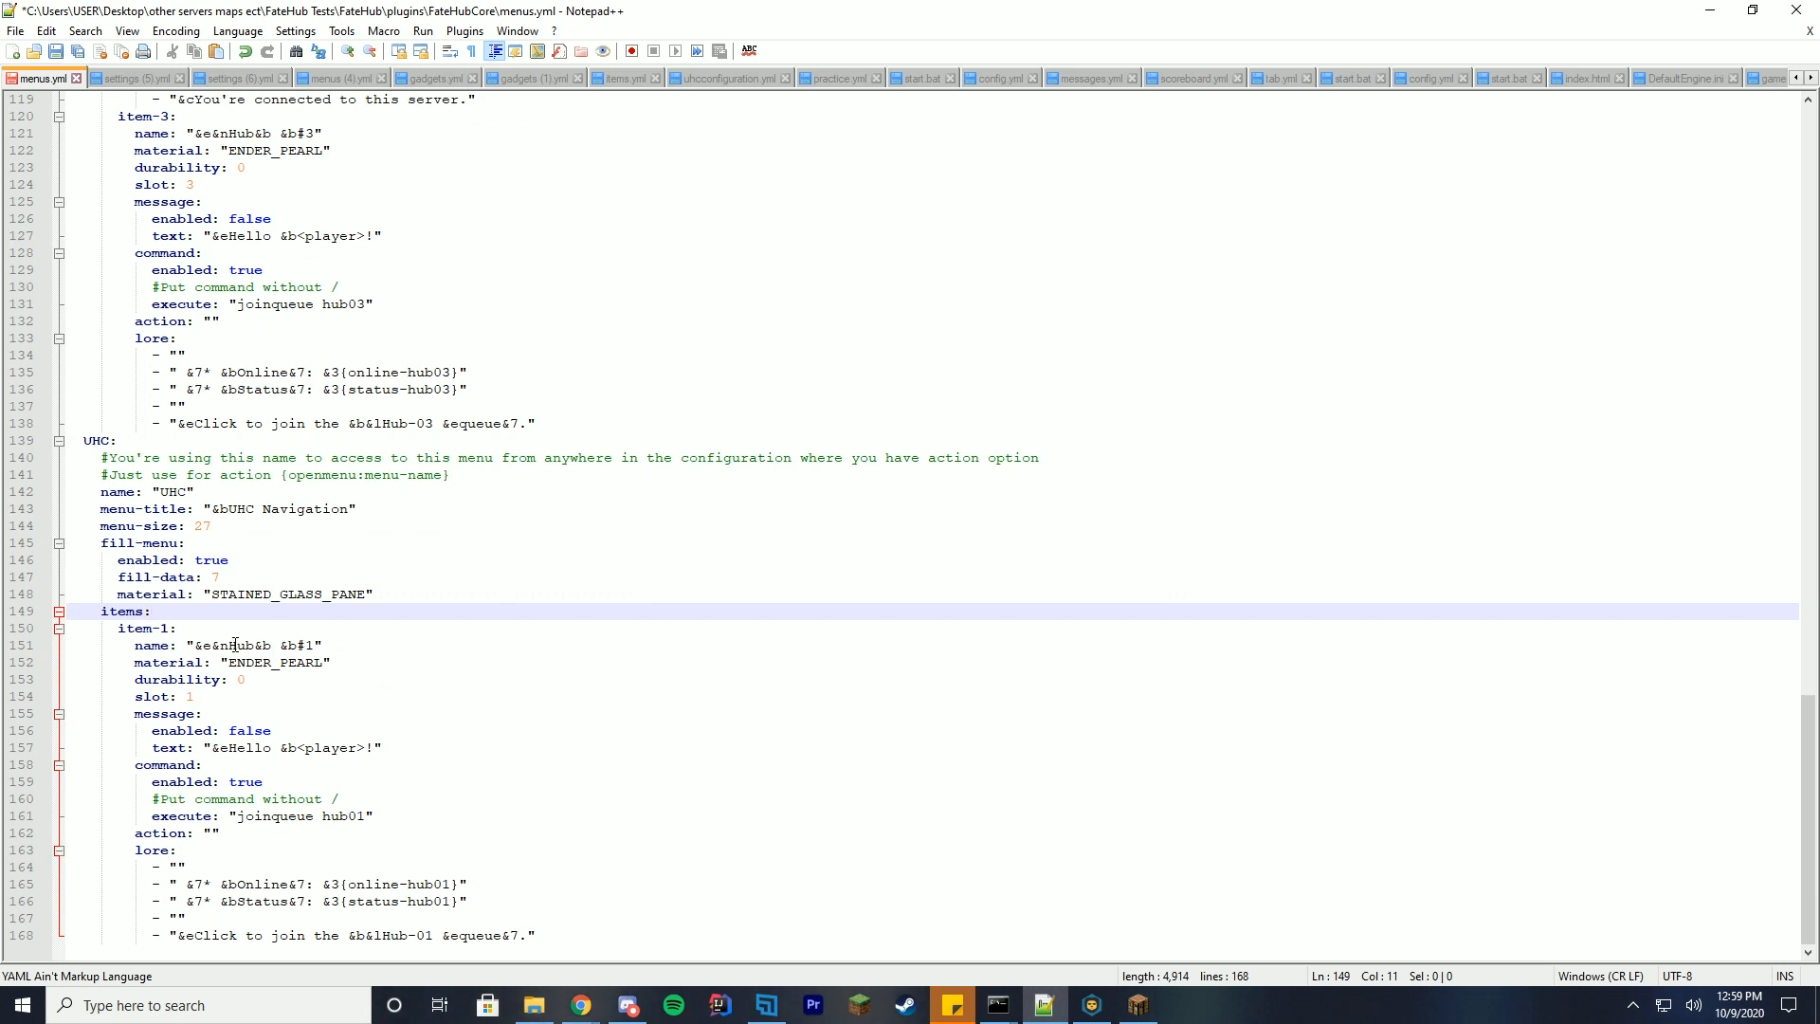
{"action": "double_click", "coordinate": [247, 644]}
{"action": "type", "text": "UHC"}
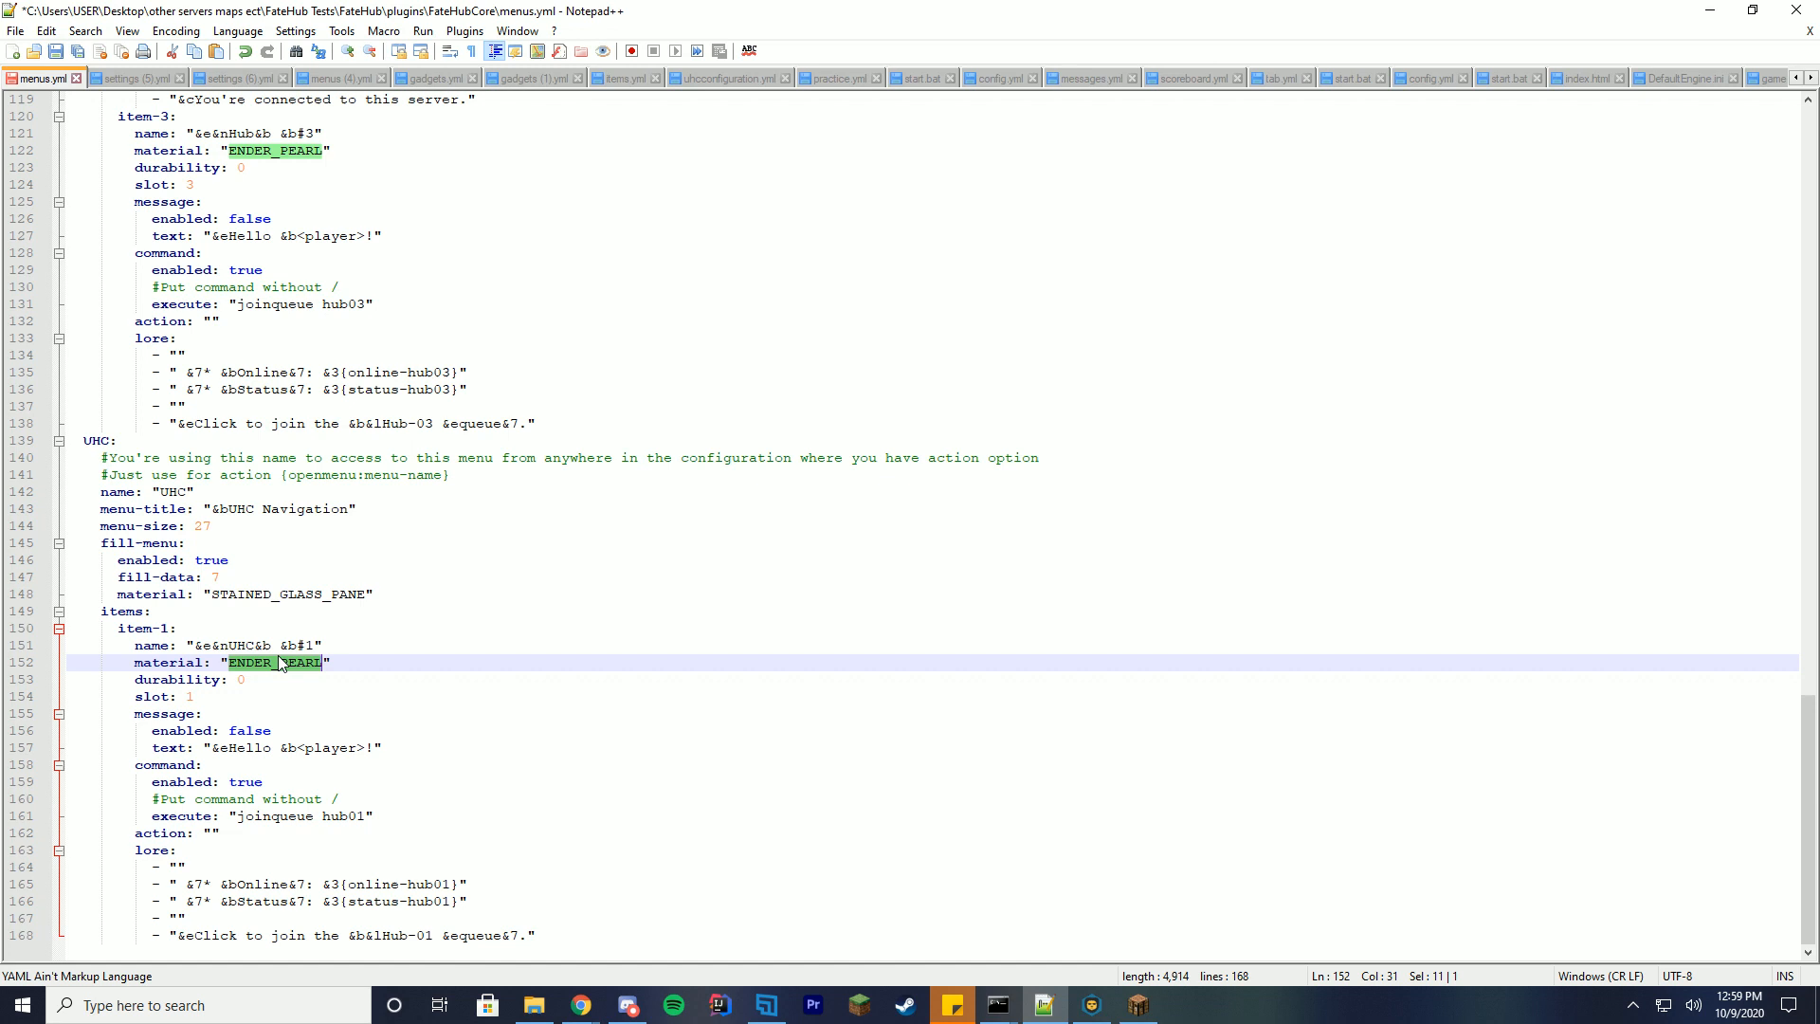
{"action": "type", "text": "DIAMON"}
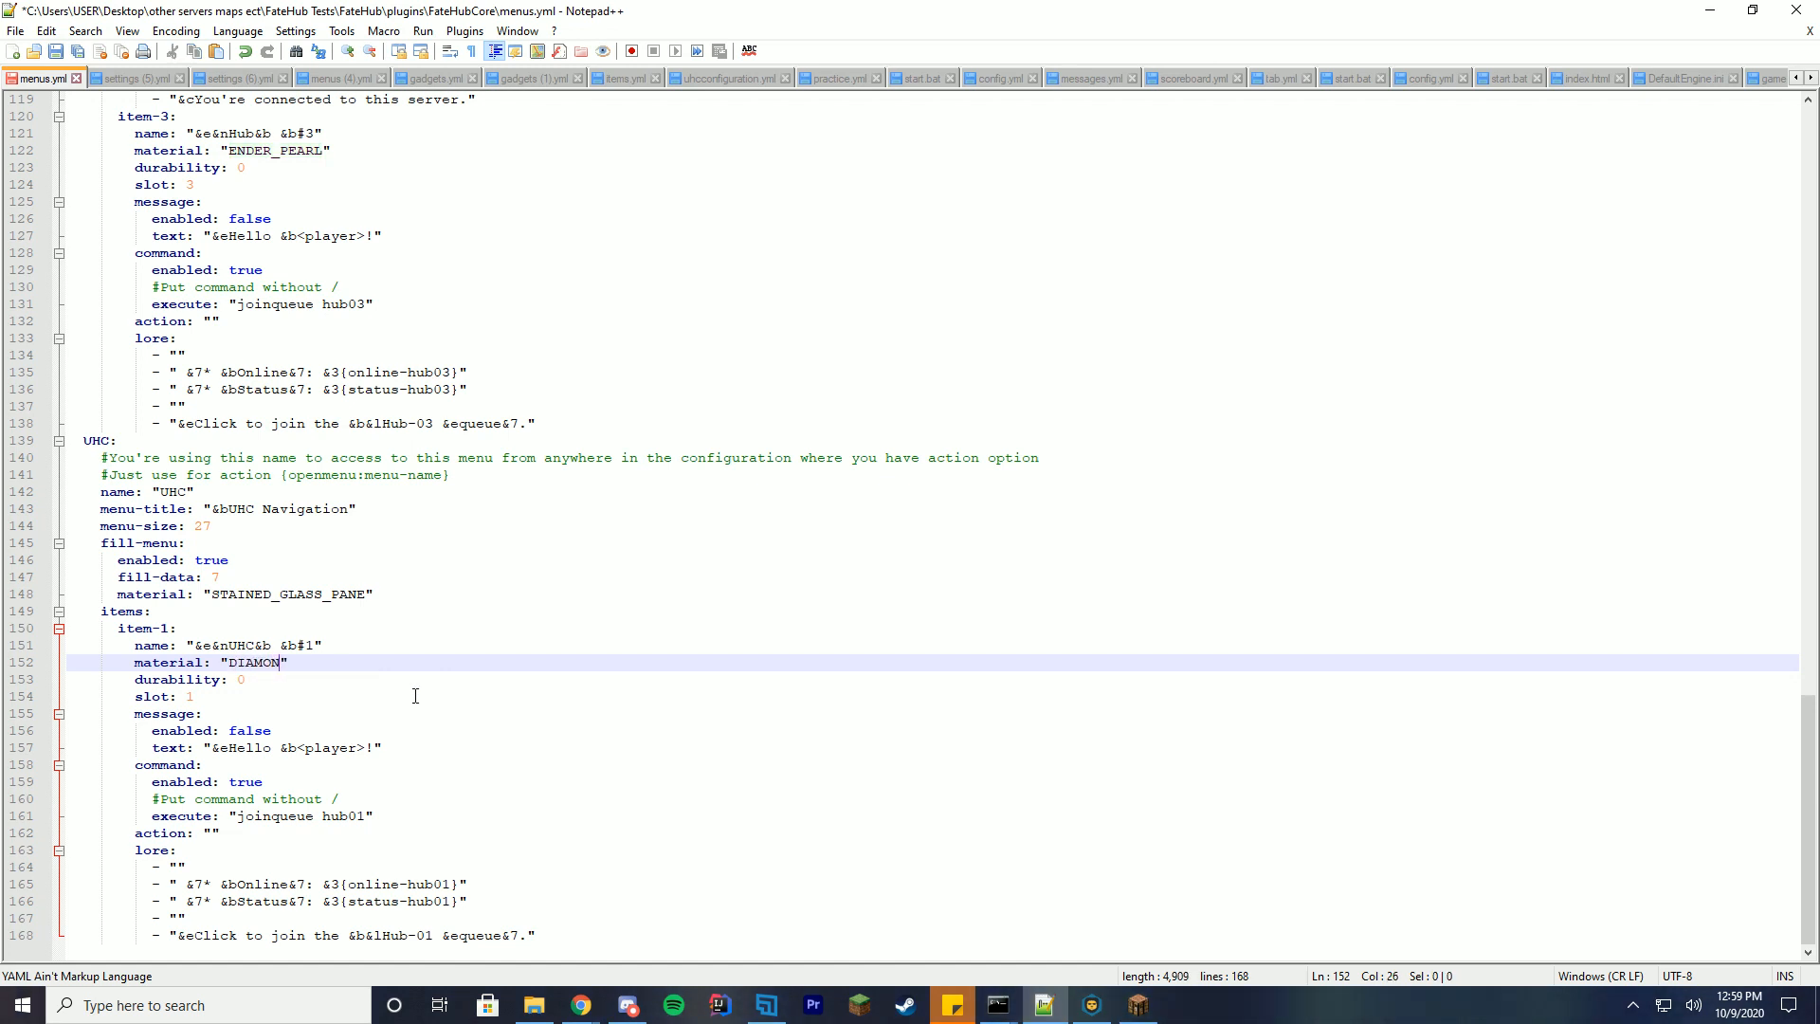
{"action": "type", "text": "_SWORD"}
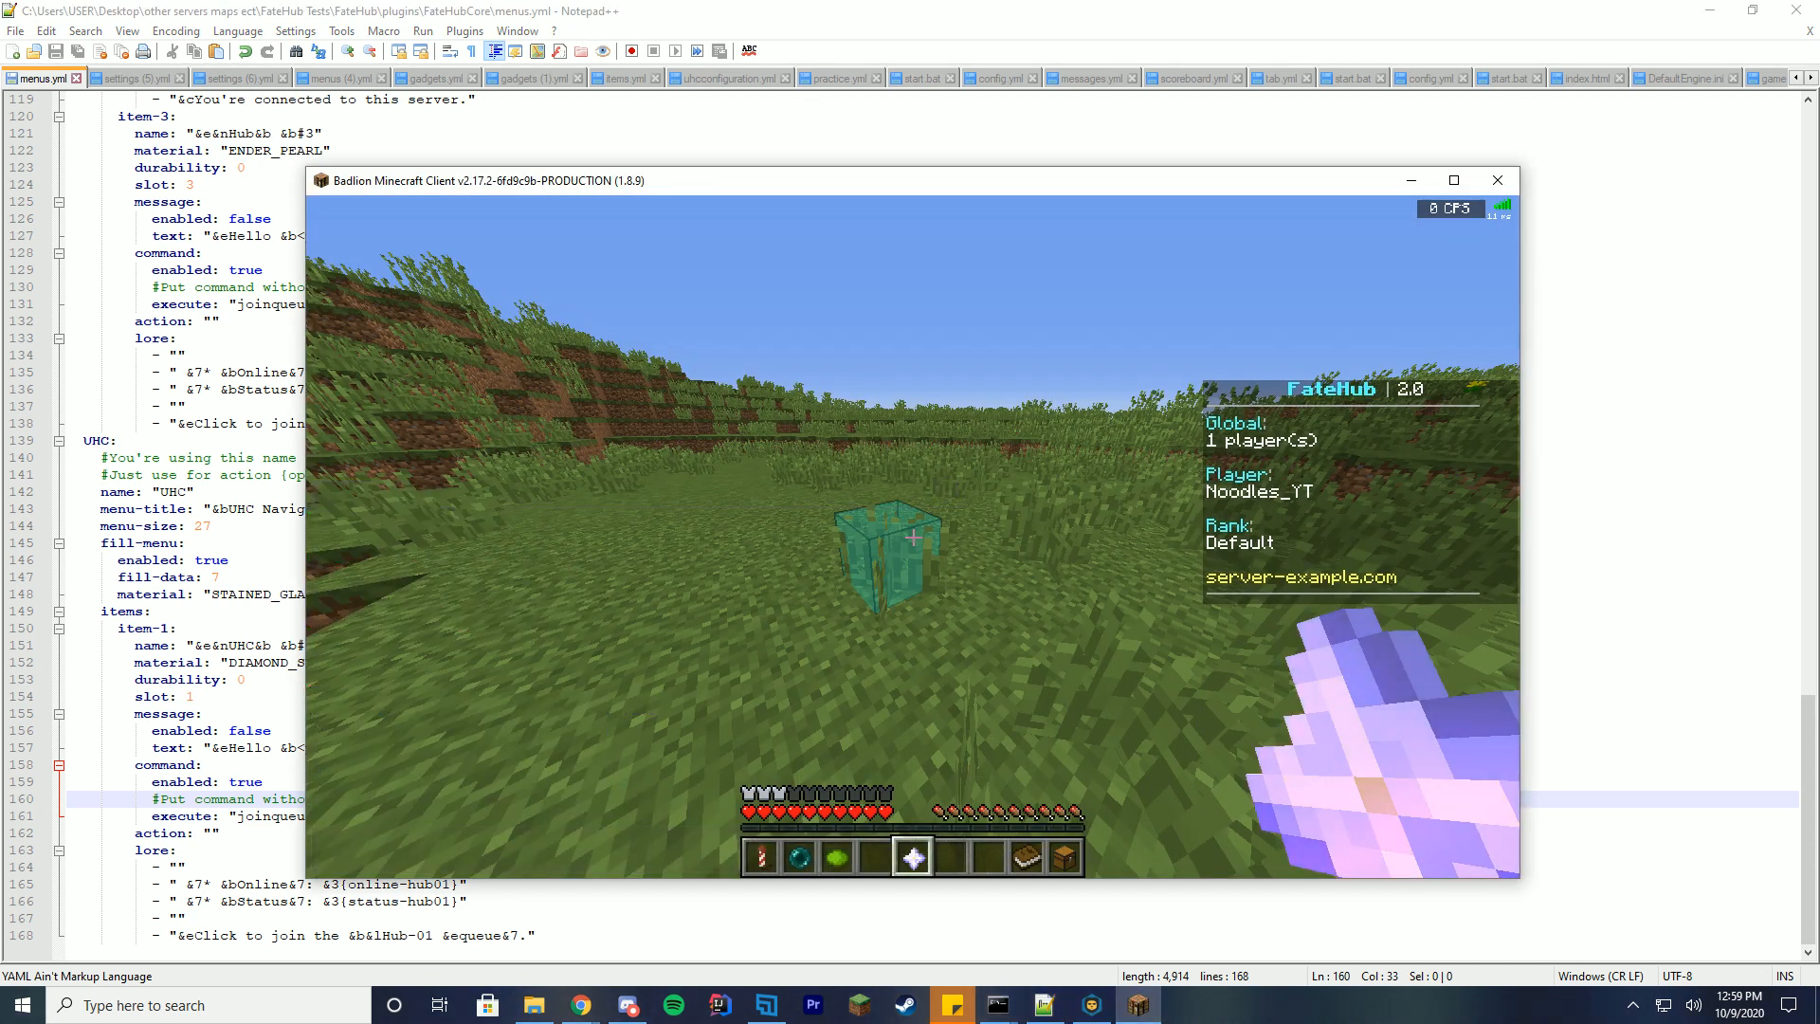
Run /fatehub reload in the Minecraft chat
{"action": "type", "text": "/fatehub reloa"}
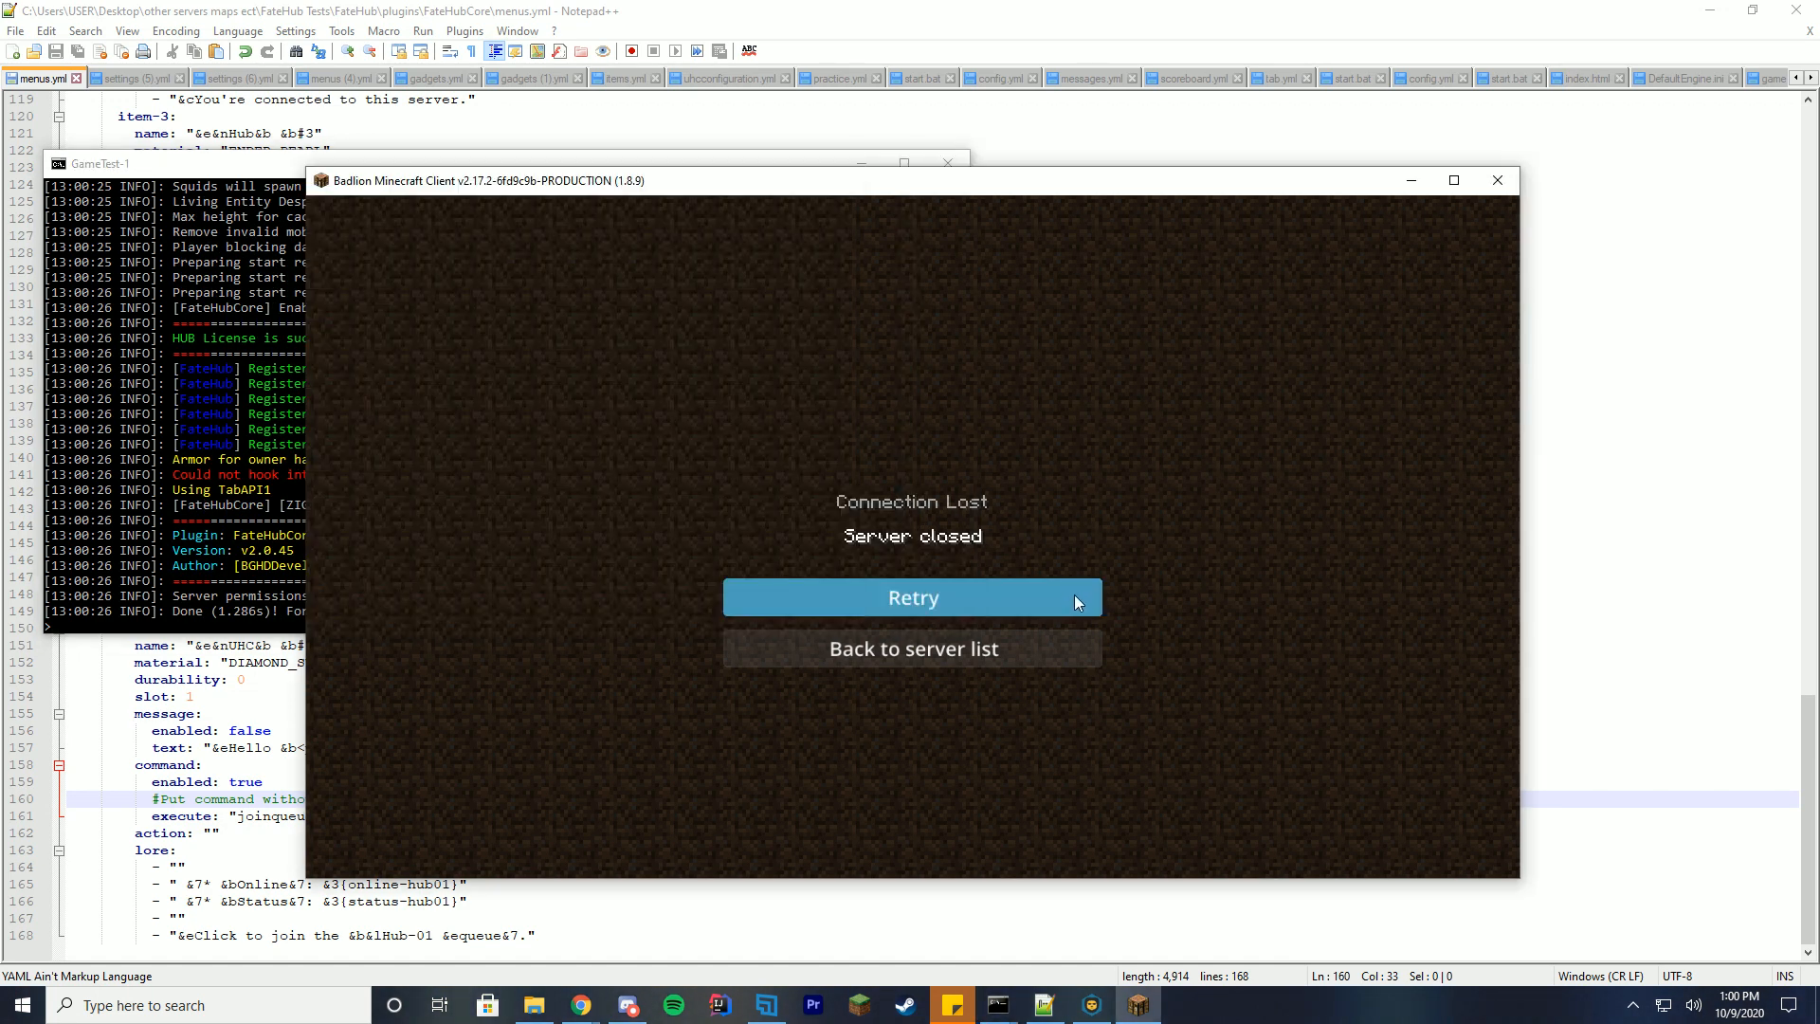
Retry the connection after the server closed
{"action": "left_click", "coordinate": [911, 597]}
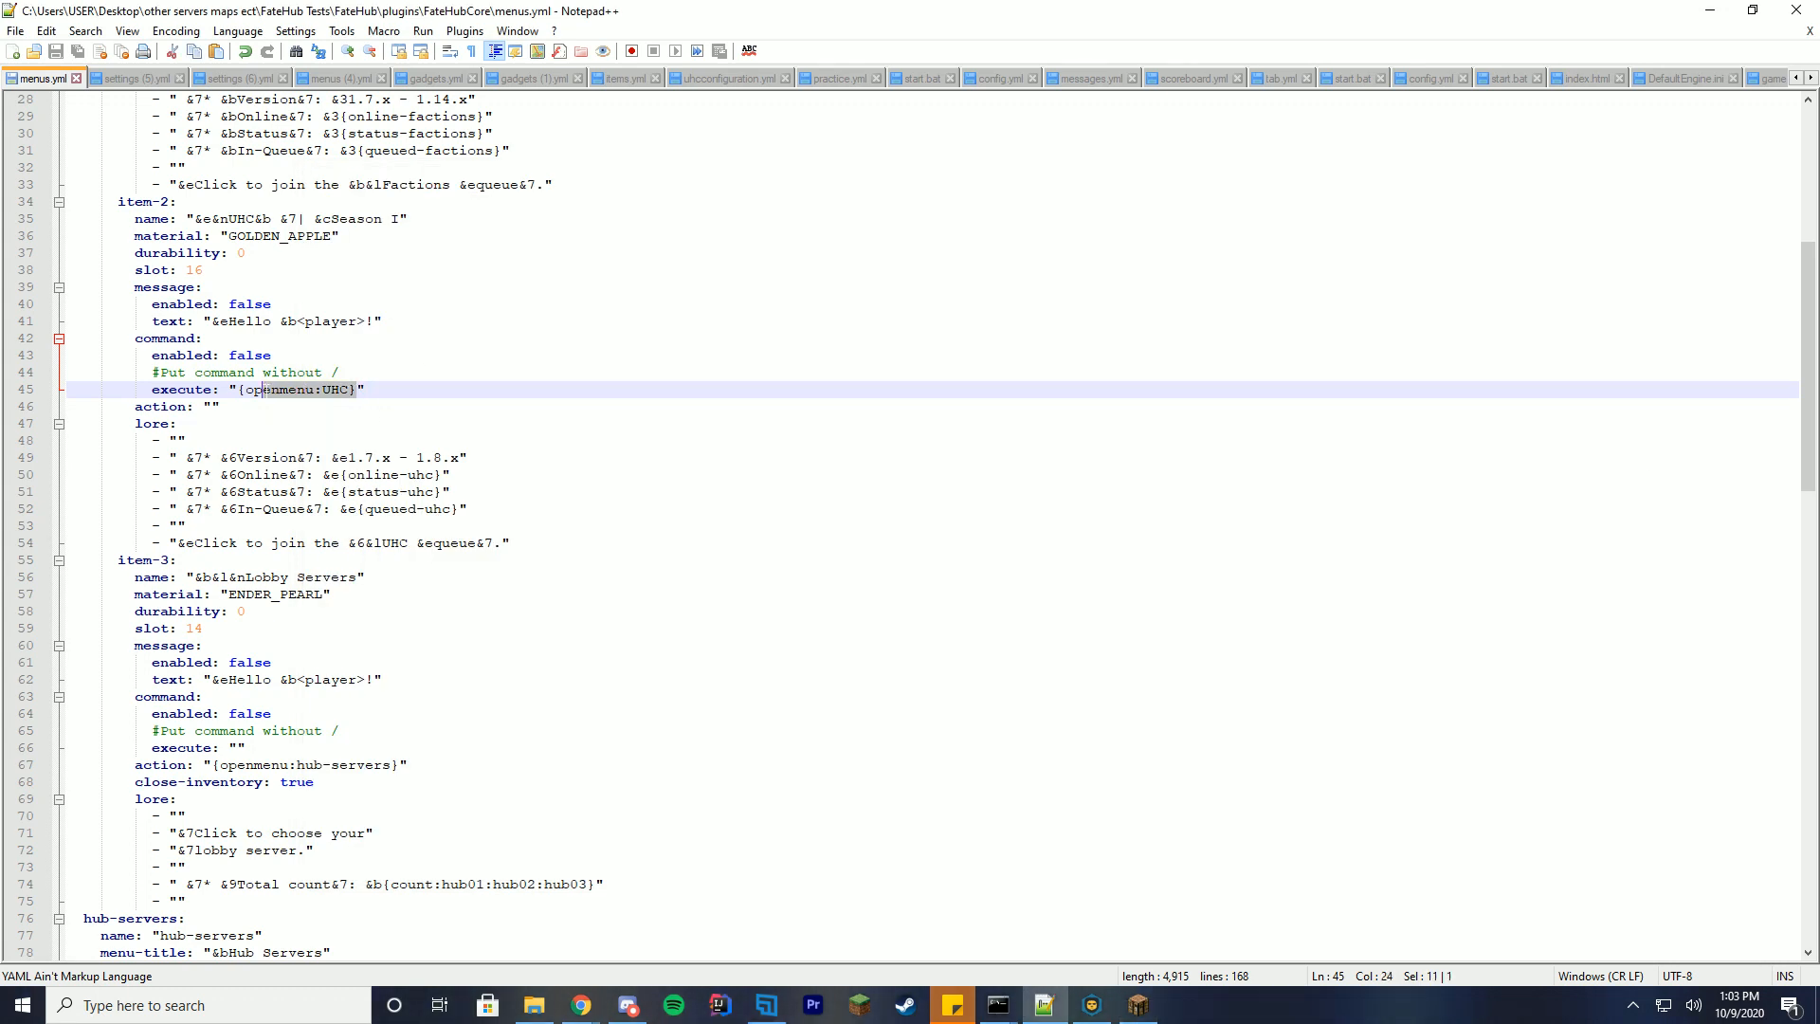
Empty the UHC item's execute value and set its action to {openmenu:UHC}
{"action": "key", "text": "Delete"}
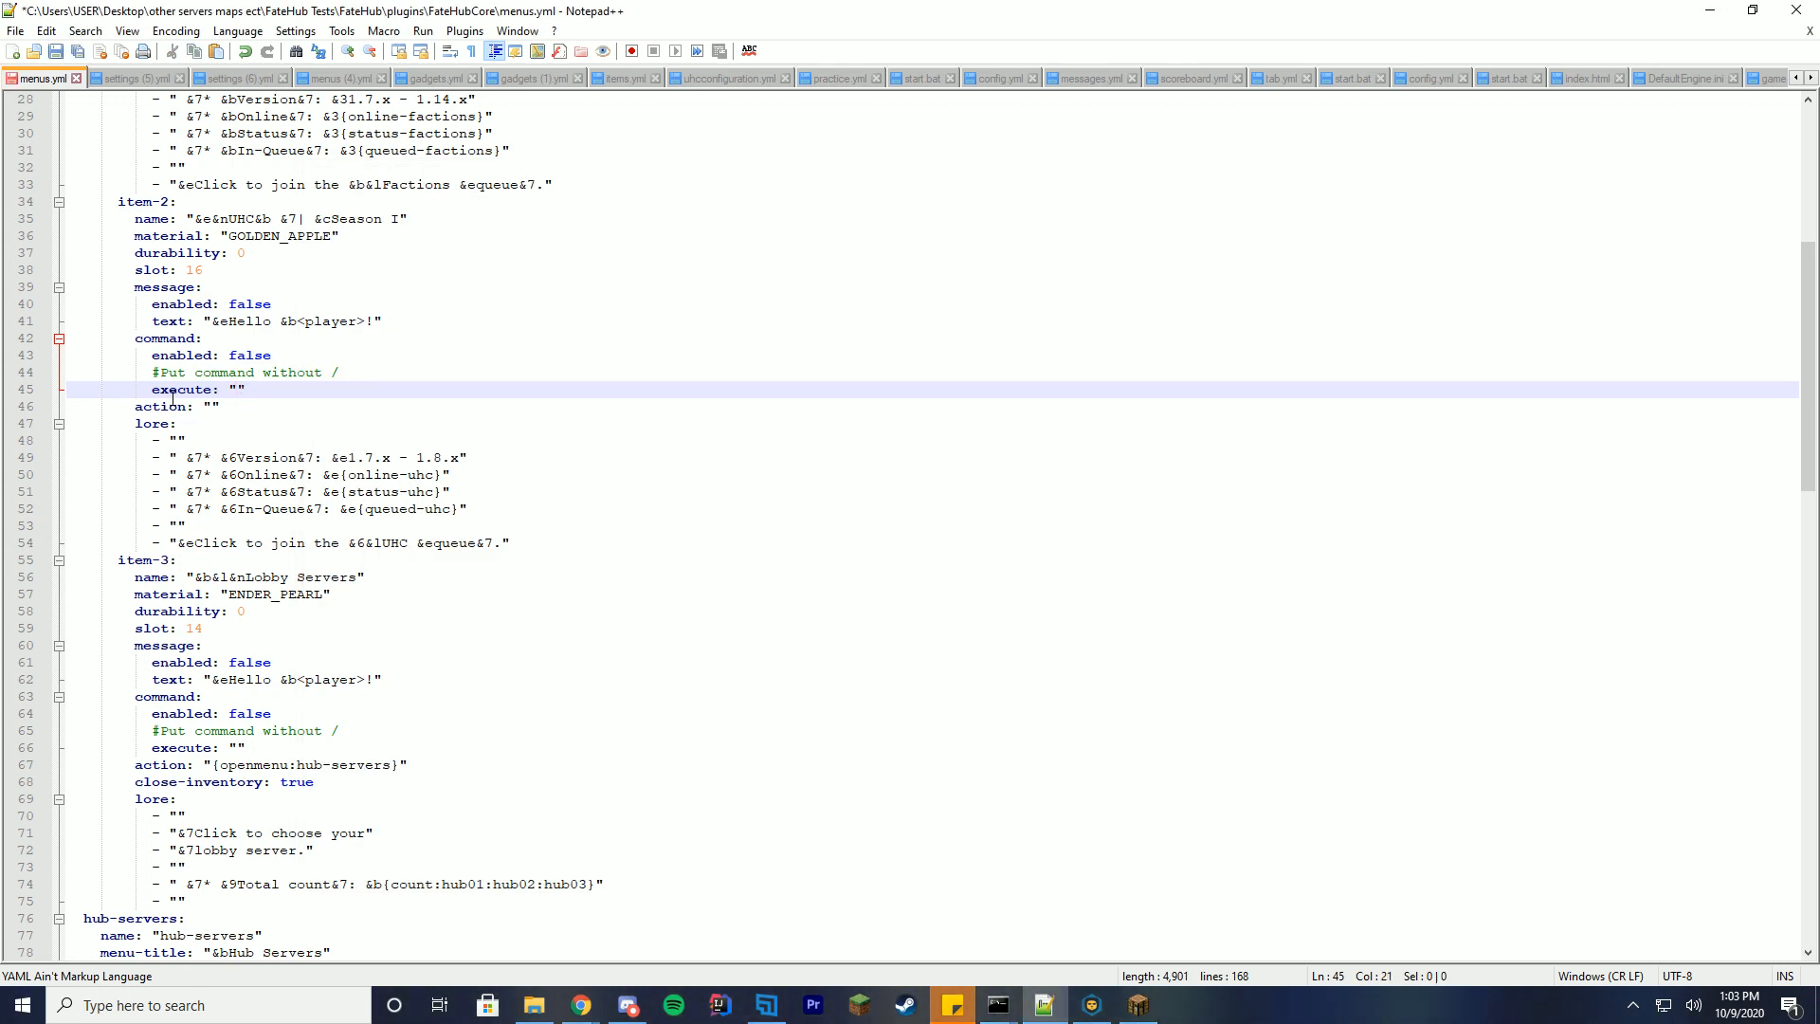
{"action": "type", "text": "{openmenu:UHC}"}
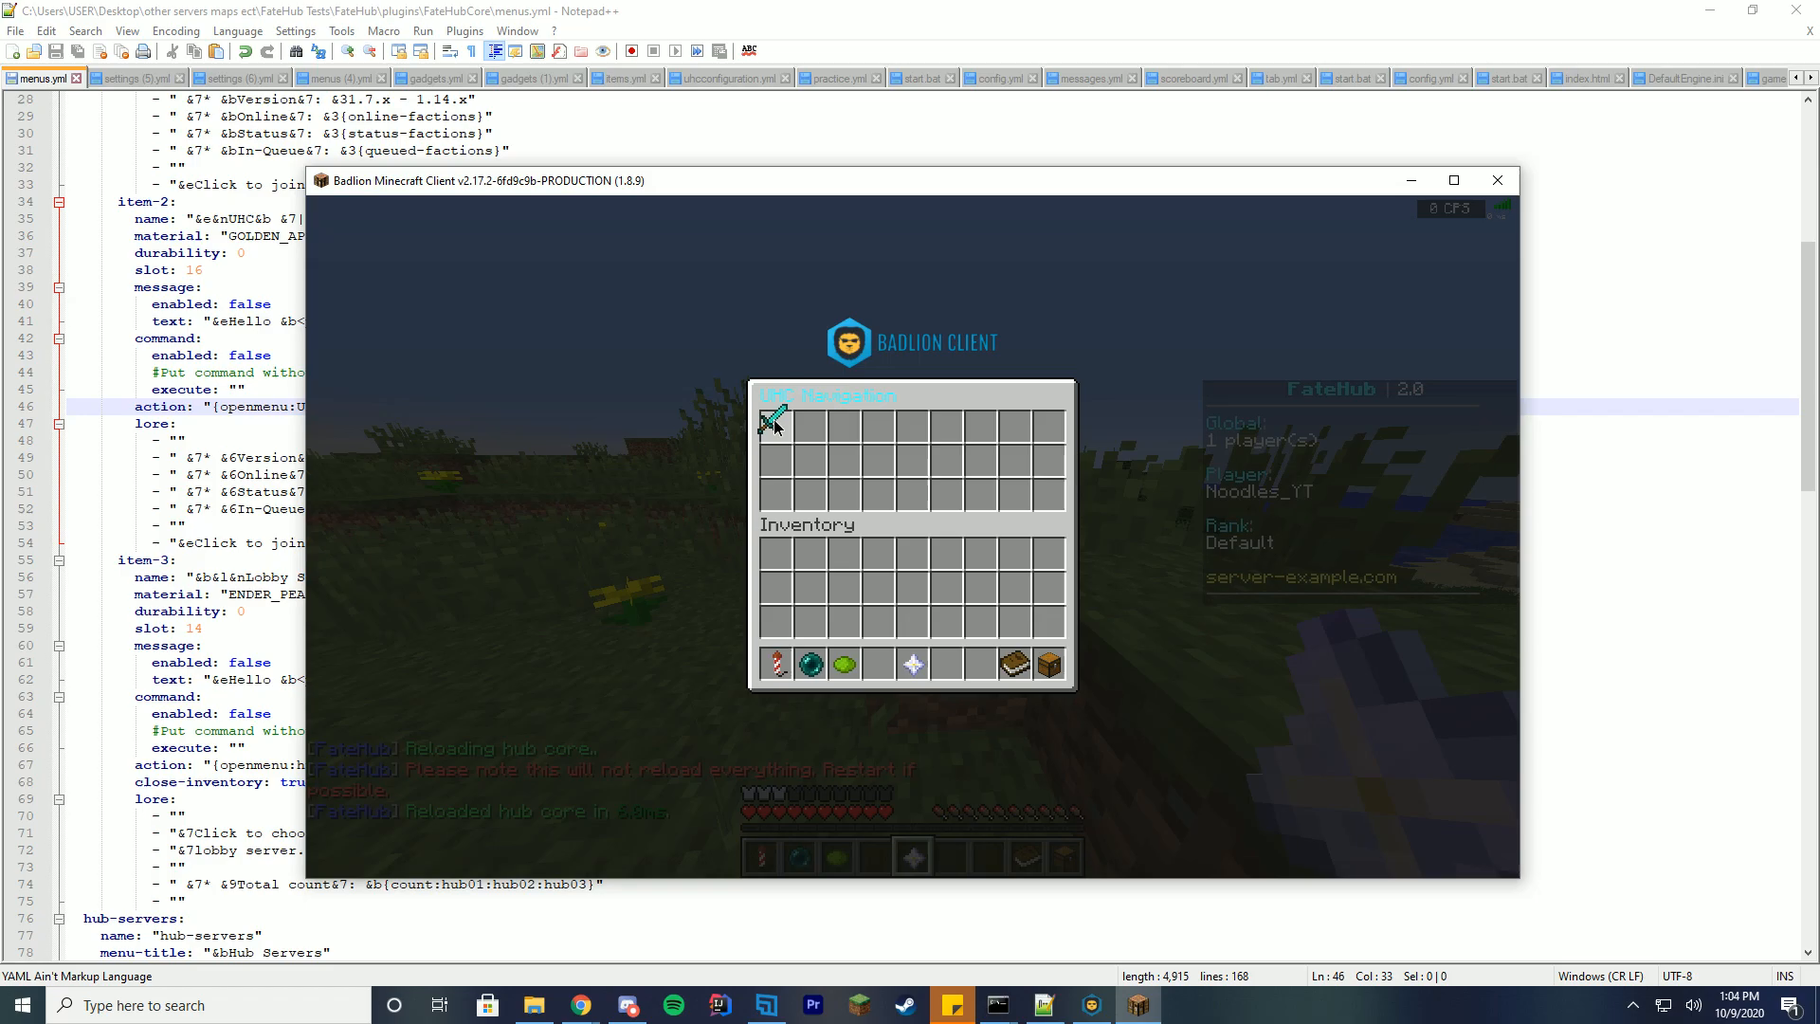
Try the diamond sword in the in-game UHC menu, then return to the file
{"action": "left_click", "coordinate": [774, 420]}
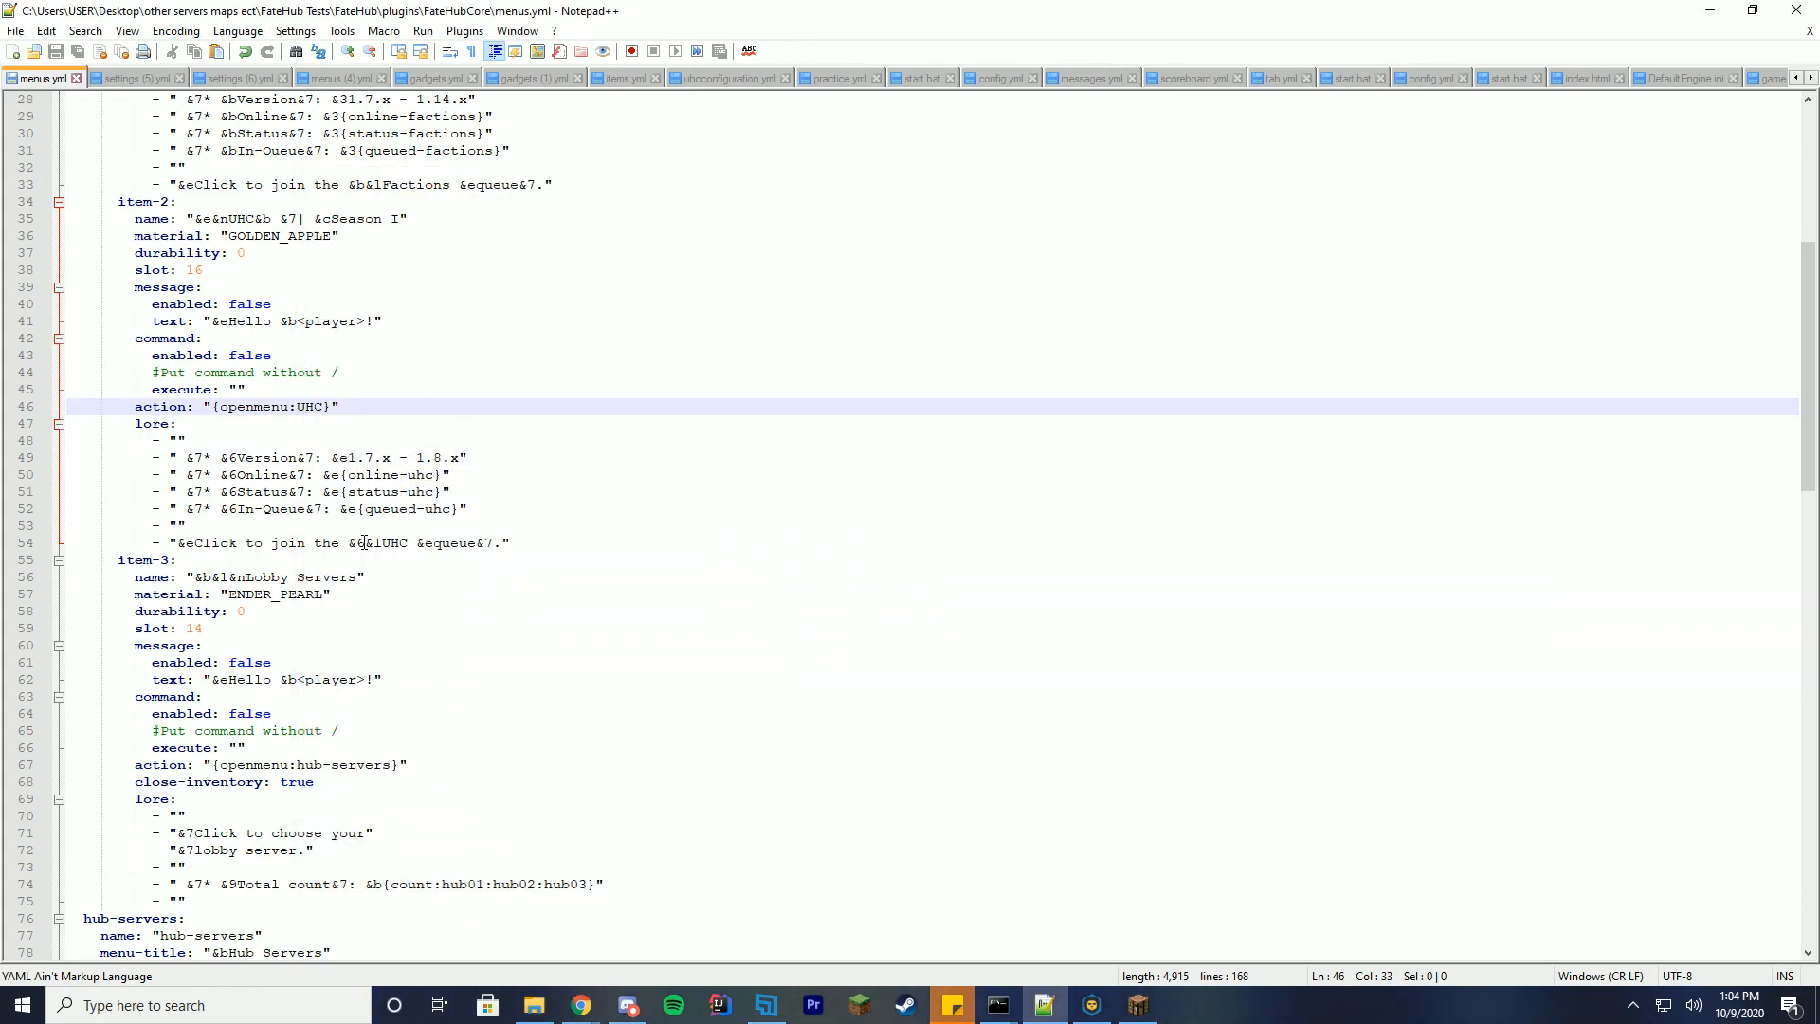
{"action": "scroll", "scroll_direction": "down", "scroll_amount": 3}
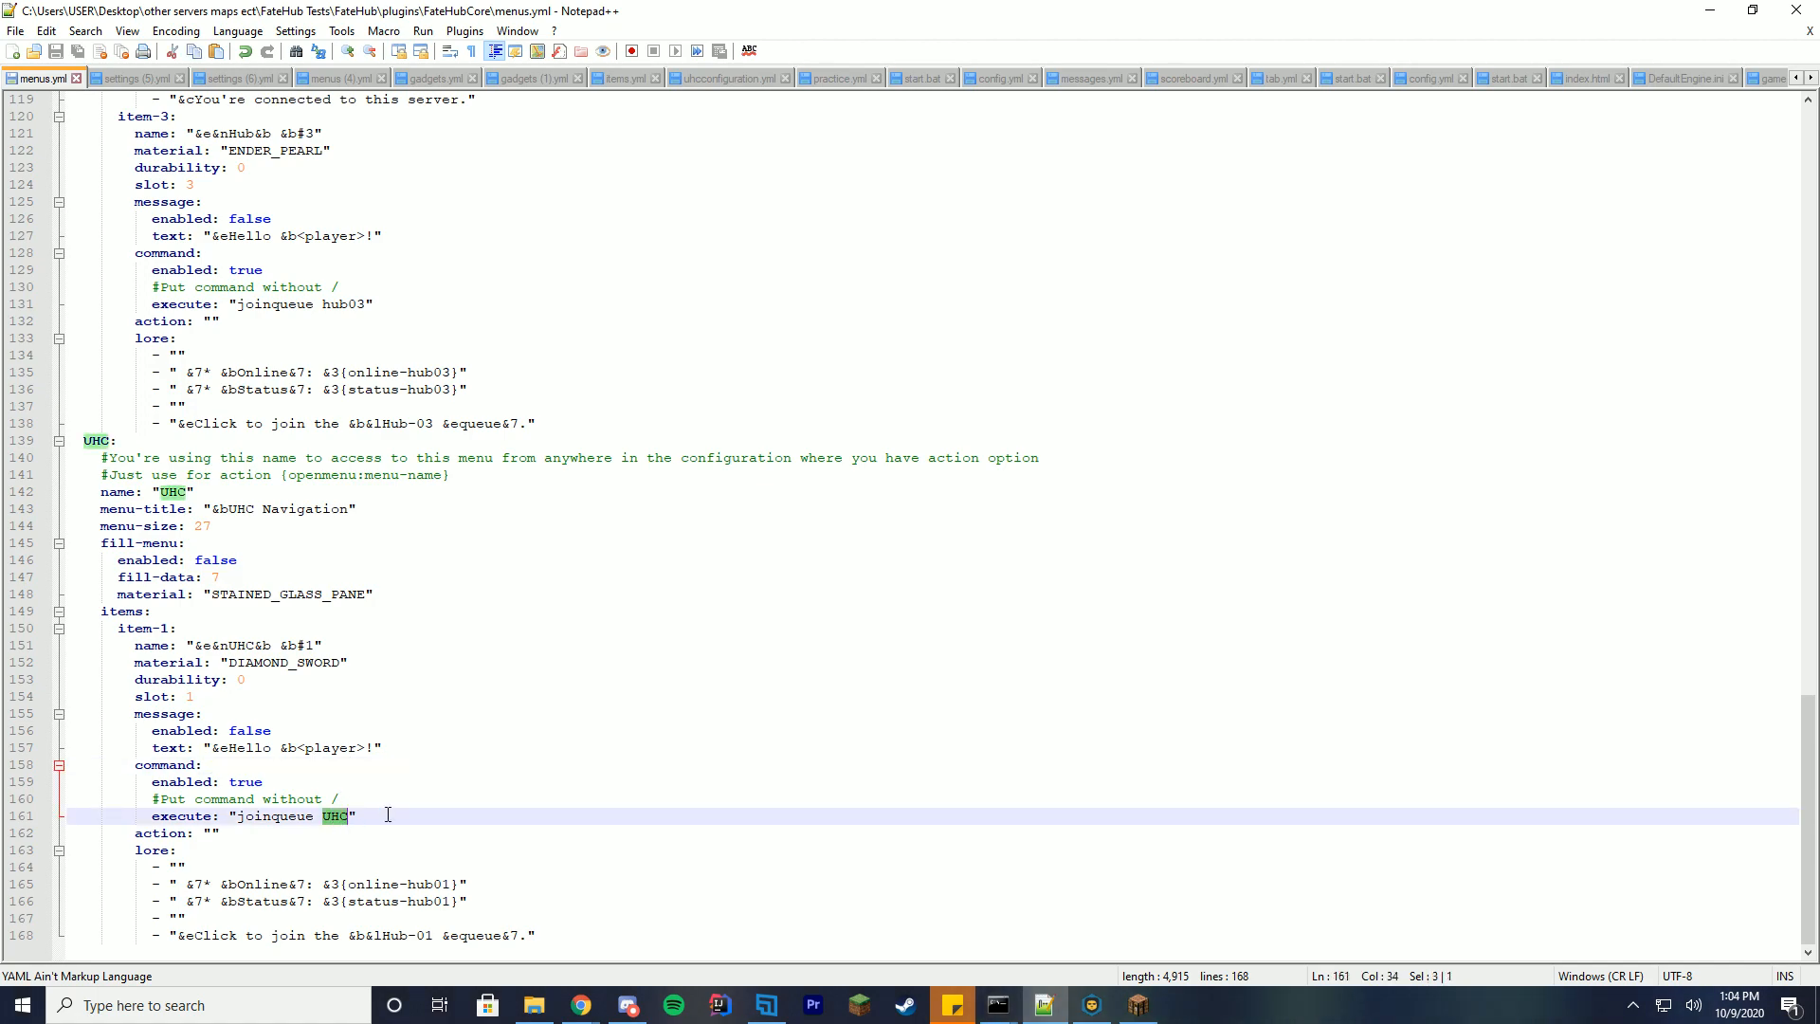
Scroll through the UHC menu and the navigation menu that opens it to review them
{"action": "left_click", "coordinate": [1136, 1005]}
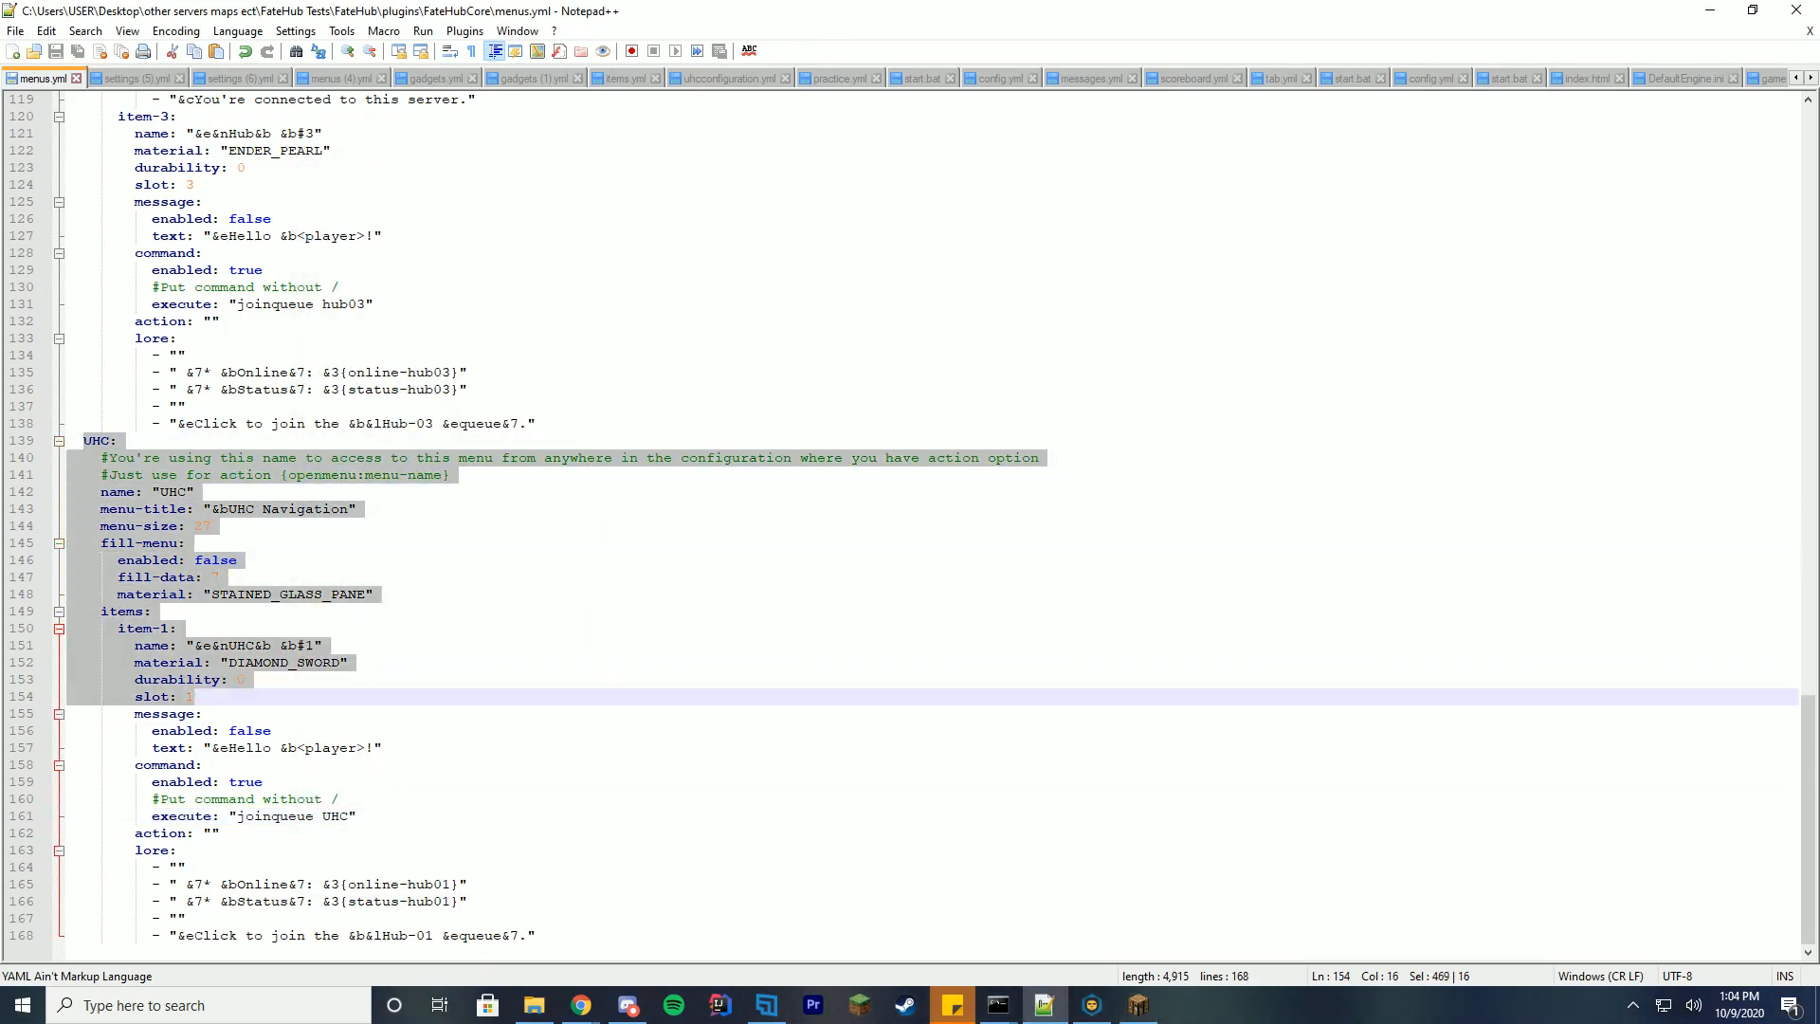
{"action": "scroll", "scroll_direction": "up", "scroll_amount": 3}
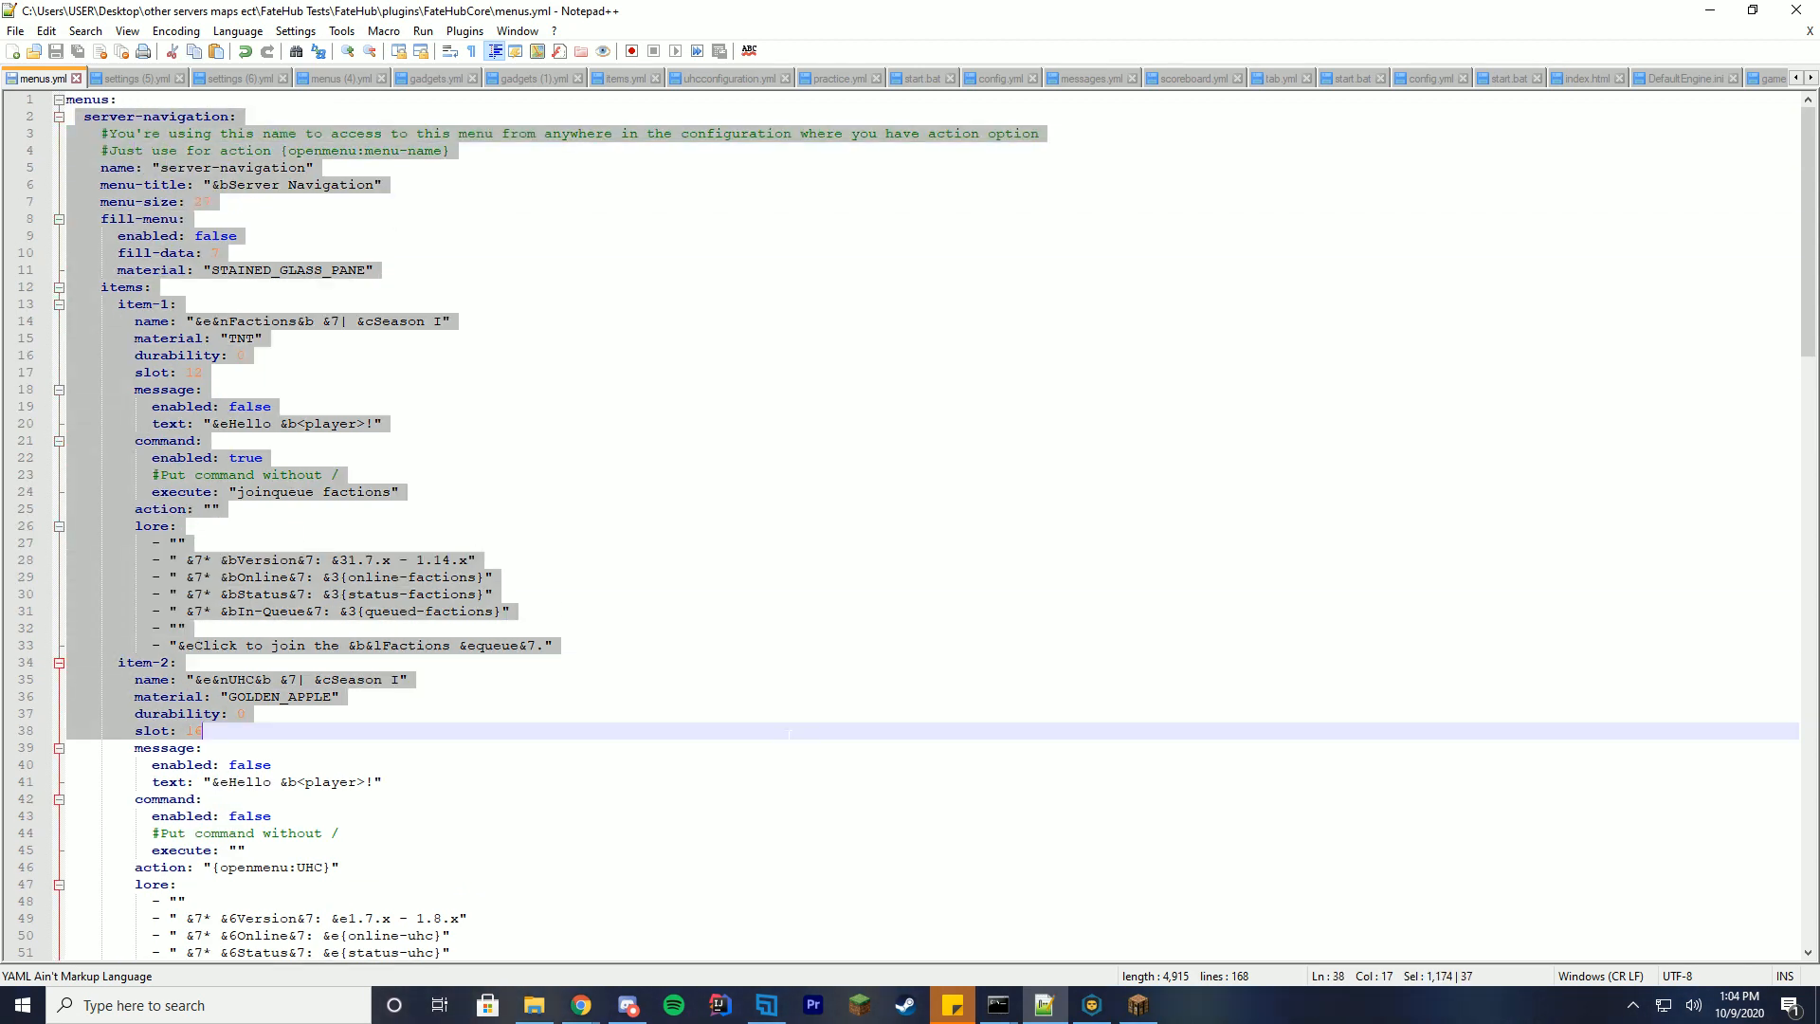
{"action": "scroll", "scroll_direction": "down", "scroll_amount": 3}
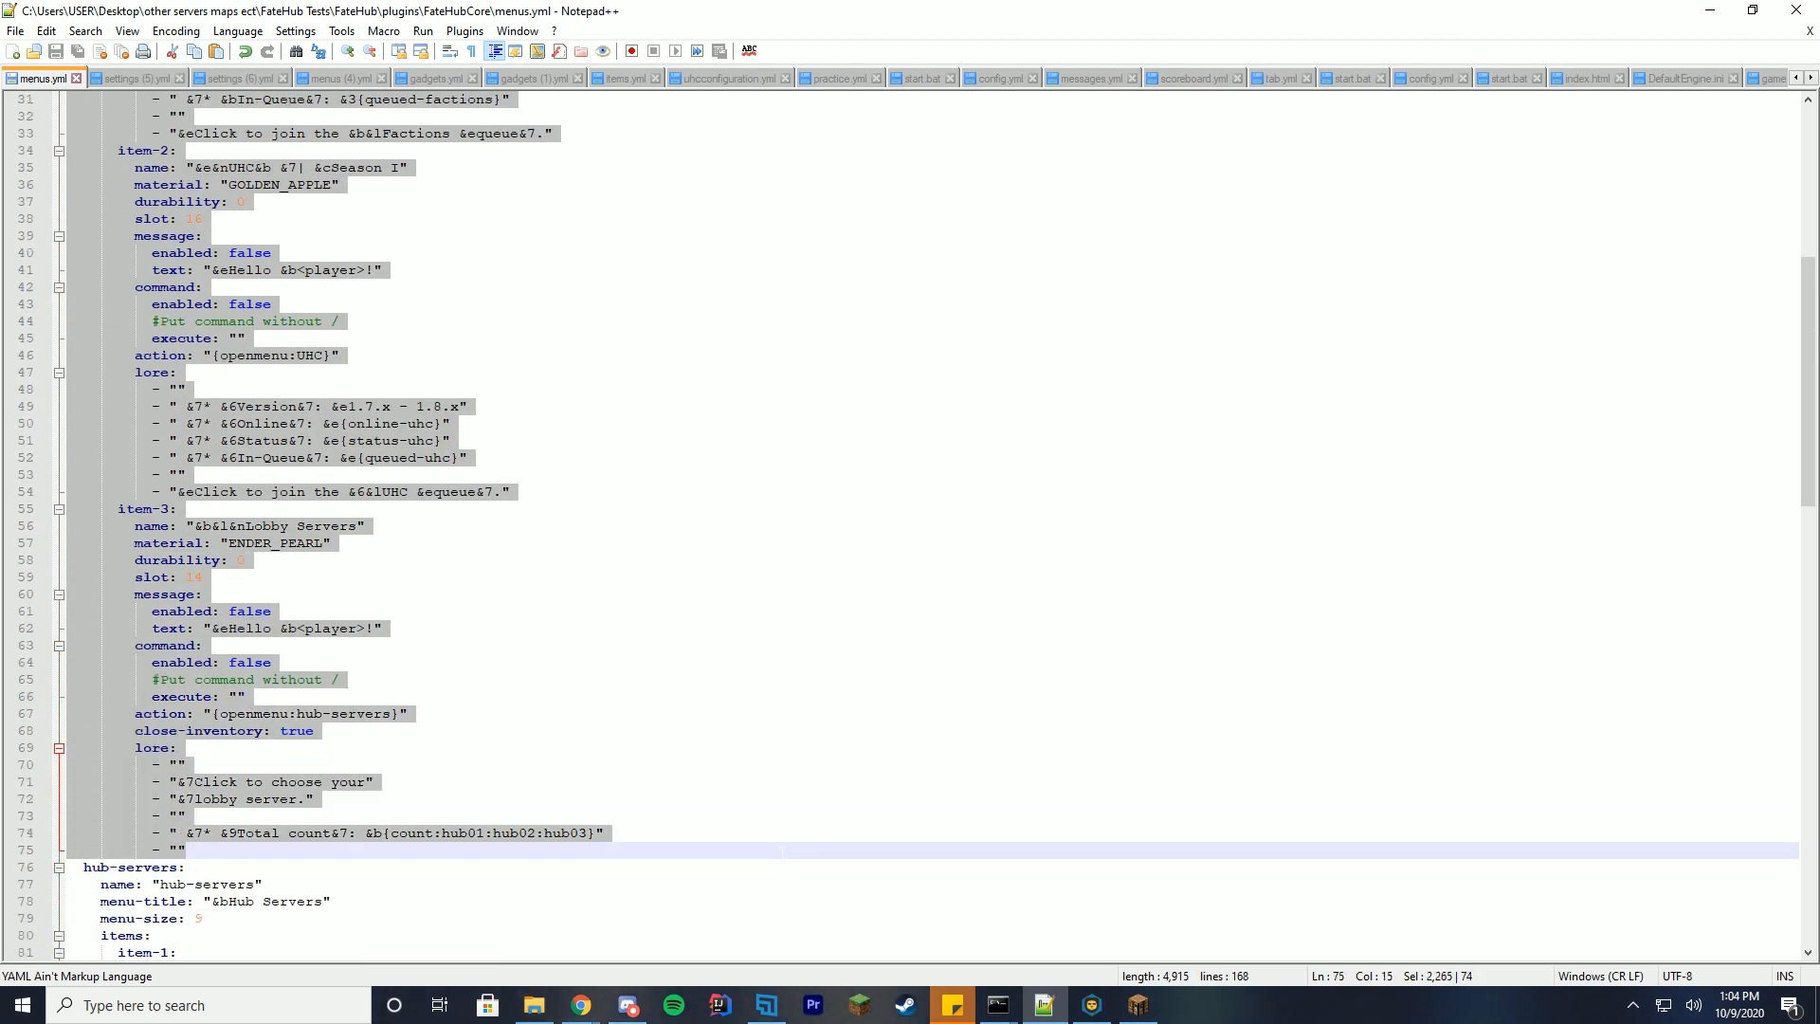